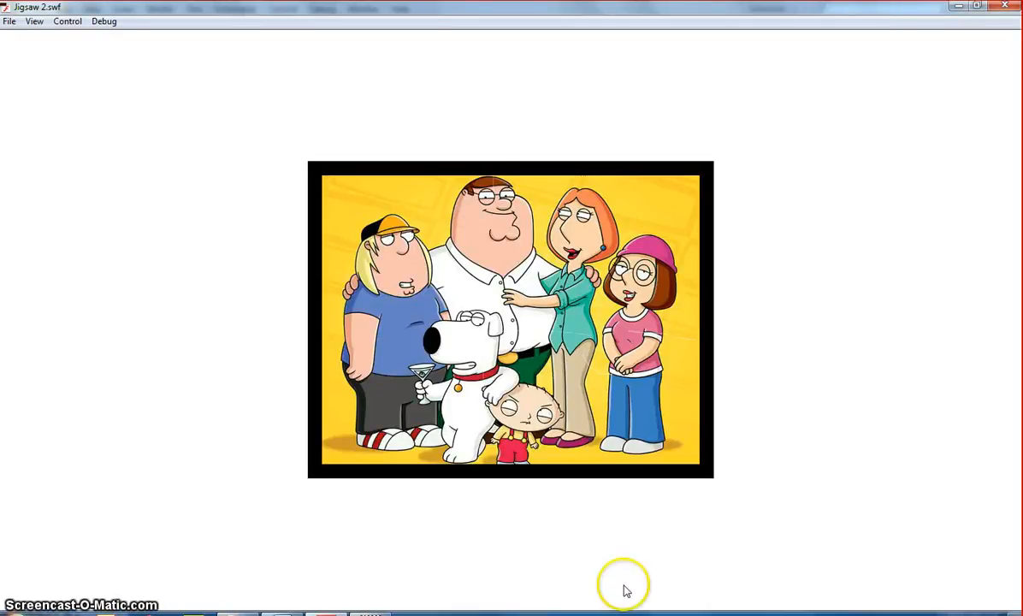
pyautogui.moveTo(685, 248)
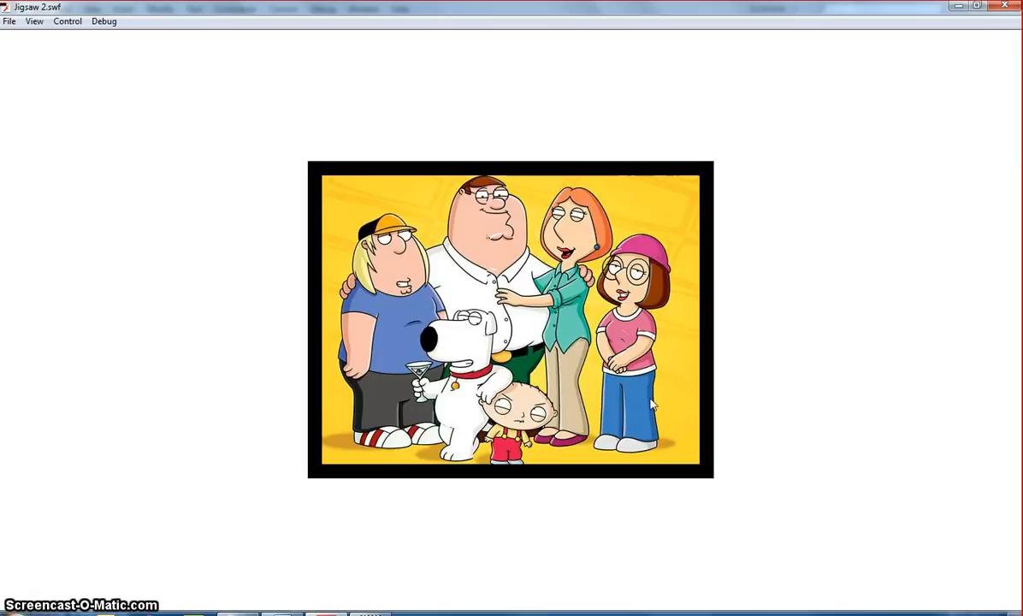
# Close the test player and show piece1_mc's Properties with its X and Y values.
pyautogui.click(504, 229)
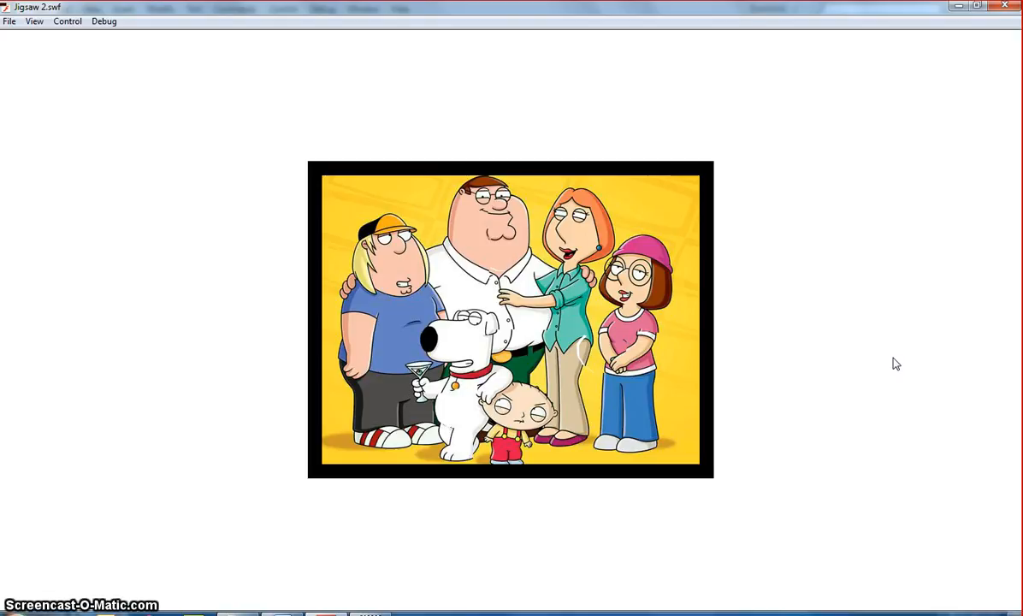
pyautogui.click(1006, 7)
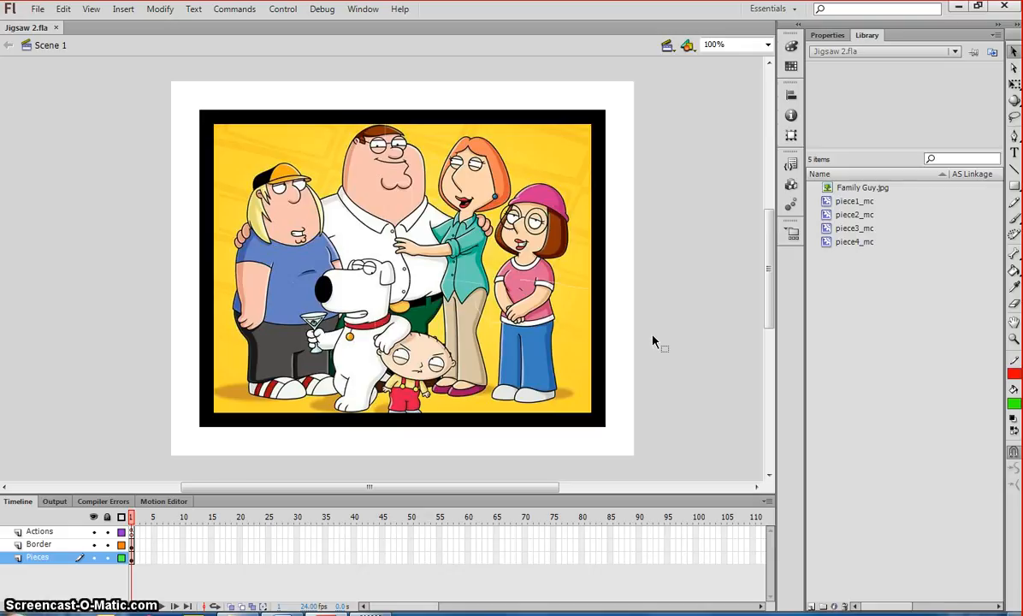
pyautogui.moveTo(655, 346)
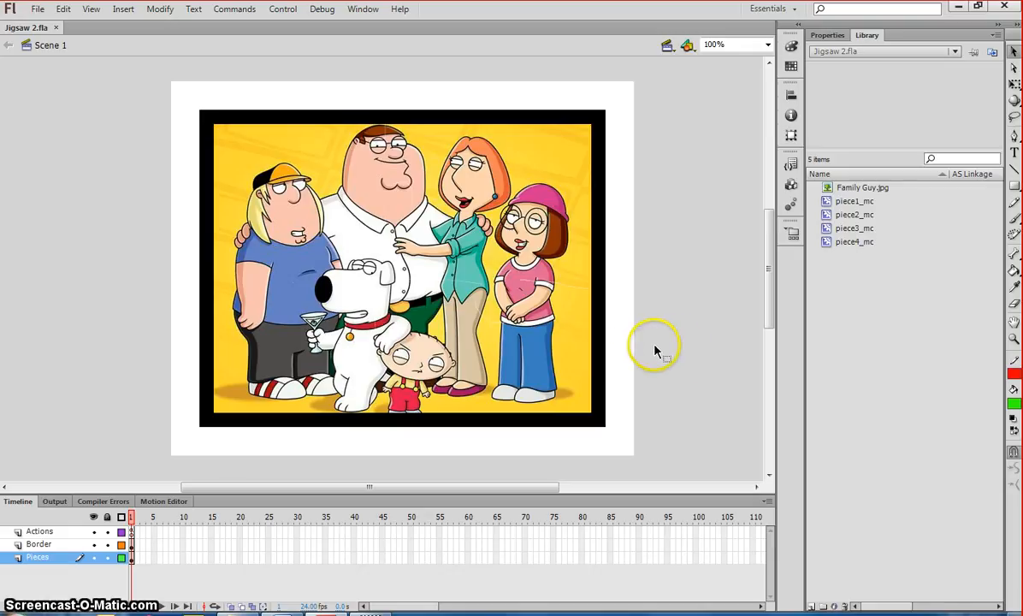
pyautogui.moveTo(329, 185)
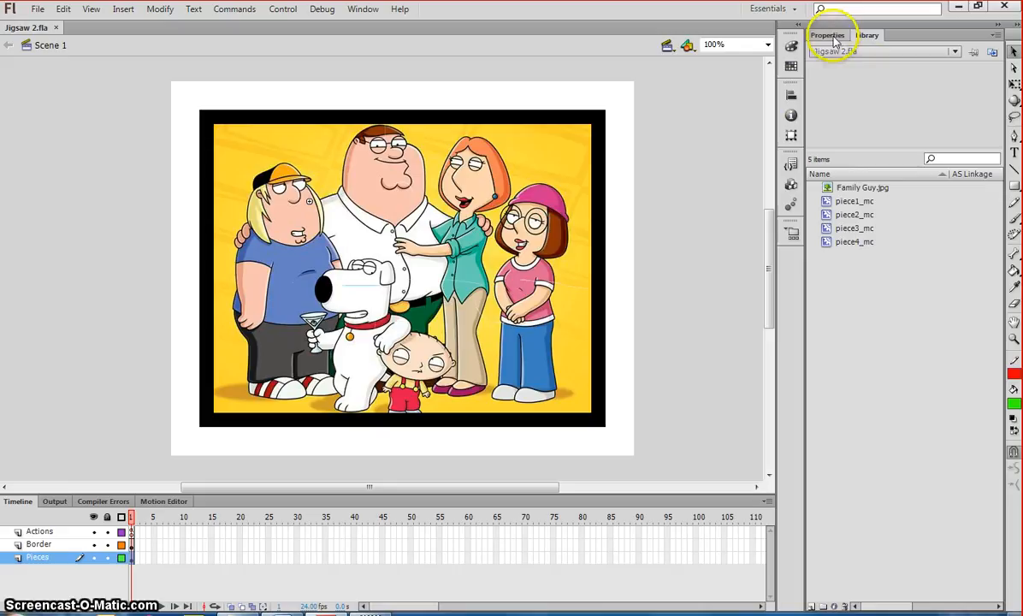
pyautogui.click(356, 202)
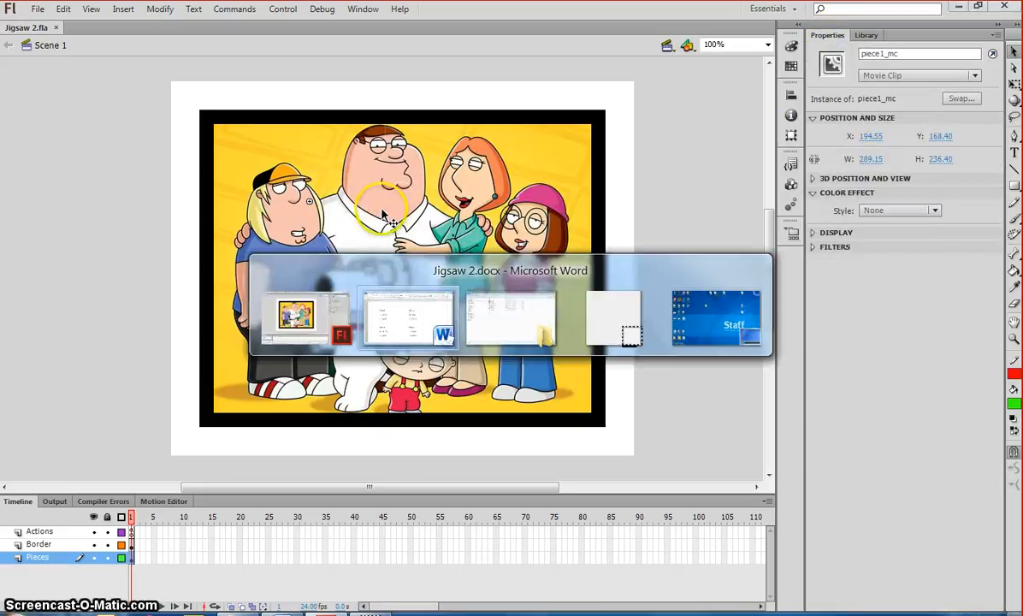
# Switch to Jigsaw 2.docx in Word to see the four pieces' X and Y coordinates.
pyautogui.click(407, 316)
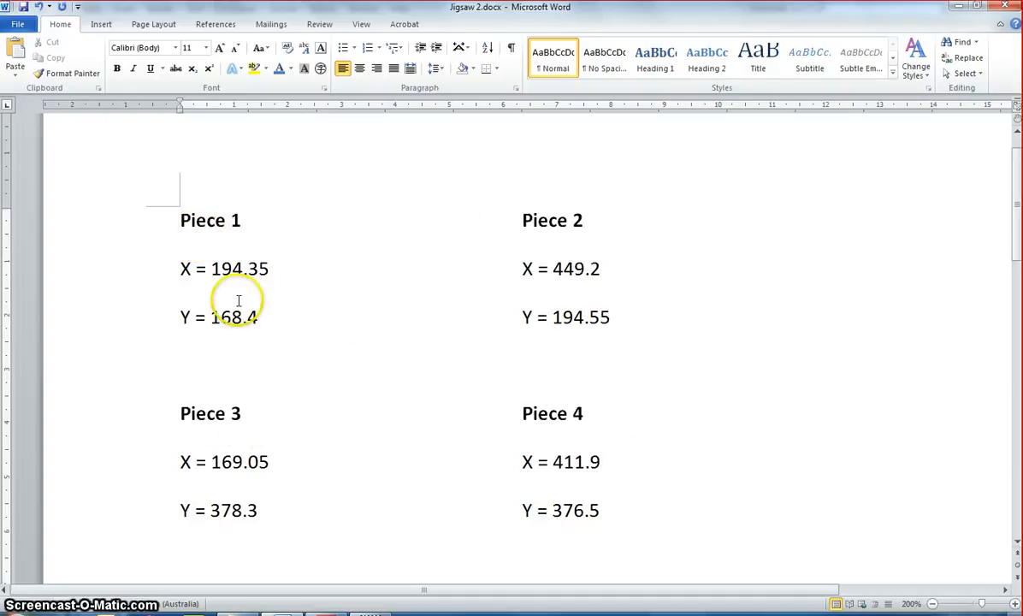
pyautogui.moveTo(199, 306)
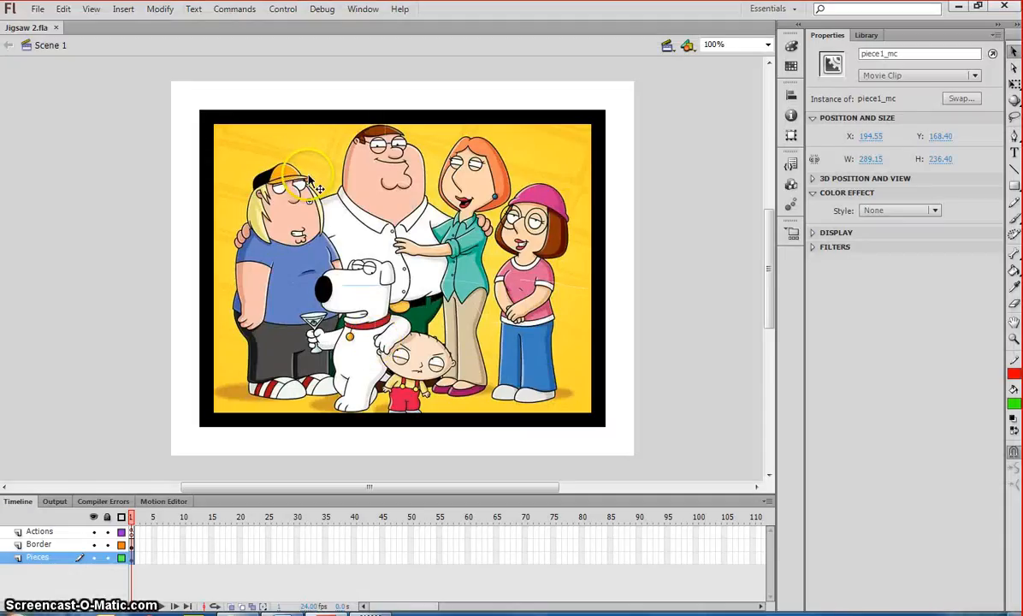
pyautogui.moveTo(843, 83)
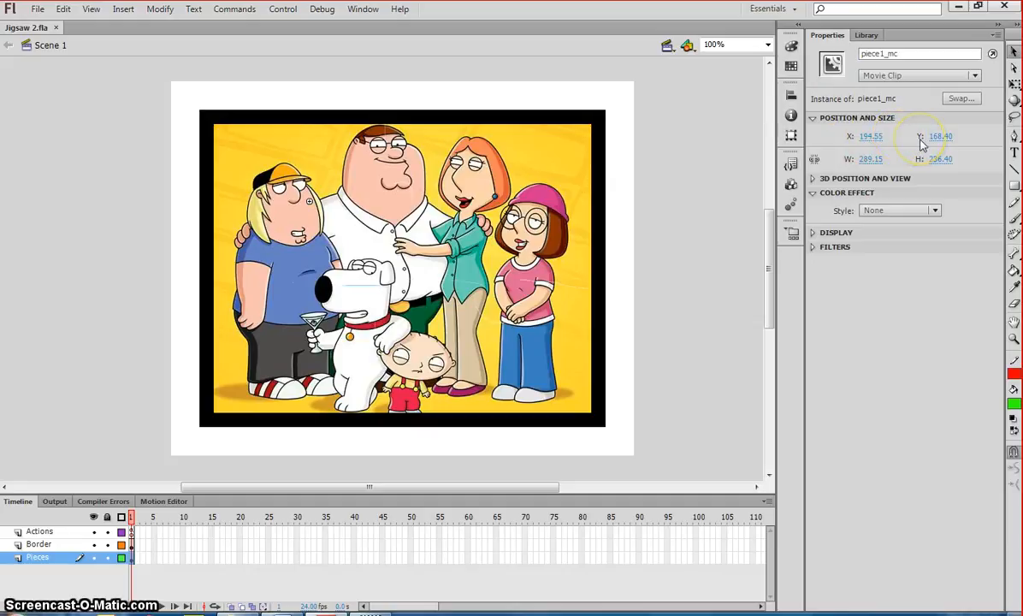
pyautogui.moveTo(578, 154)
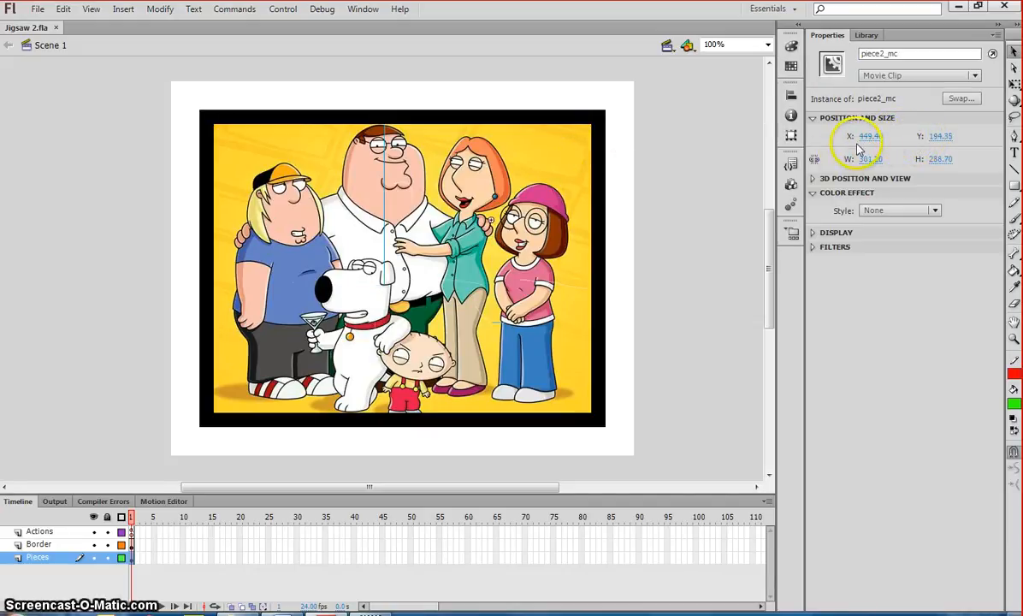
pyautogui.click(331, 321)
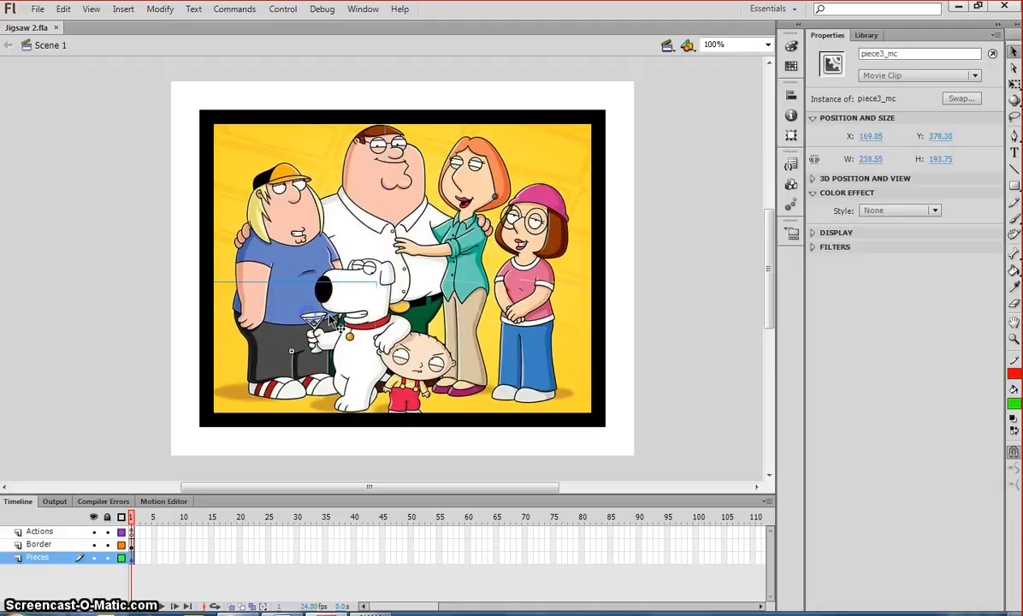
pyautogui.click(652, 267)
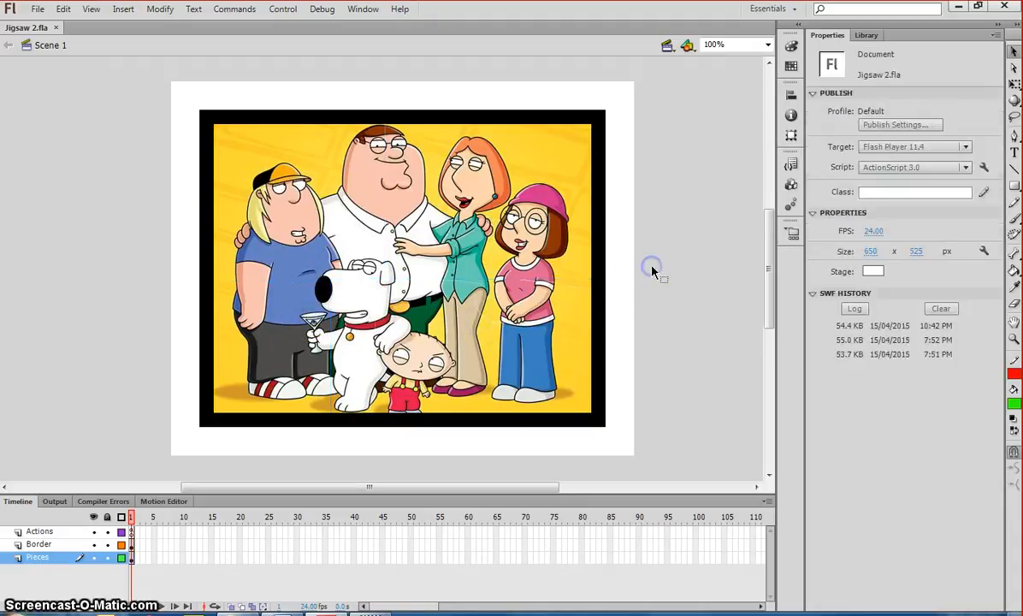
pyautogui.moveTo(636, 253)
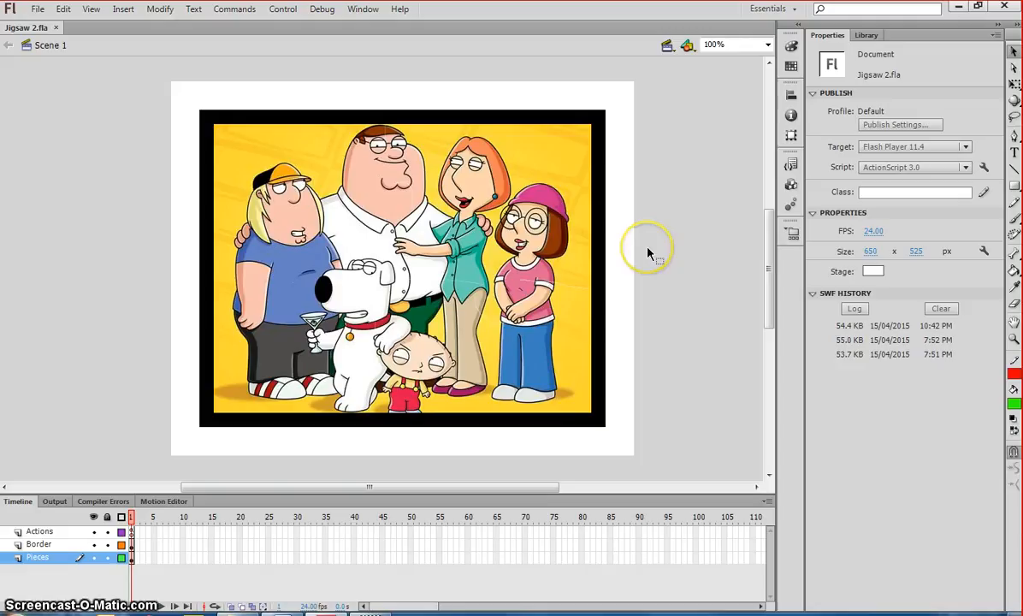
pyautogui.moveTo(650, 256)
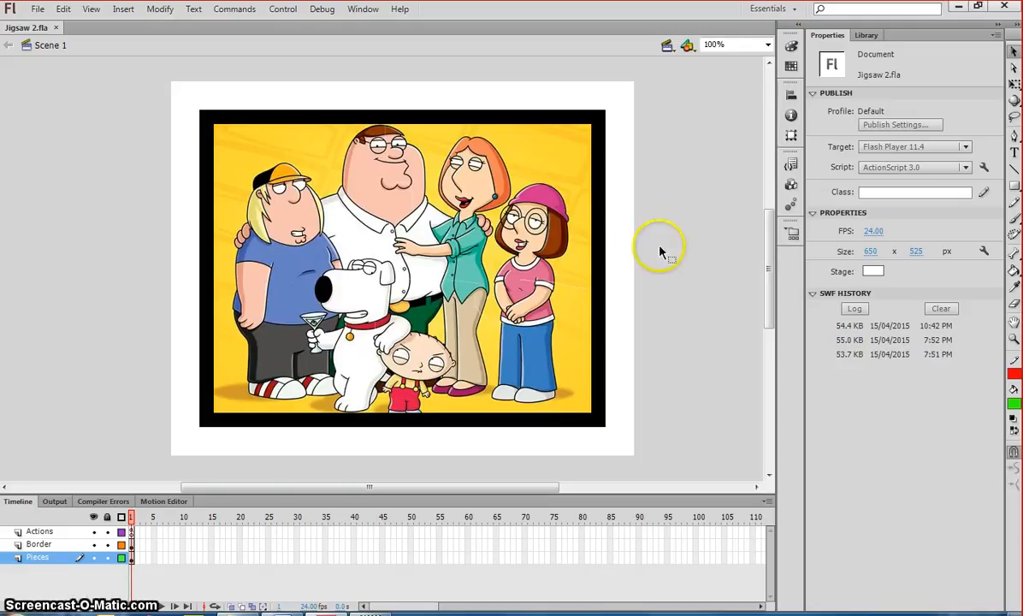
pyautogui.moveTo(60, 589)
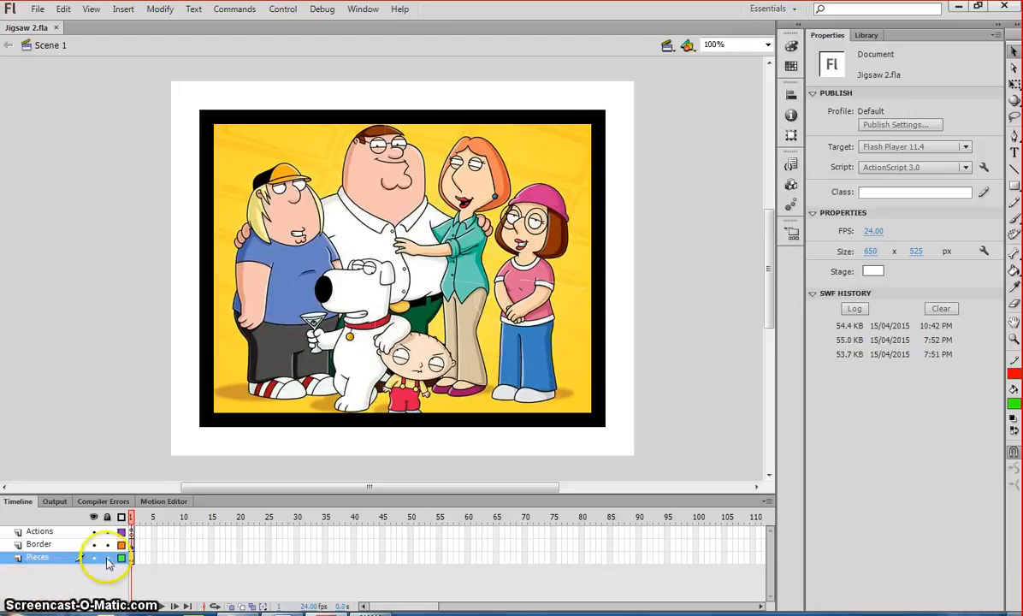
# Create a new timeline layer named Targets above the Pieces layer.
pyautogui.click(106, 517)
pyautogui.write('Targets')
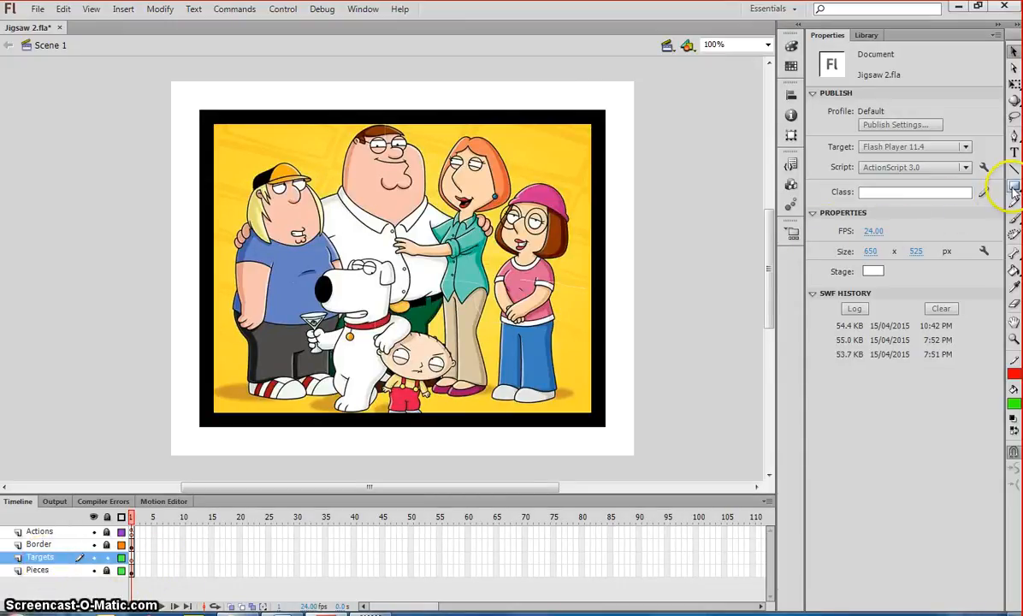
# Draw a small green square with a red outline above the picture and select it.
pyautogui.click(1013, 185)
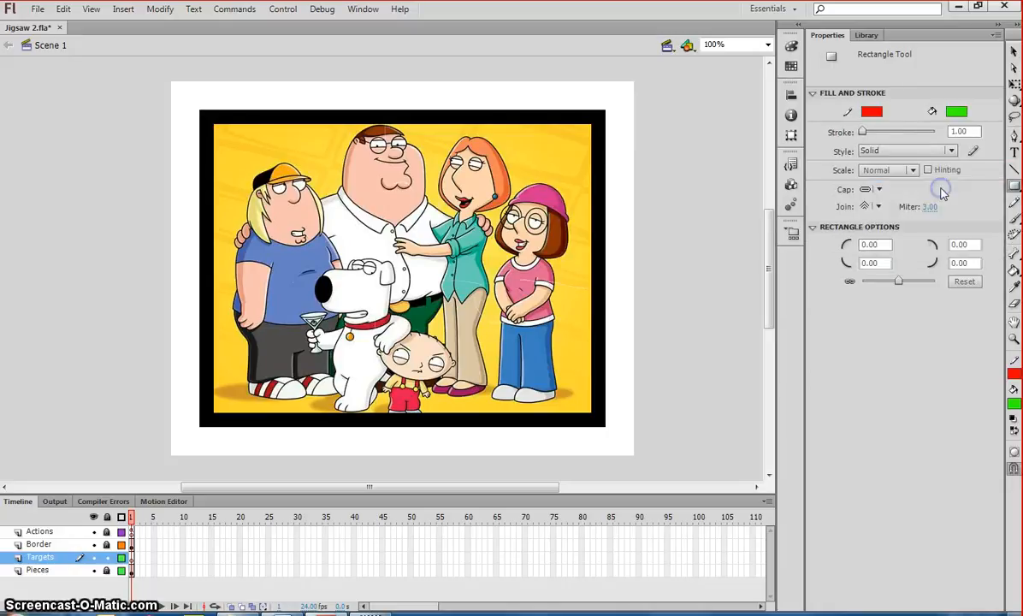
pyautogui.moveTo(944, 116)
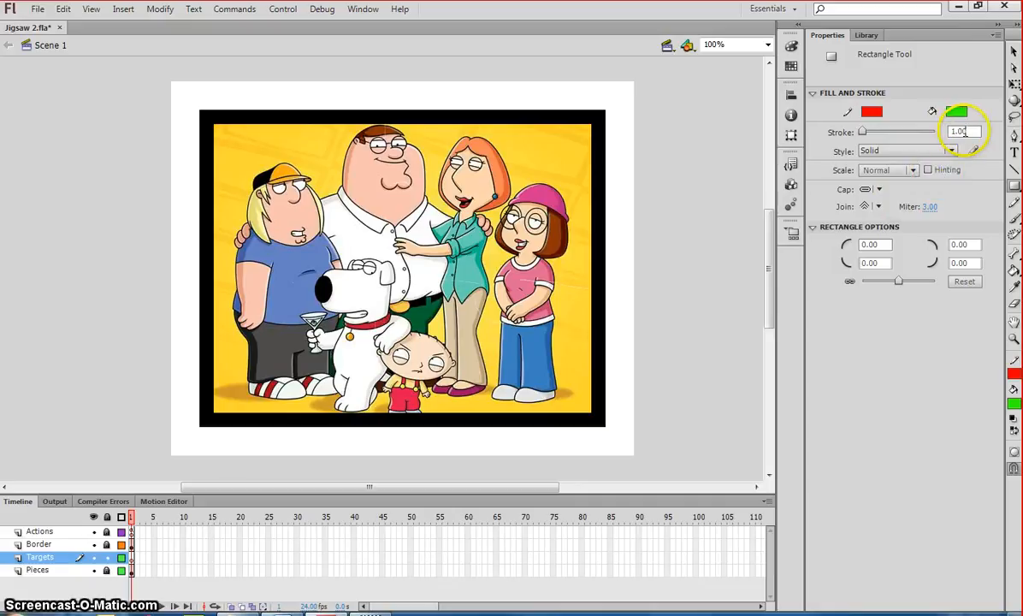
pyautogui.moveTo(345, 89)
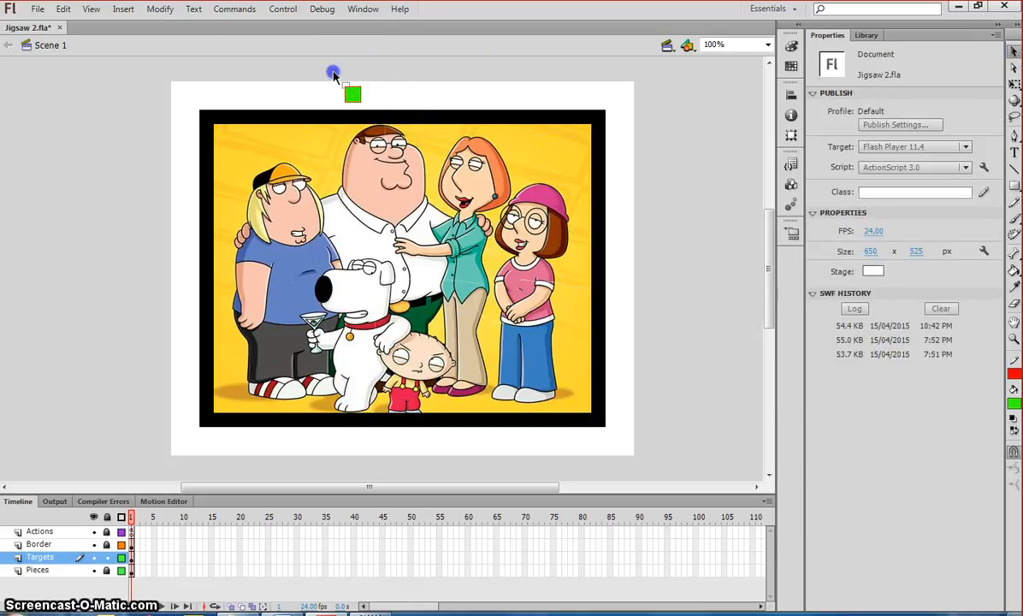
pyautogui.click(352, 92)
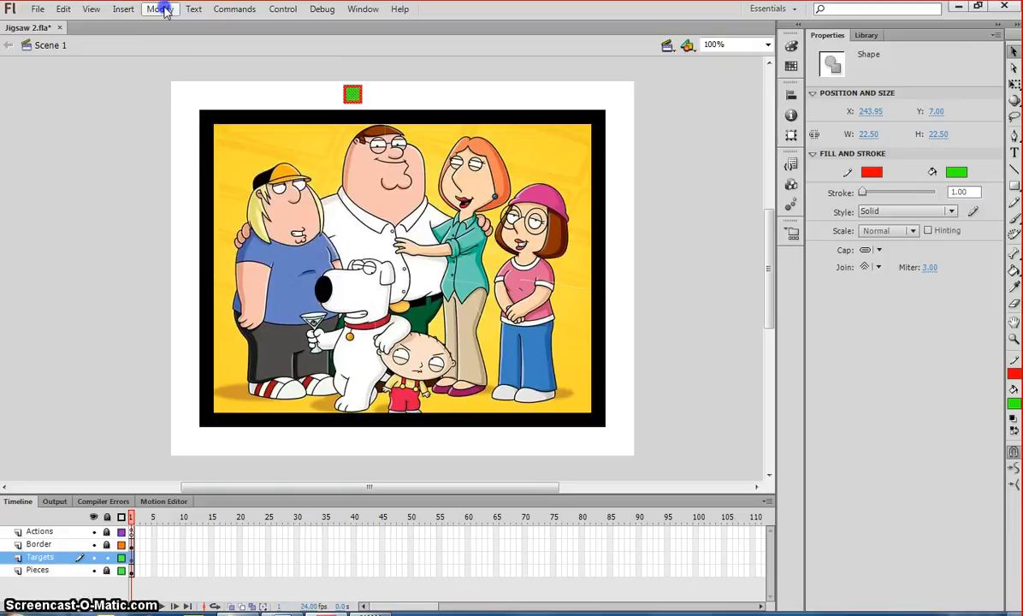
# Convert the green square into a movie clip symbol named target_mc.
pyautogui.click(160, 9)
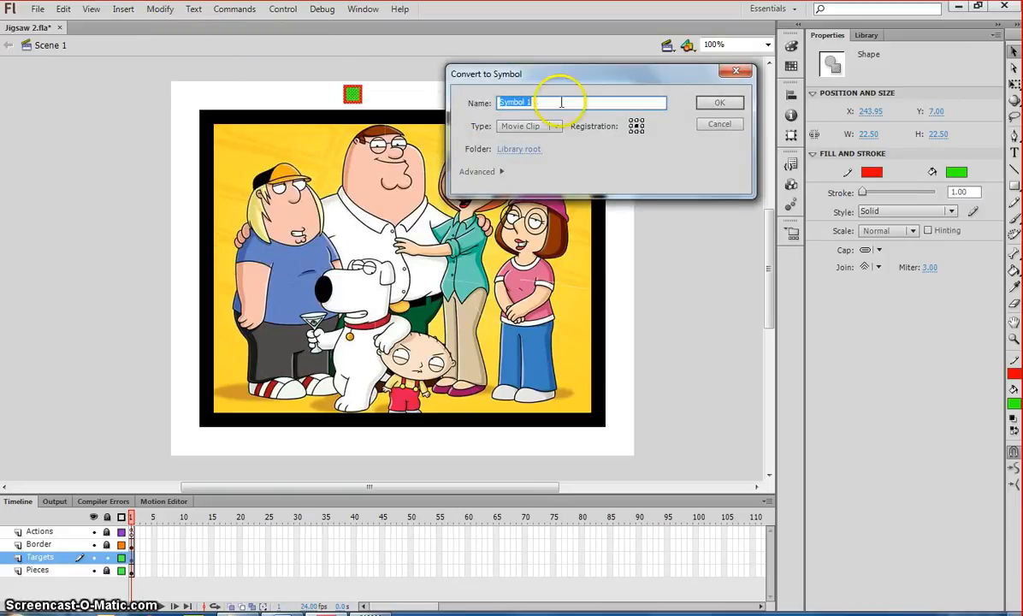
pyautogui.write('target_')
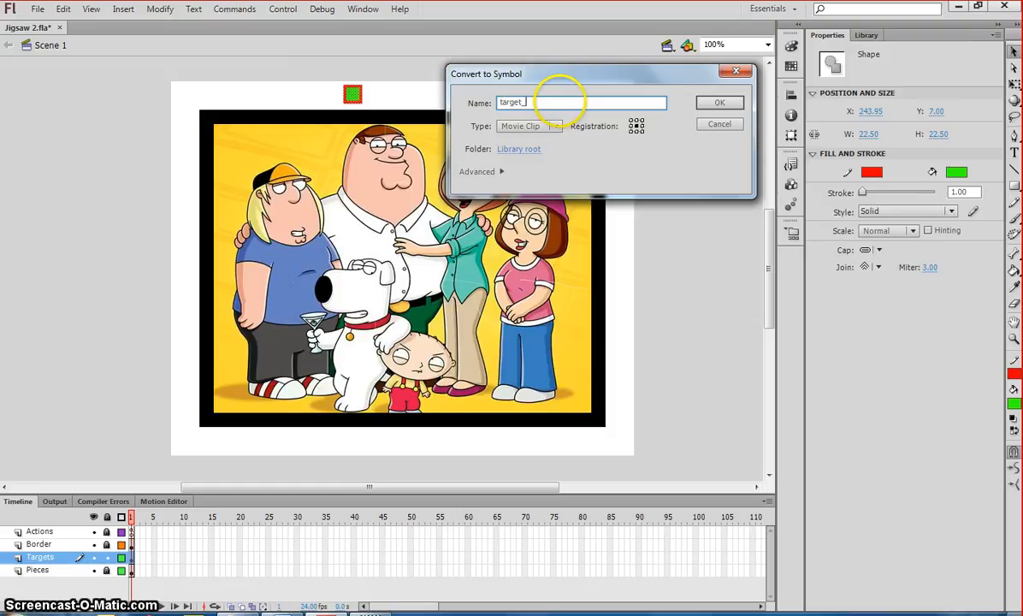
pyautogui.write('mc')
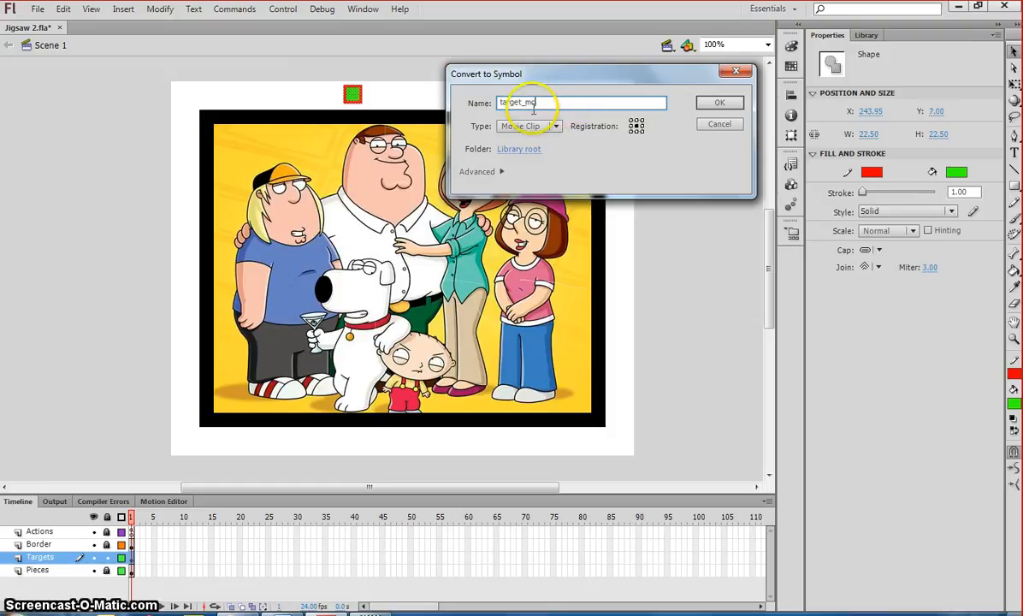
pyautogui.write('target_mc')
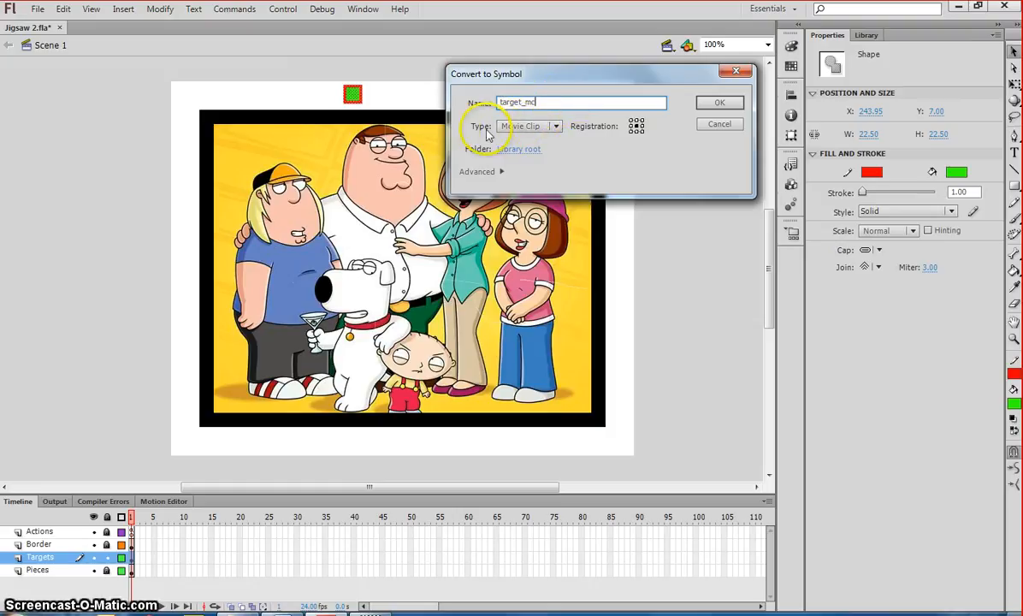
pyautogui.moveTo(637, 130)
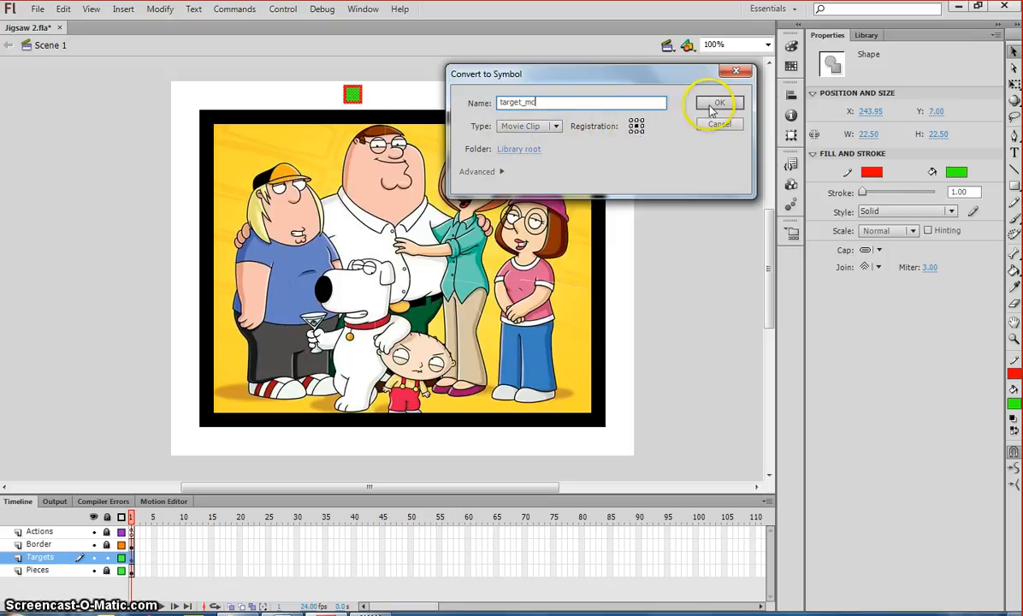
pyautogui.moveTo(710, 111)
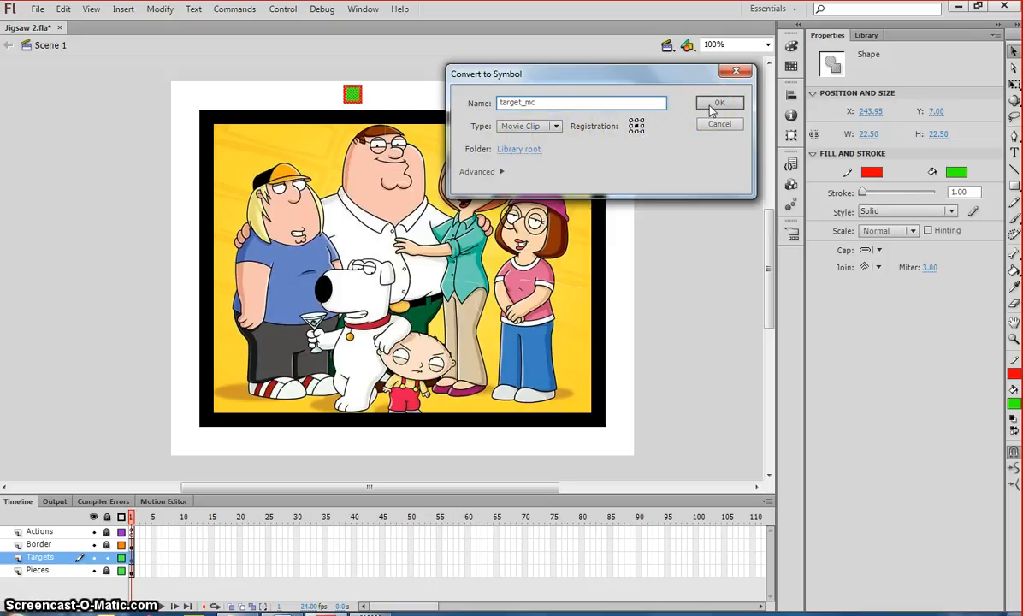
pyautogui.click(719, 102)
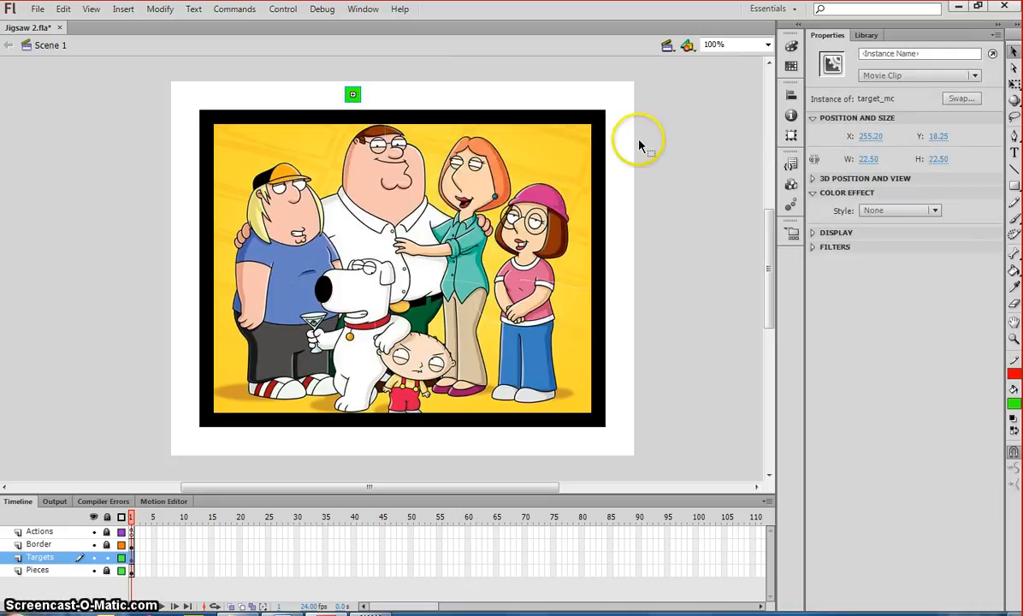
pyautogui.moveTo(431, 98)
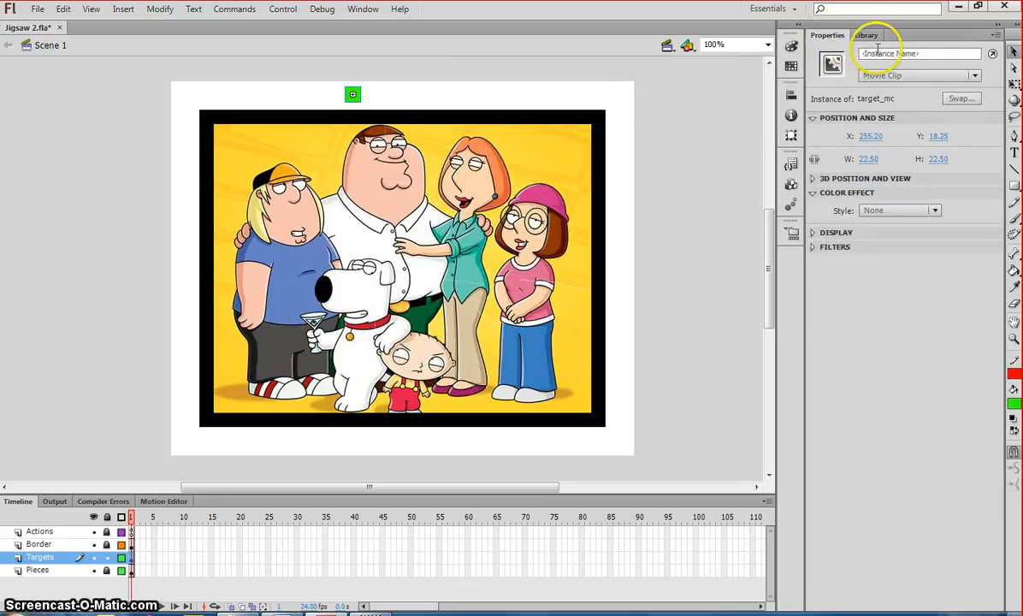
# Name the first target instance target1_mc in the Properties panel.
pyautogui.click(921, 53)
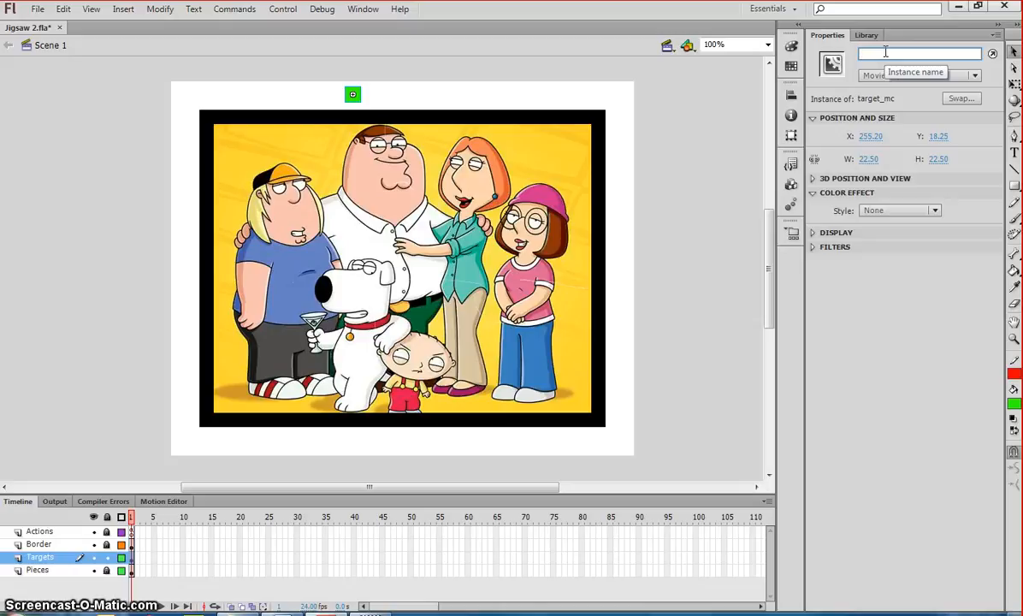
pyautogui.write('target1')
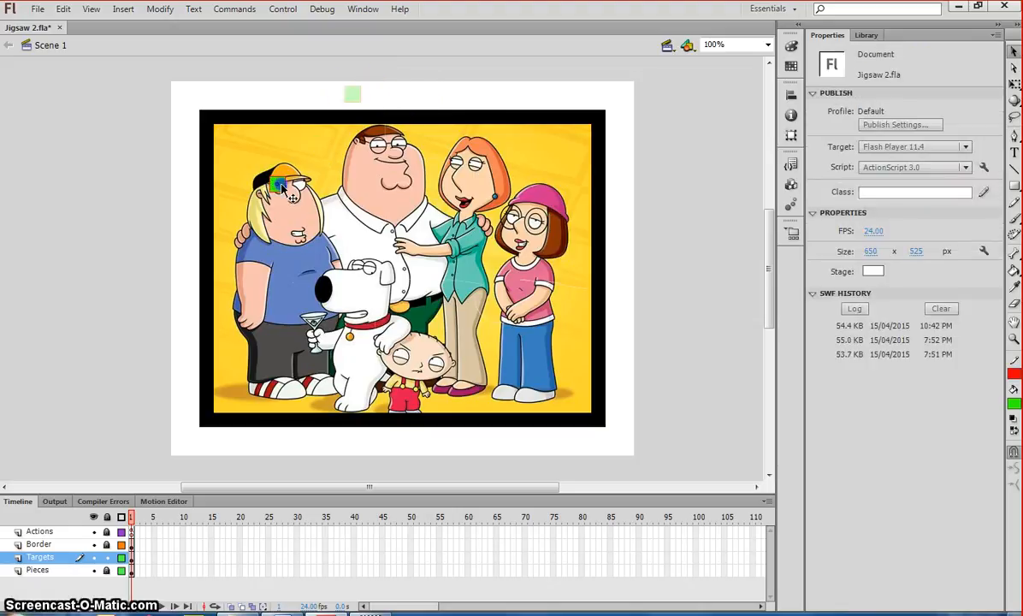
# Drag a second target_mc from the Library onto Lois's shoulder and name it target2_mc.
pyautogui.click(287, 180)
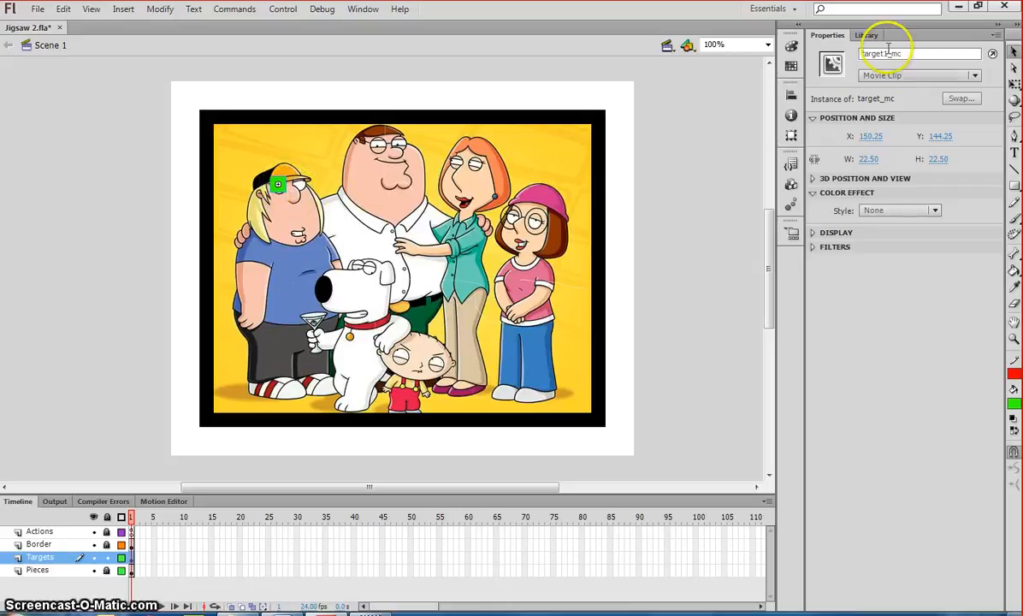
pyautogui.click(866, 35)
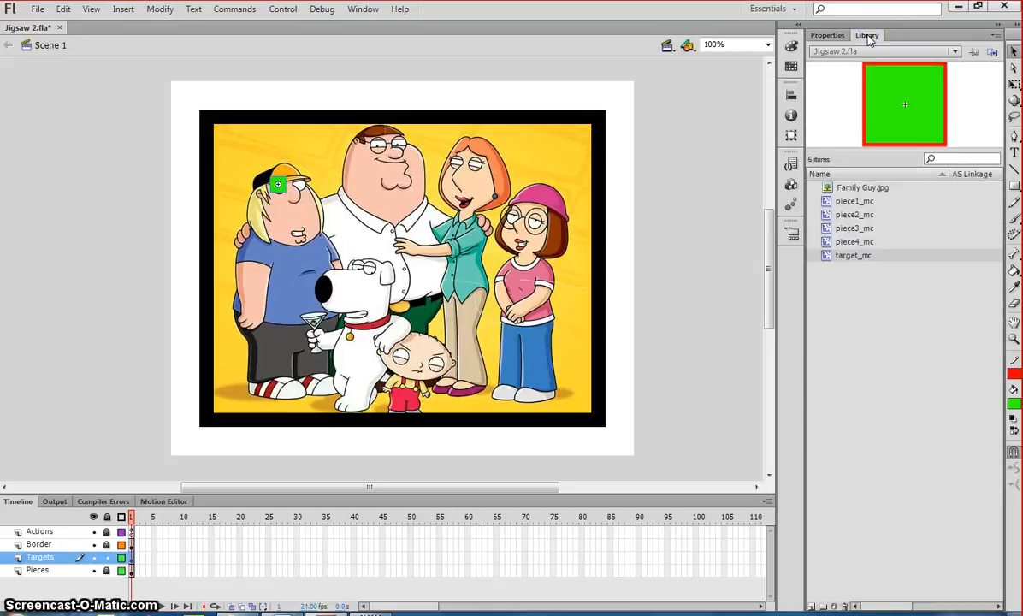
pyautogui.moveTo(896, 212)
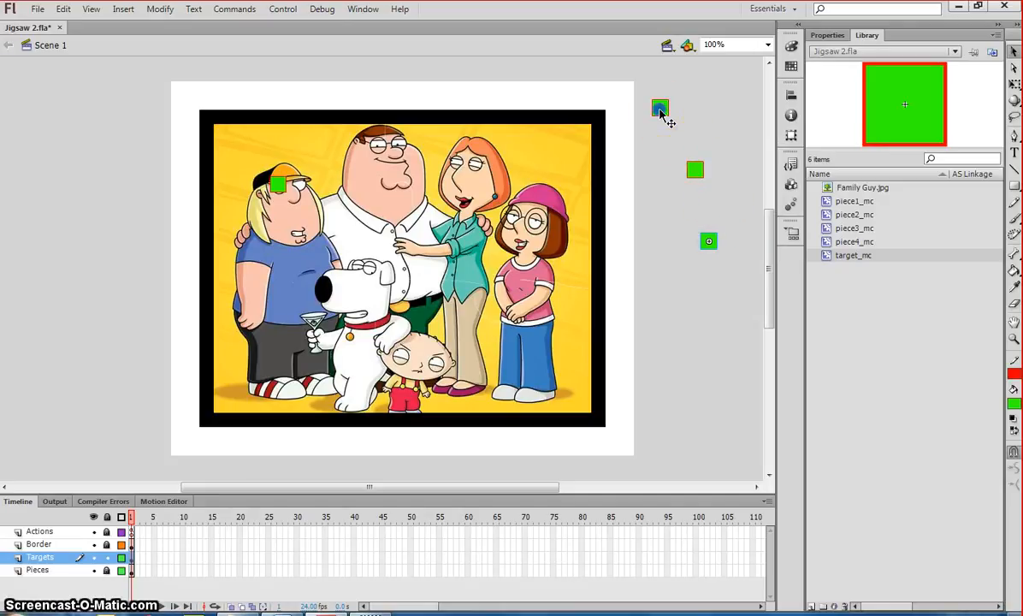
pyautogui.moveTo(661, 106); pyautogui.dragTo(503, 186)
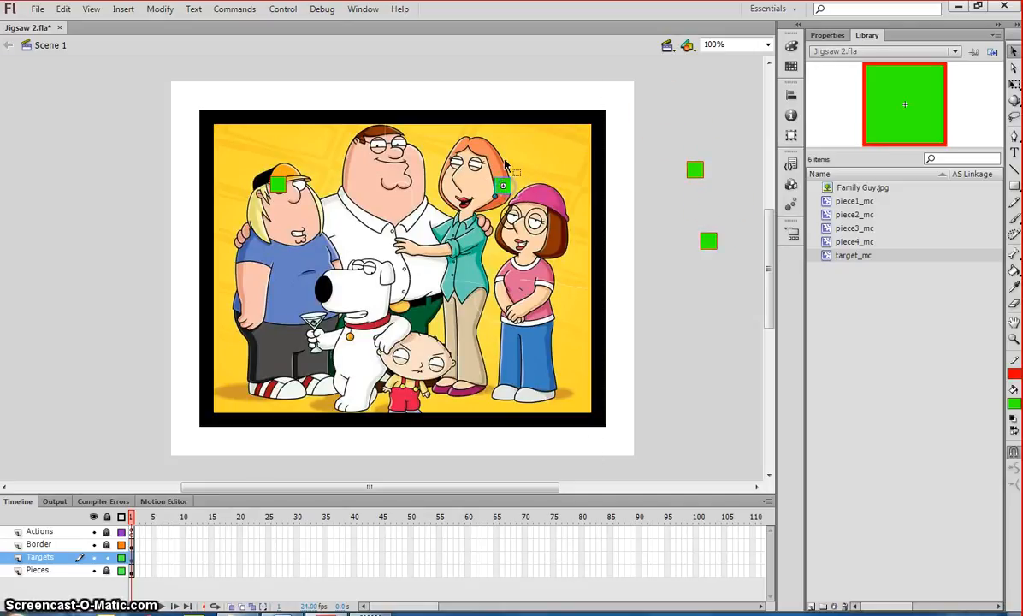
pyautogui.click(826, 34)
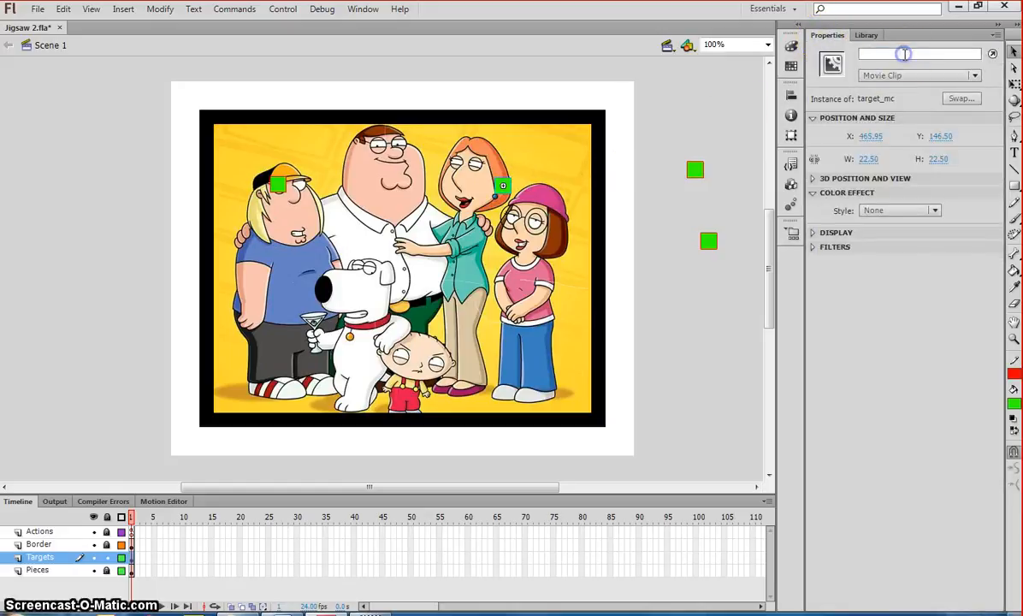
pyautogui.write('target2_mc')
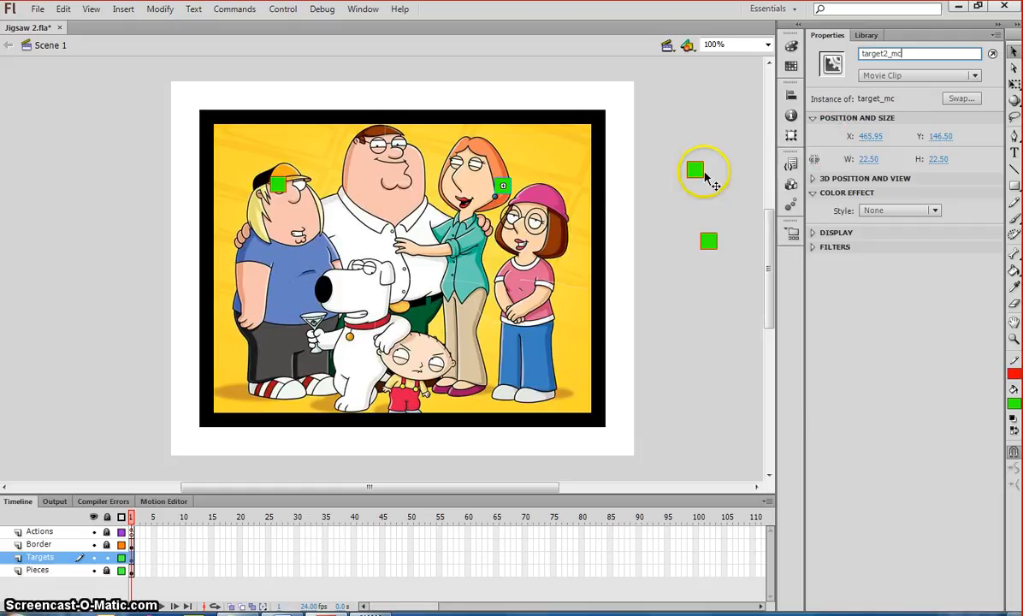
# Place further targets lower on the picture, naming them, and reposition the shoulder target.
pyautogui.moveTo(695, 169); pyautogui.dragTo(293, 342)
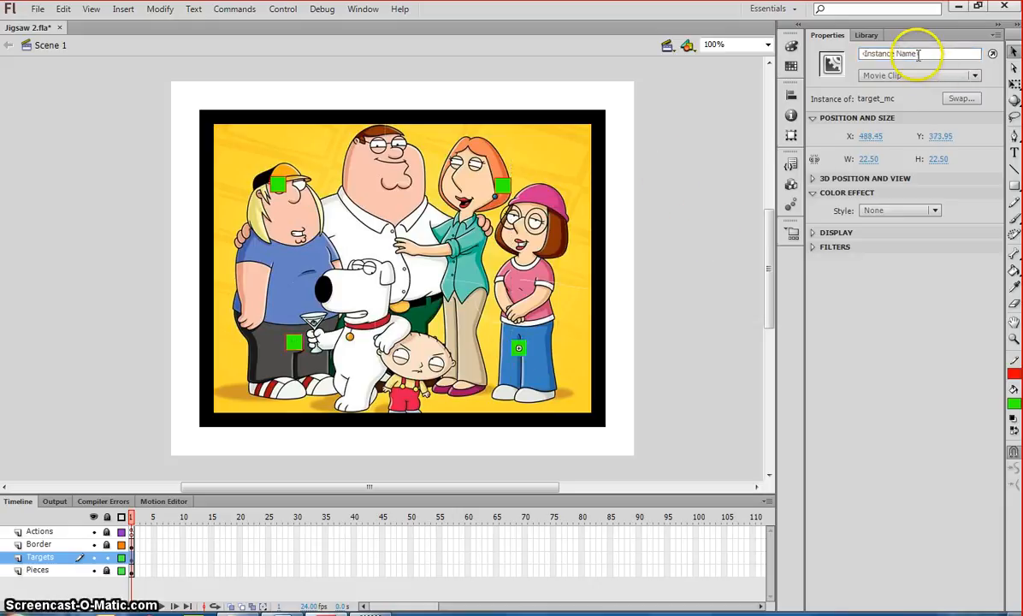
pyautogui.write('target1_mc')
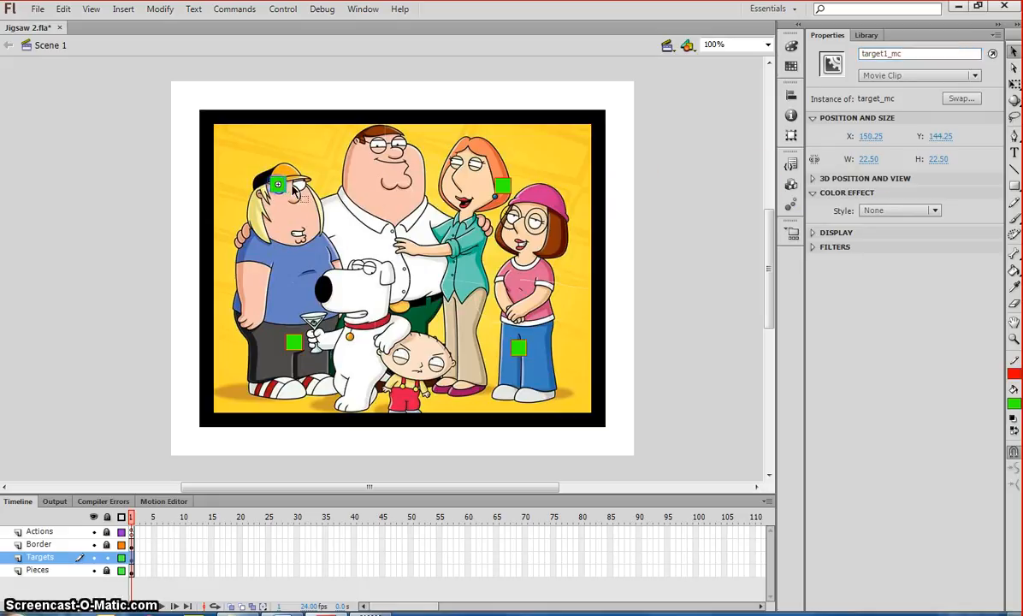
pyautogui.click(503, 185)
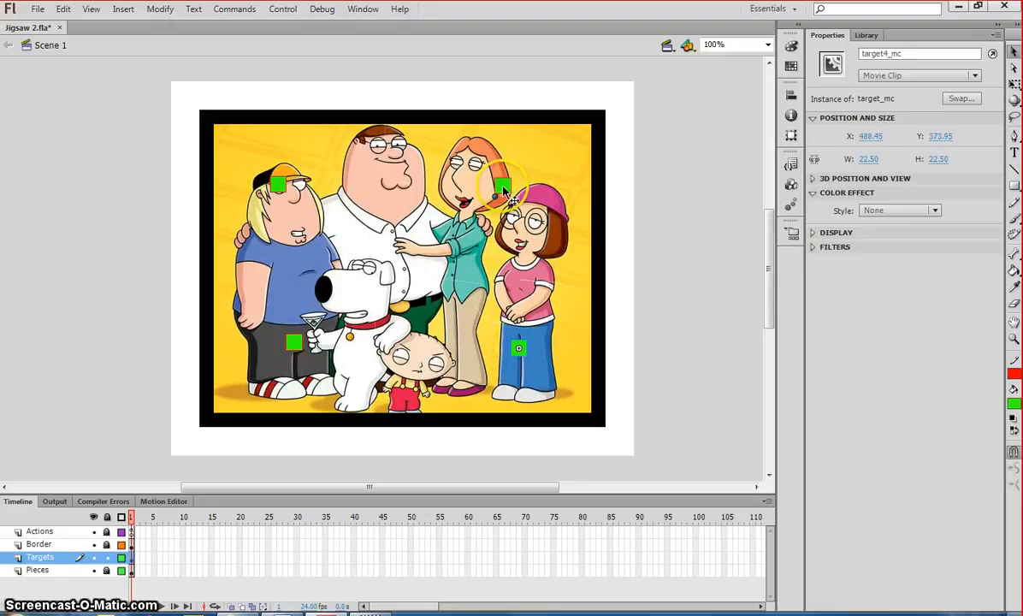
pyautogui.moveTo(503, 188); pyautogui.dragTo(277, 185)
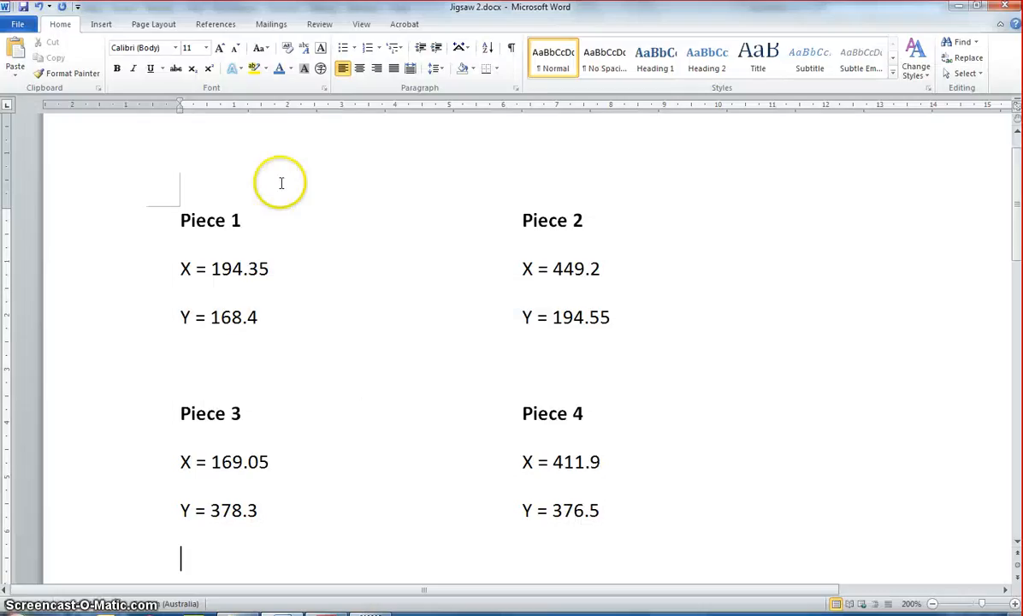
pyautogui.moveTo(219, 269)
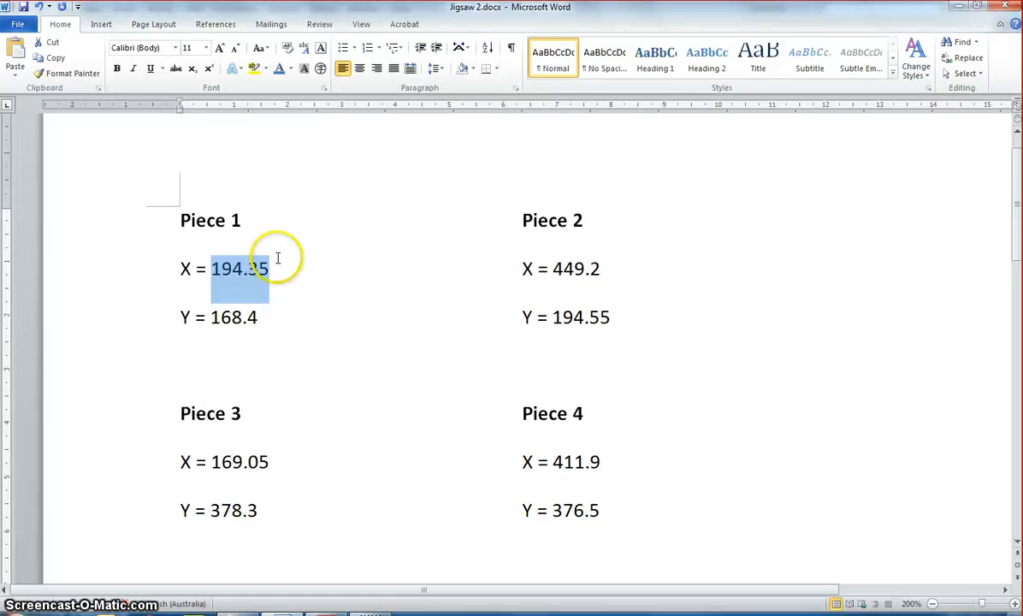
# Copy Piece 1's X value from Jigsaw 2.docx for pasting into the matching target's position.
pyautogui.doubleClick(233, 316)
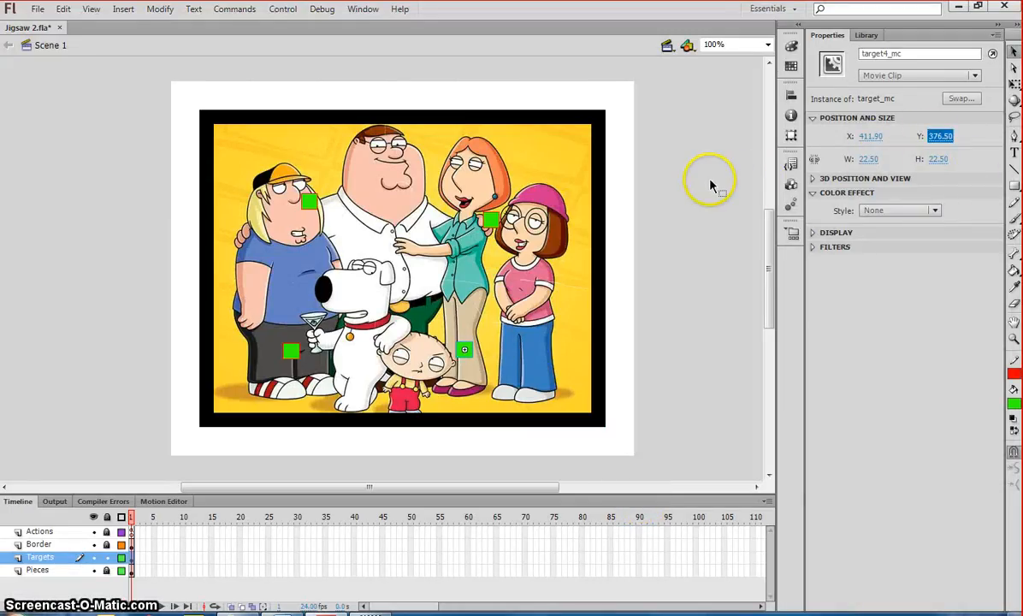
pyautogui.moveTo(291, 354)
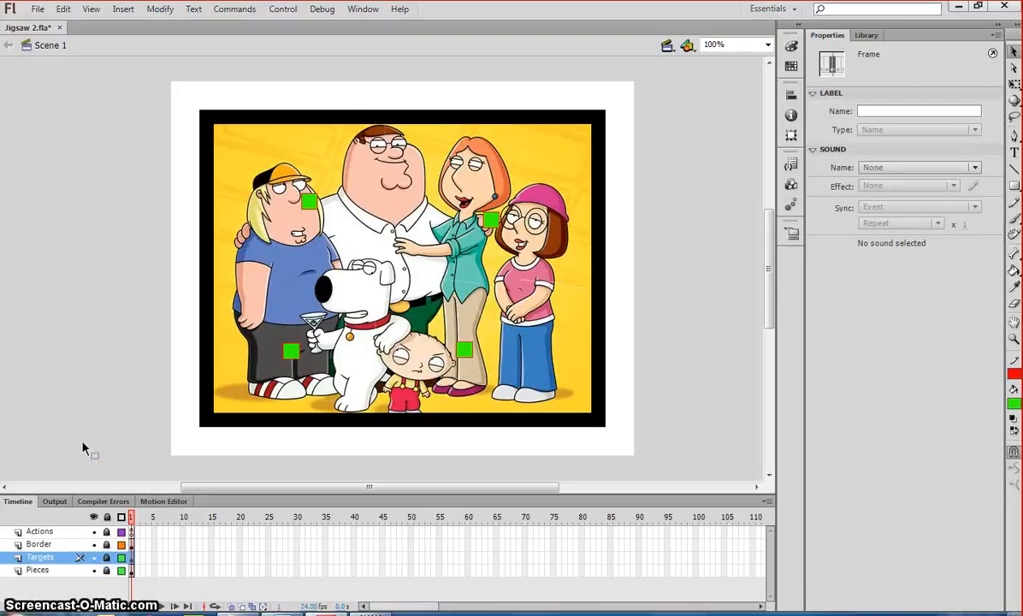
pyautogui.moveTo(82, 466)
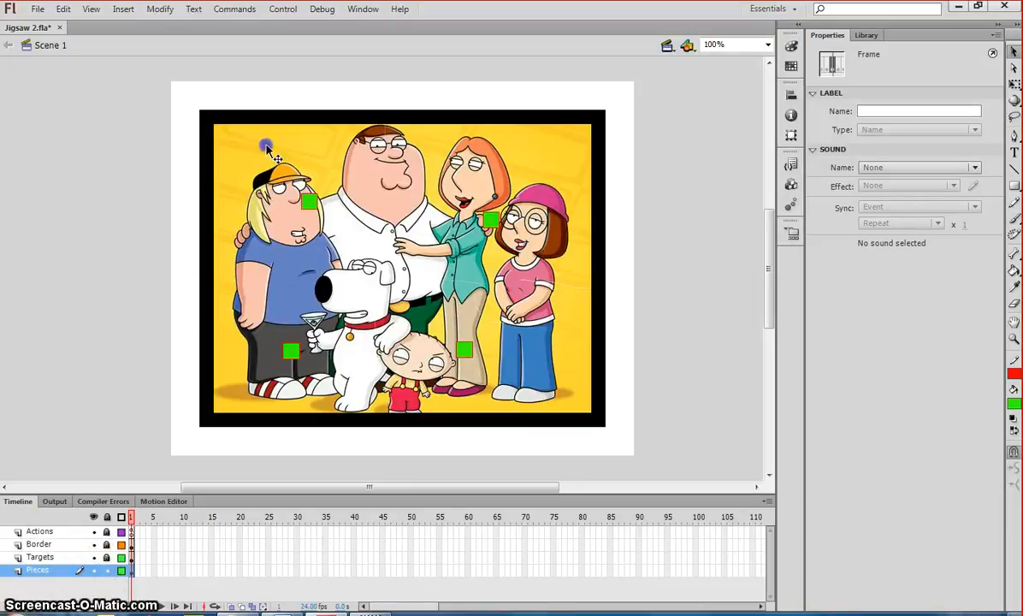
pyautogui.click(359, 171)
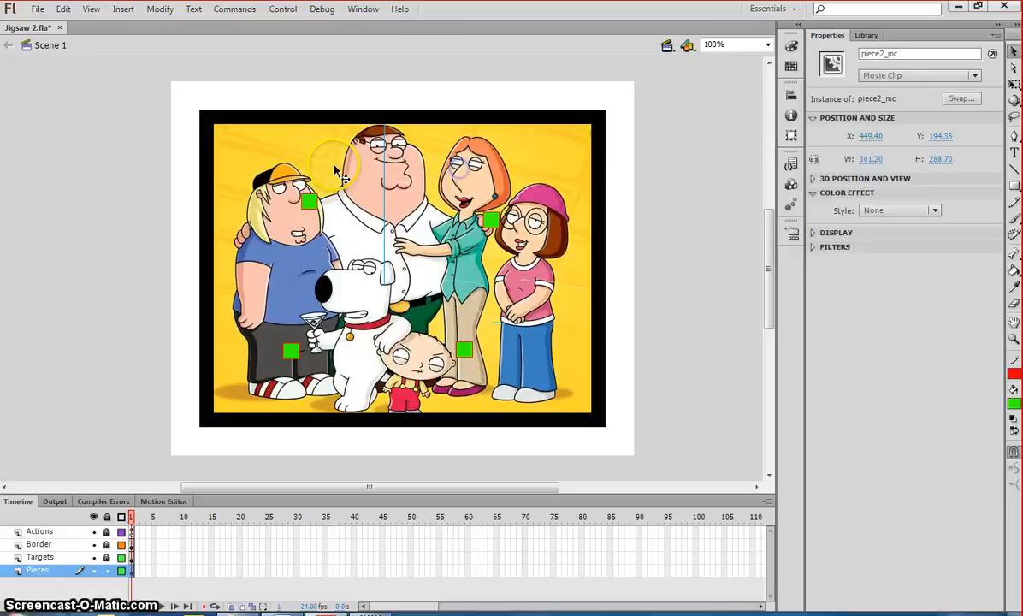
pyautogui.click(282, 168)
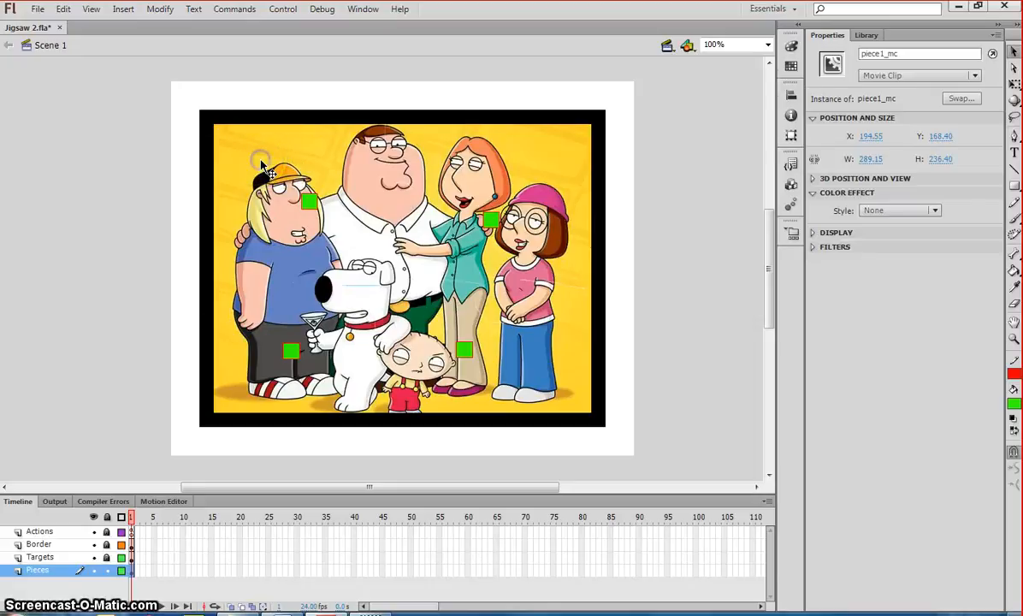
# Enter piece1_mc for editing and add a layer named Target inside it.
pyautogui.doubleClick(351, 171)
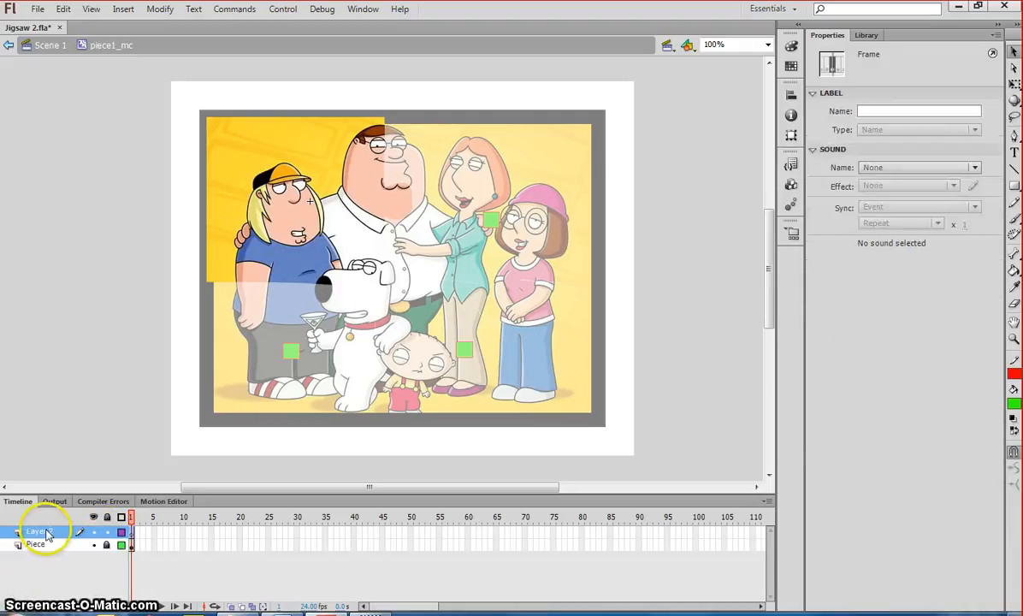
pyautogui.doubleClick(36, 530)
pyautogui.write('Target')
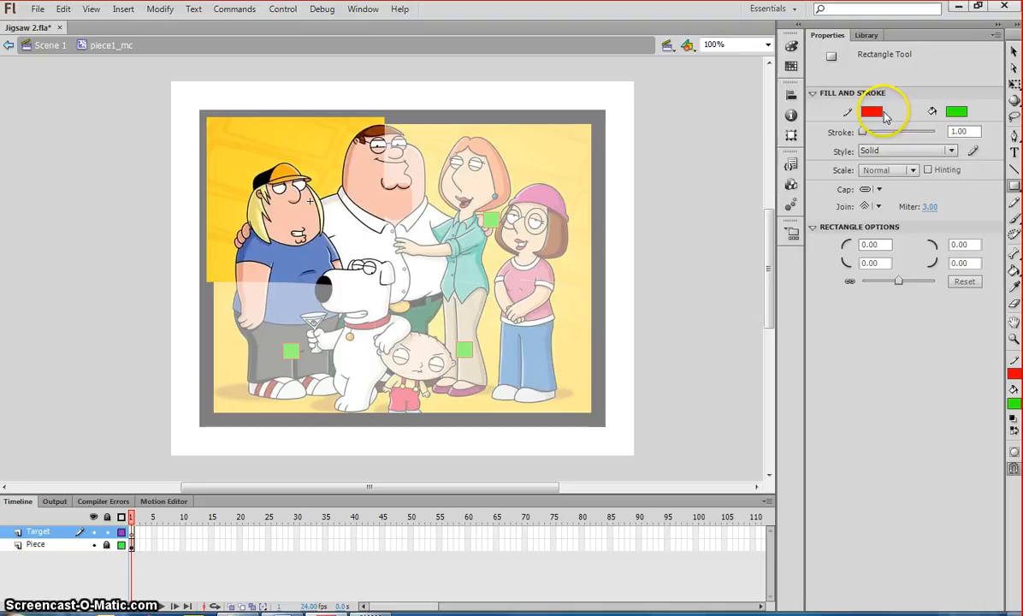
# Draw a small pink square with a blue outline above the picture on the Target layer.
pyautogui.click(873, 111)
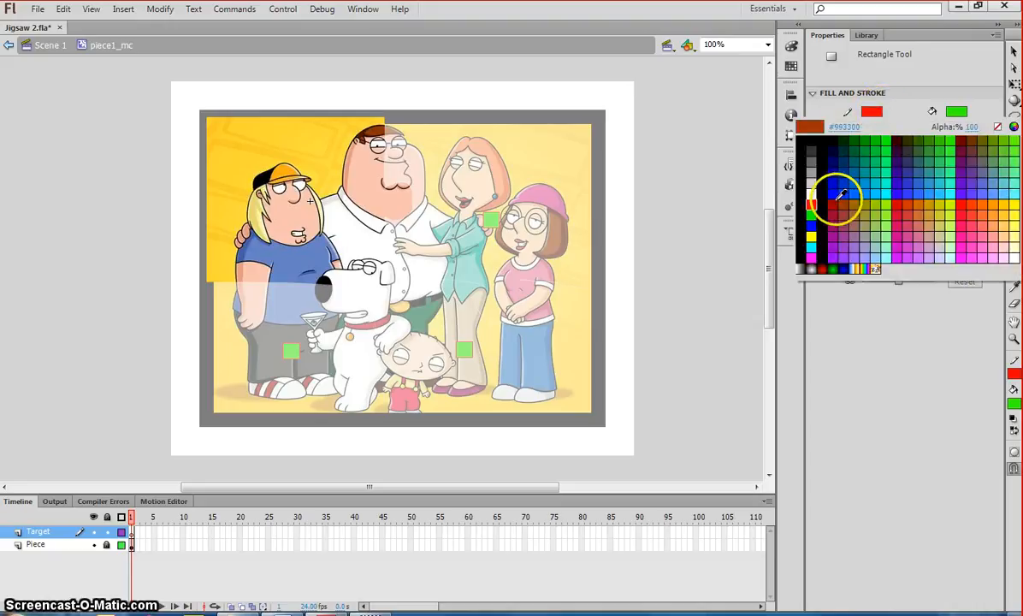
pyautogui.click(955, 137)
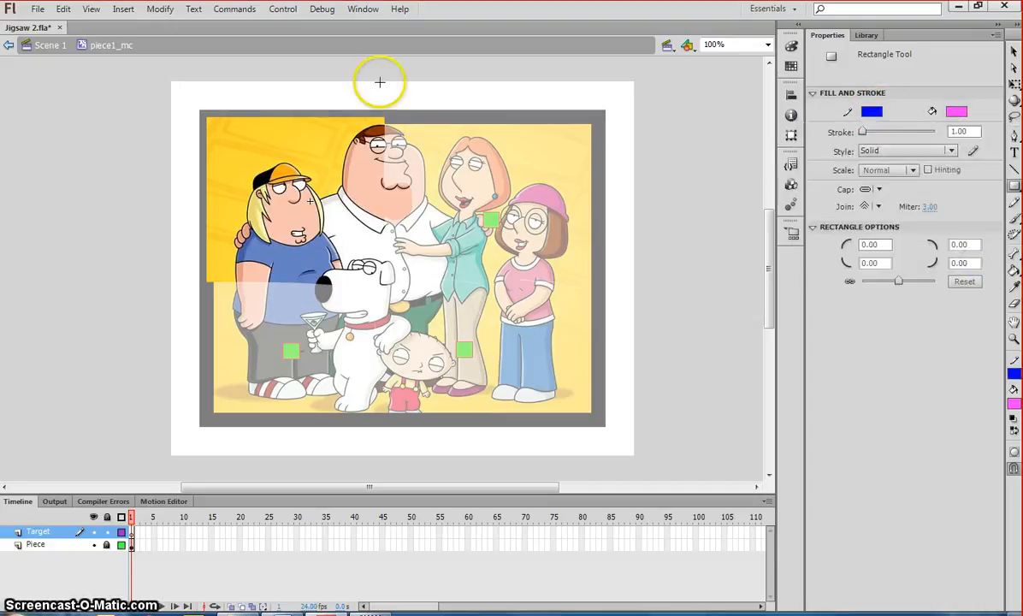
pyautogui.moveTo(378, 82); pyautogui.dragTo(274, 96)
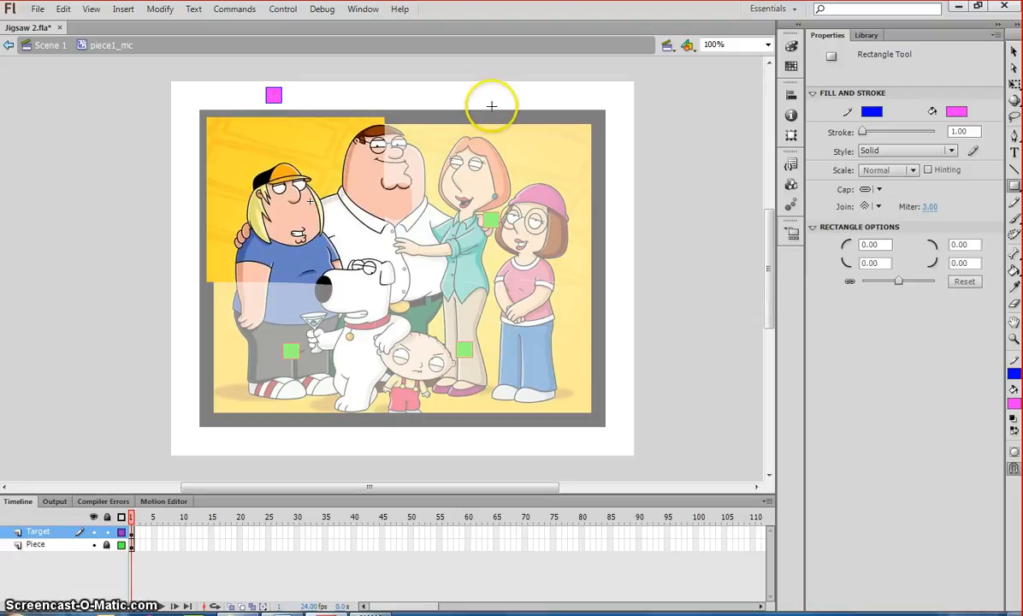
pyautogui.moveTo(1012, 51)
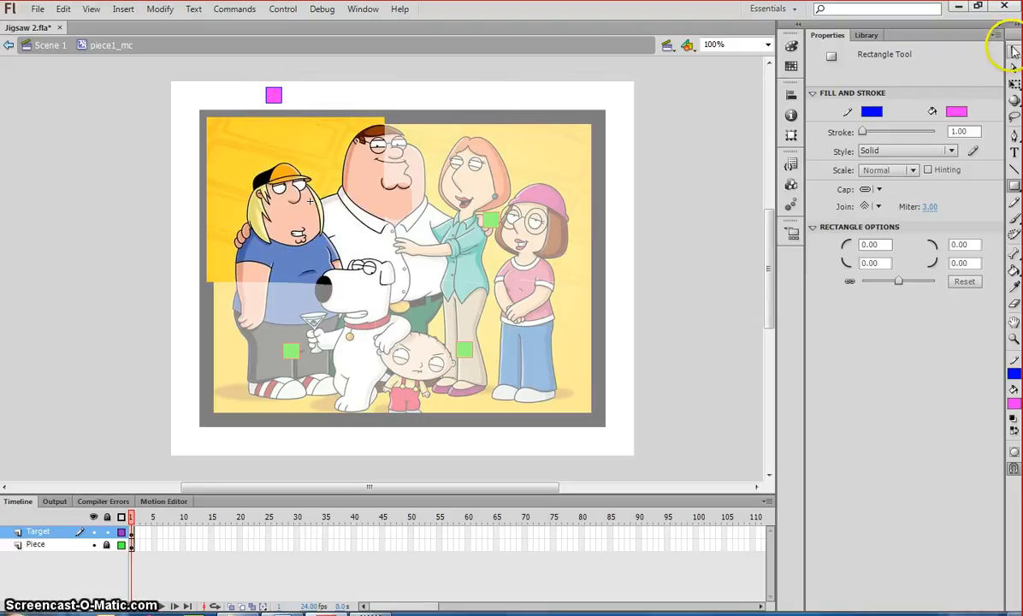
pyautogui.click(539, 102)
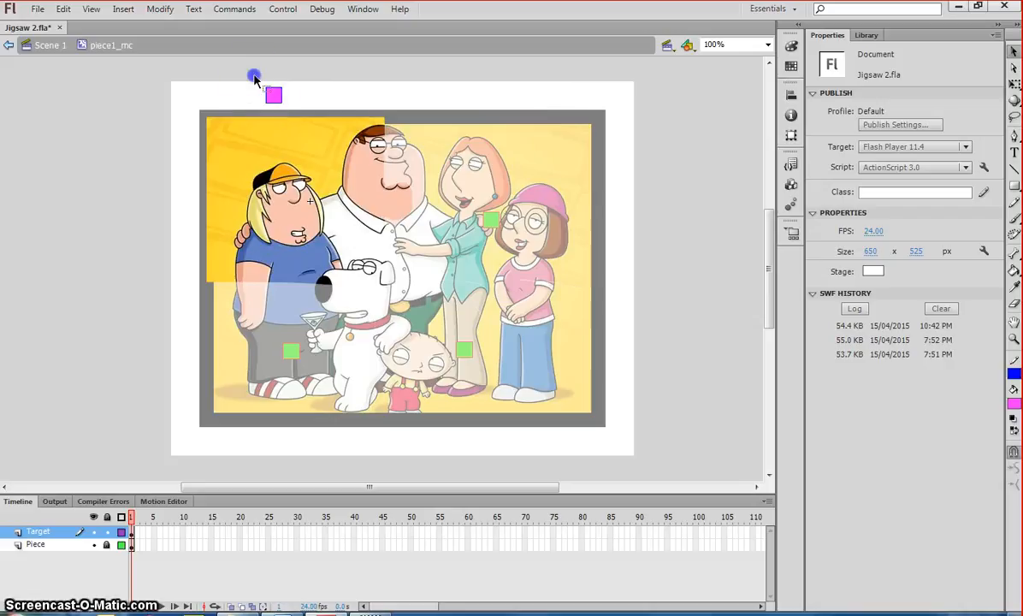
# Convert the pink square into a movie clip symbol named tar_mc via Modify > Convert to Symbol.
pyautogui.click(273, 96)
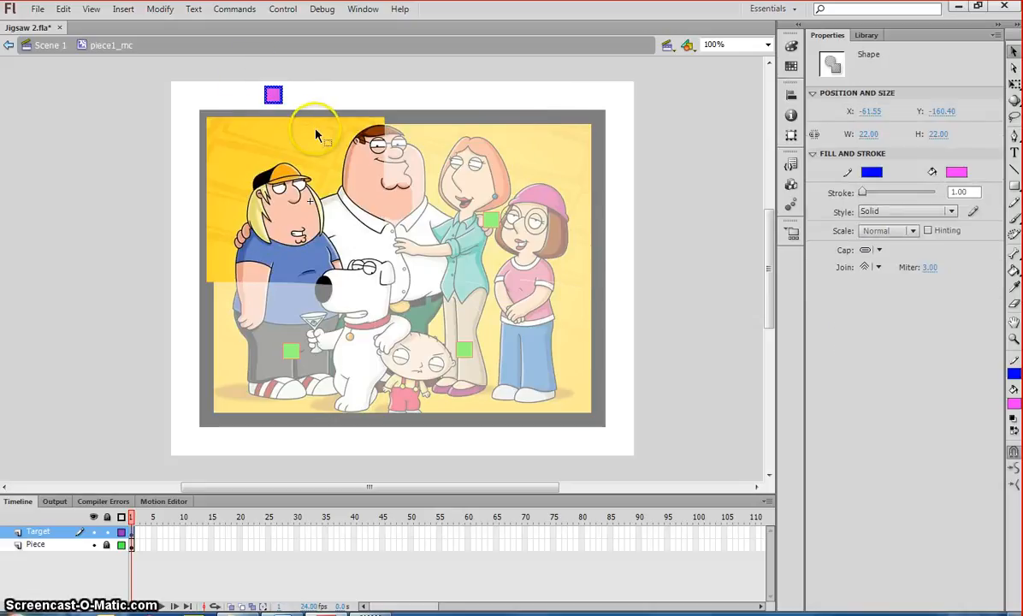
pyautogui.click(159, 9)
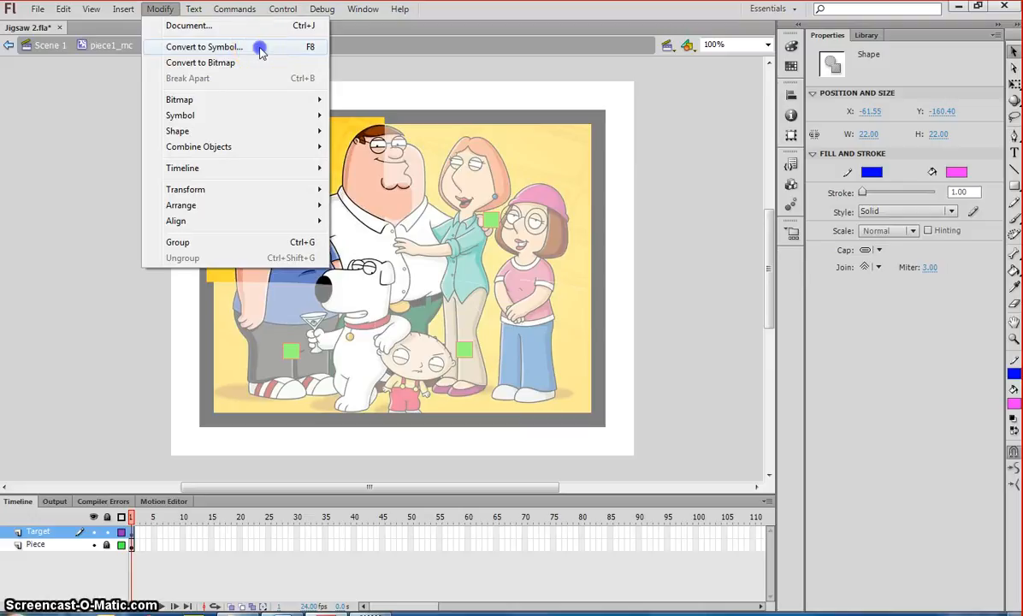
pyautogui.click(204, 48)
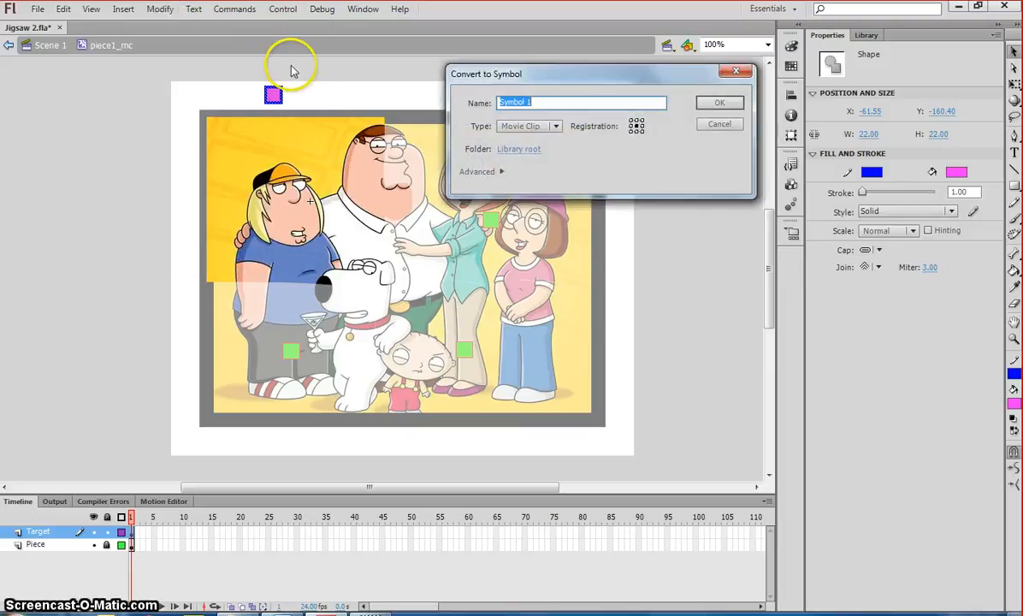
pyautogui.write('tar')
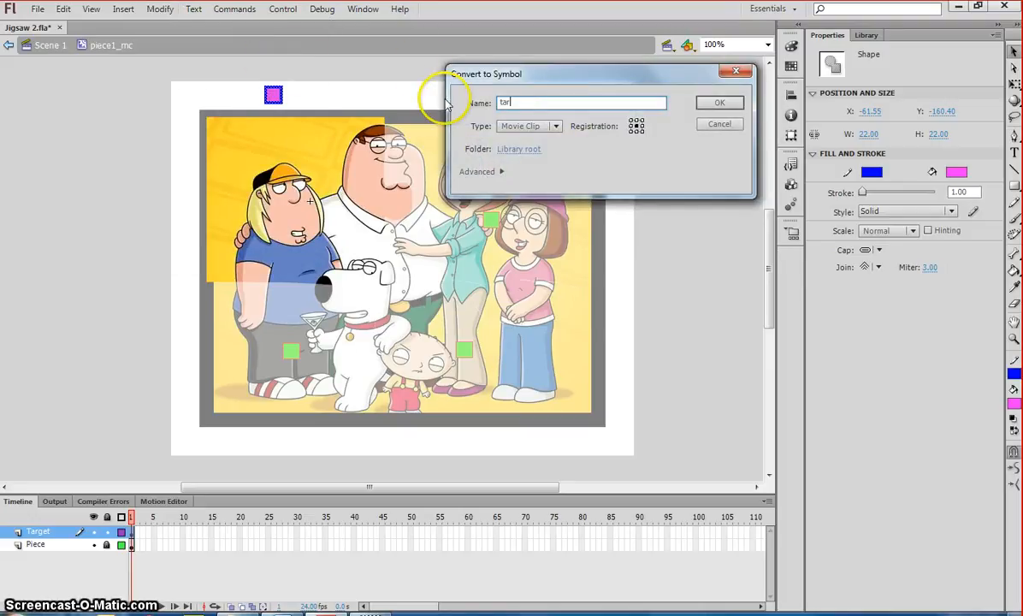
pyautogui.write('_mc')
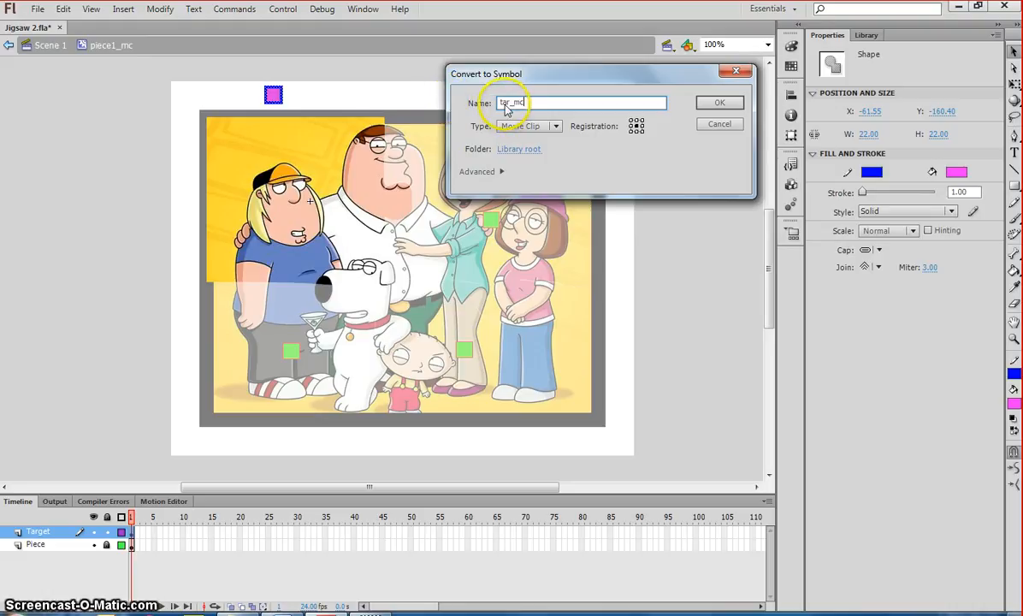
pyautogui.moveTo(595, 135)
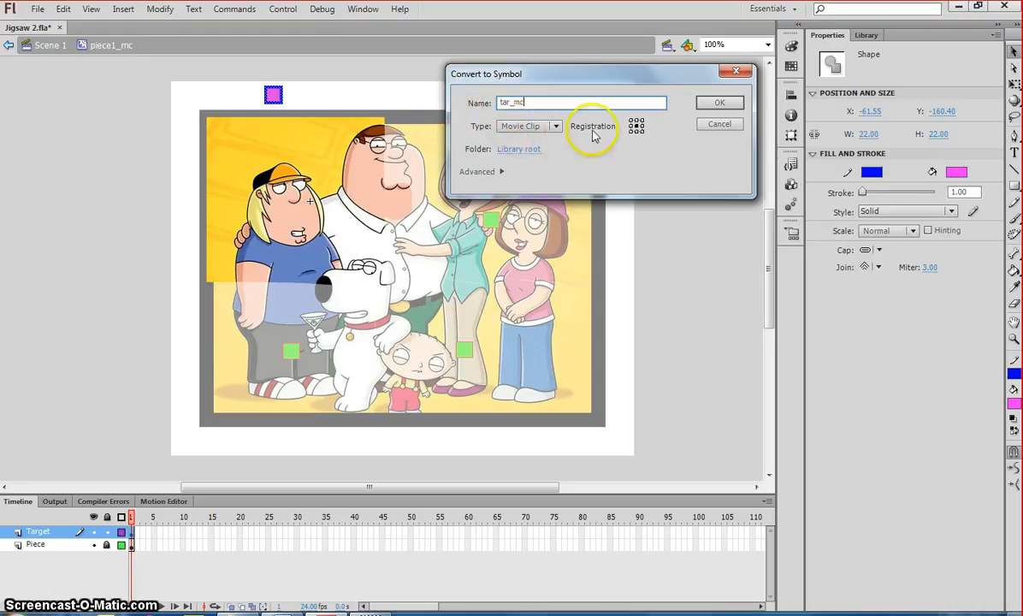
pyautogui.moveTo(708, 109)
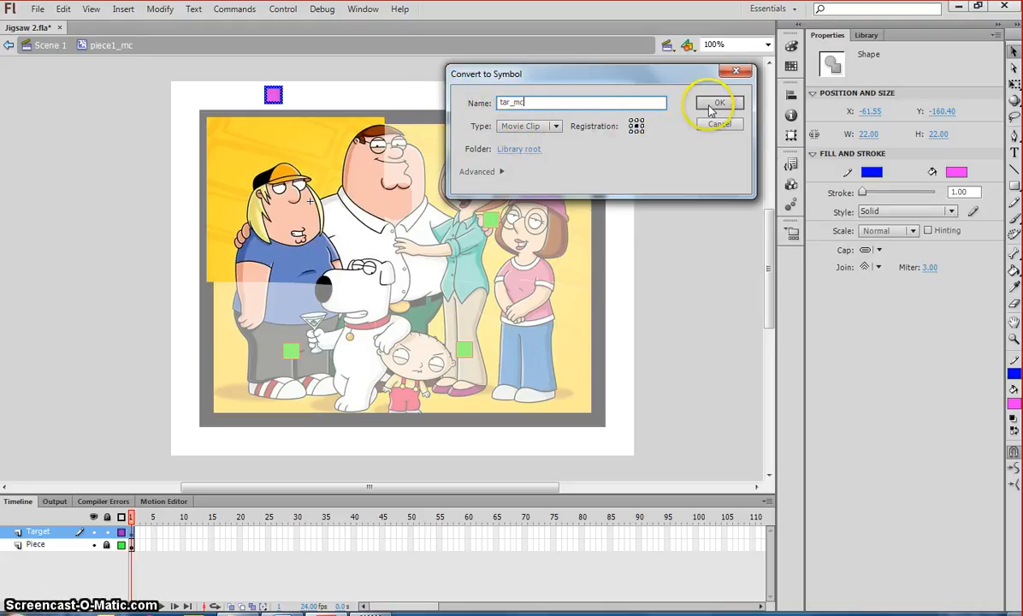
pyautogui.click(719, 102)
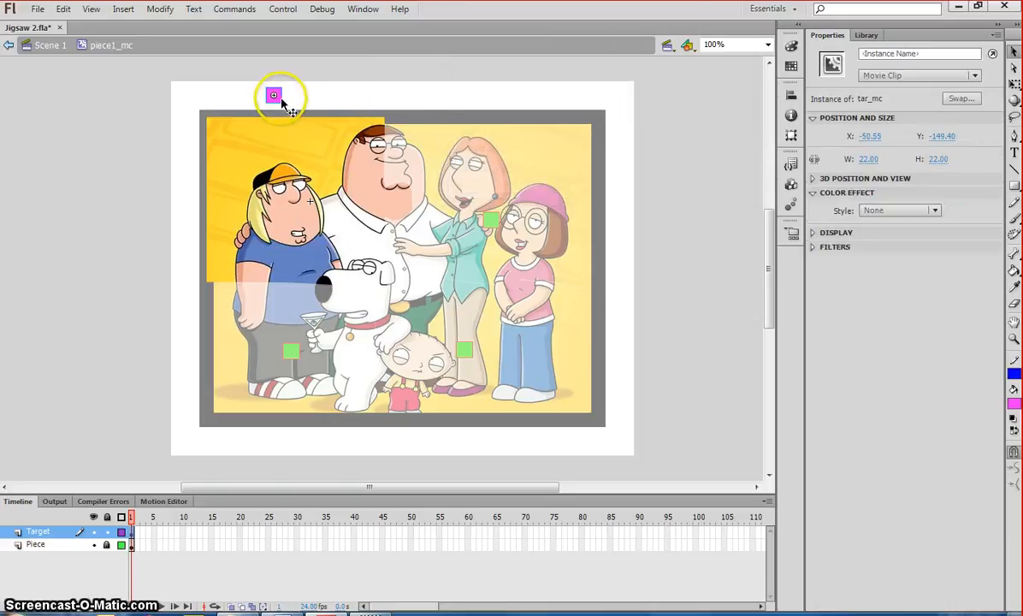
pyautogui.moveTo(281, 106)
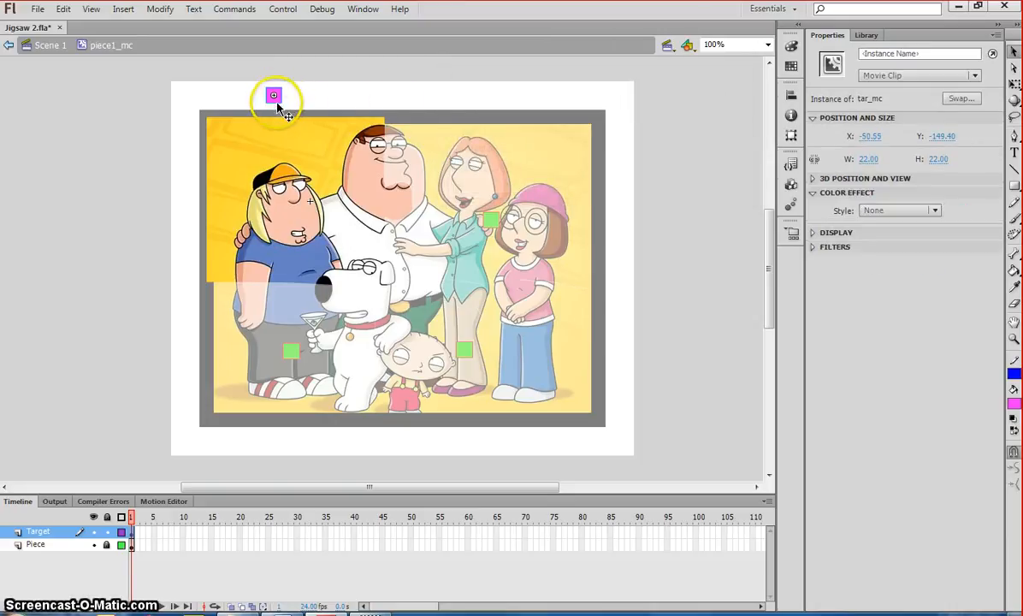
pyautogui.moveTo(308, 202)
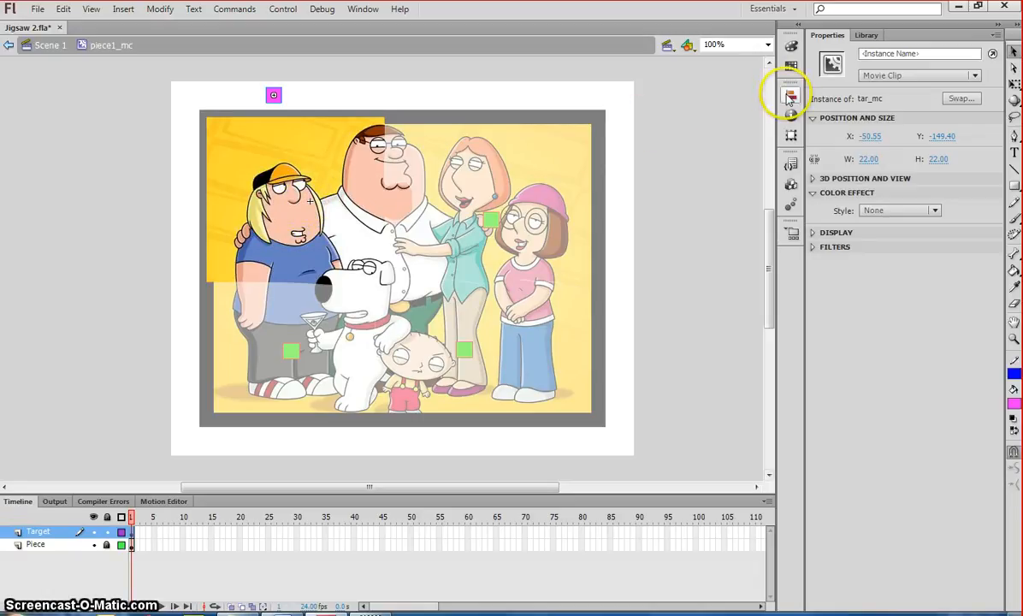
# Align the tar_mc square to stage so it sits centred at X 0, Y 0 on the piece's origin.
pyautogui.click(790, 96)
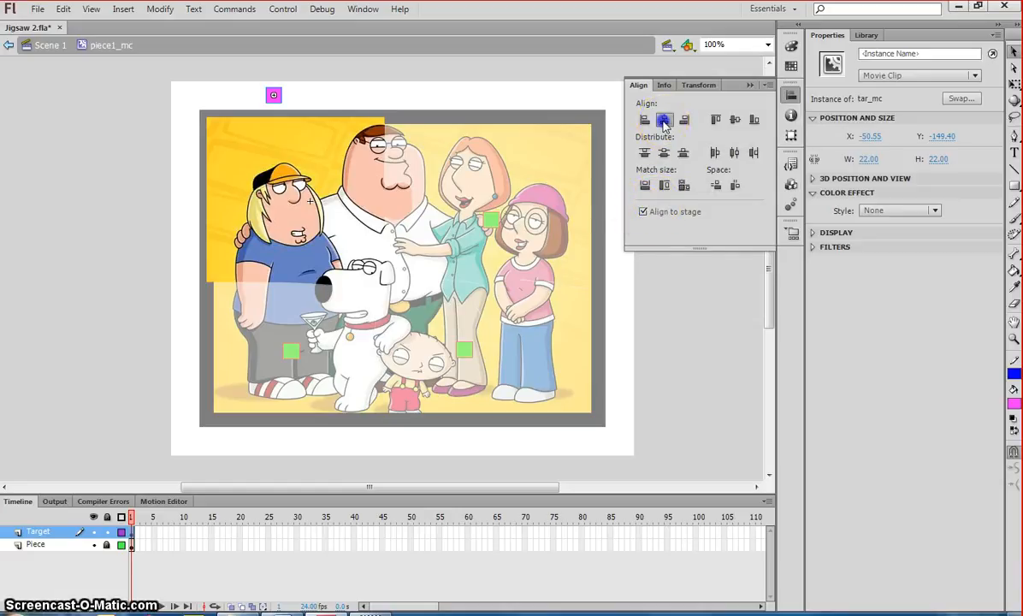
pyautogui.click(715, 120)
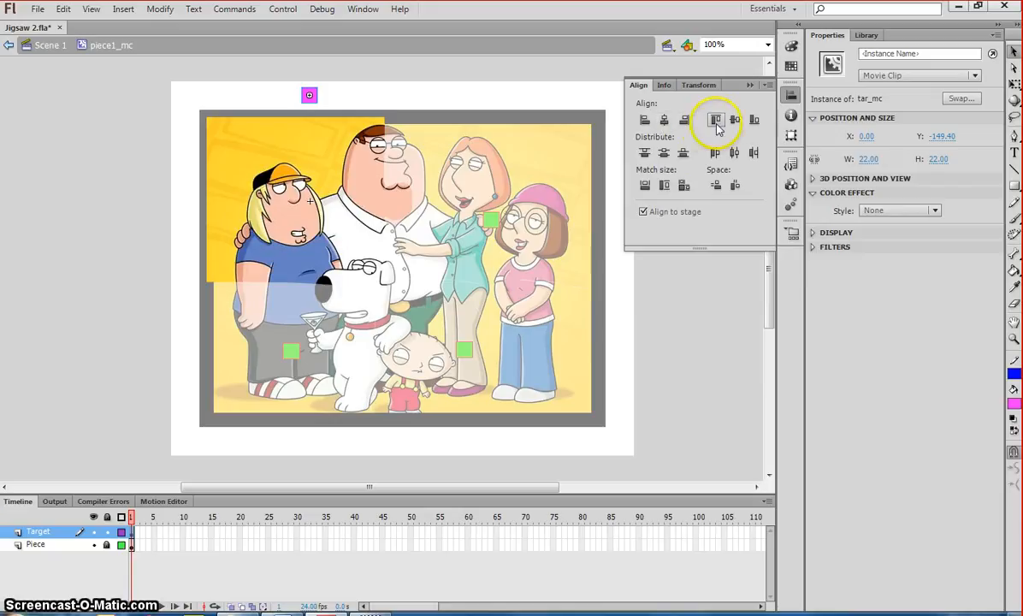
pyautogui.moveTo(734, 120)
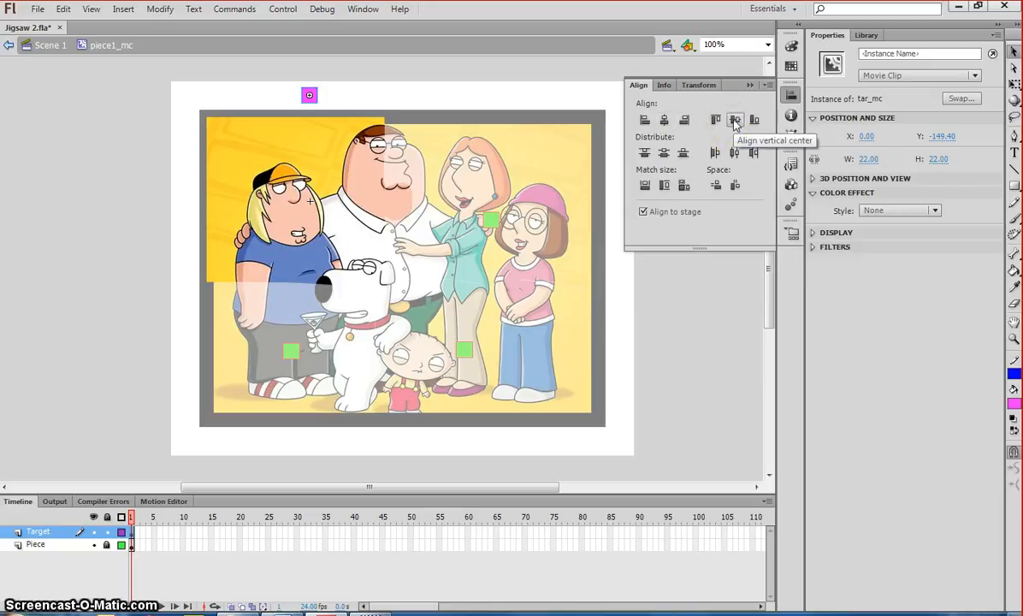
pyautogui.click(736, 119)
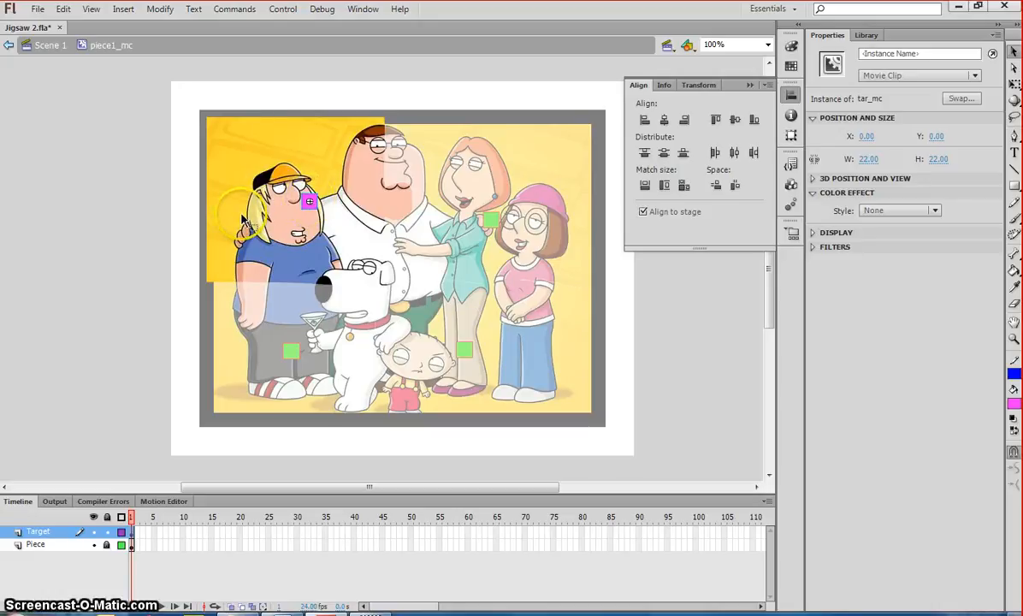
pyautogui.moveTo(373, 223)
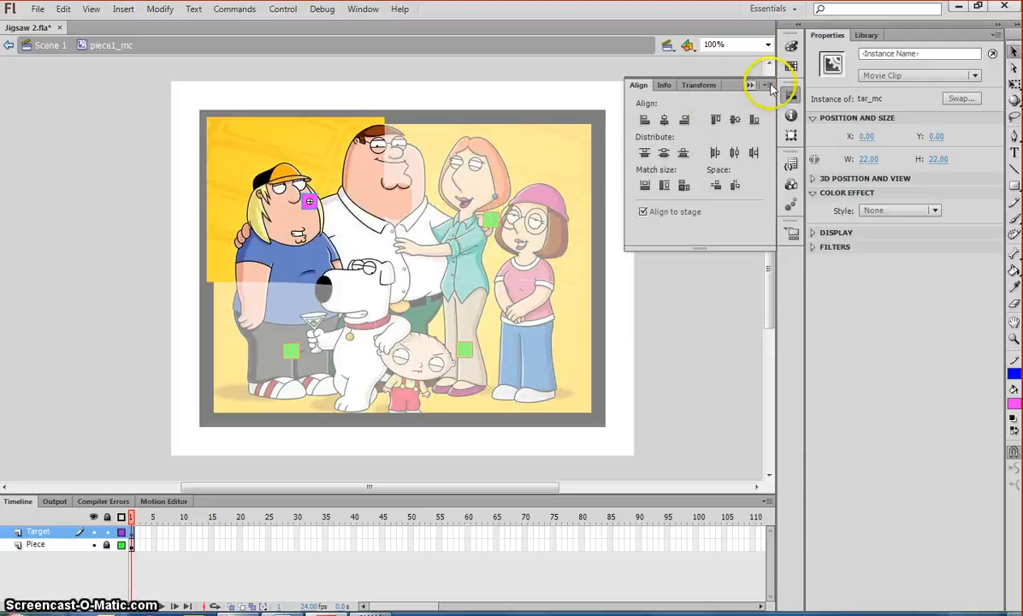
pyautogui.click(770, 85)
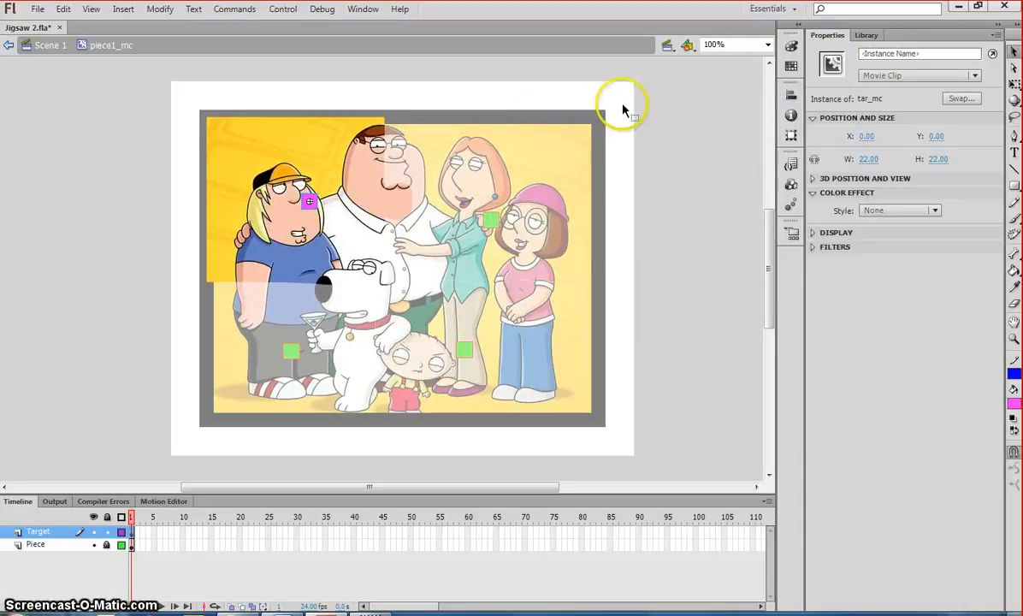
# Give the tar_mc instance a name ending in _mc in the Properties panel.
pyautogui.click(917, 53)
pyautogui.write('tar1')
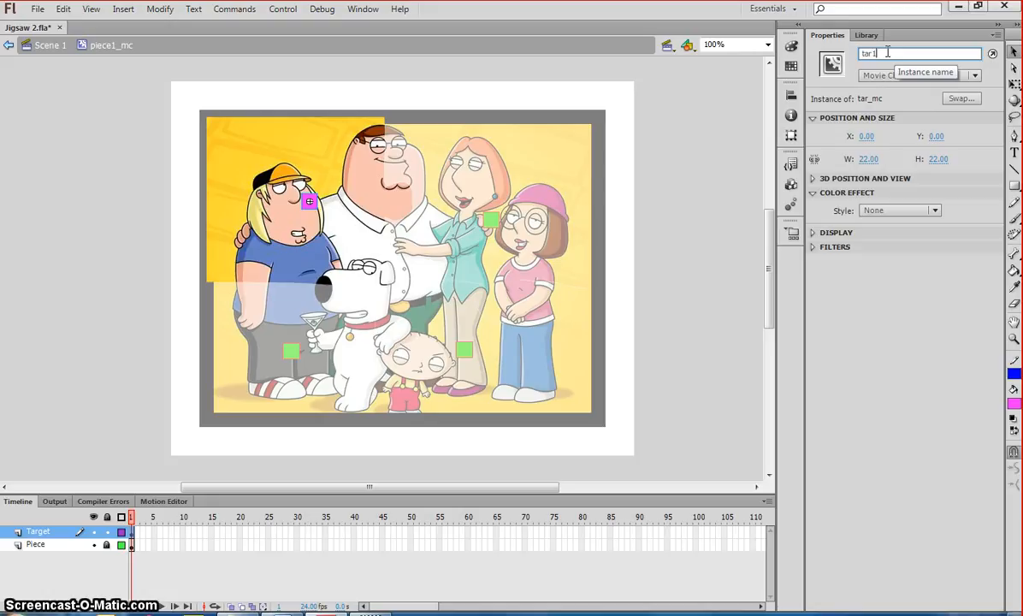
pyautogui.write('_mc')
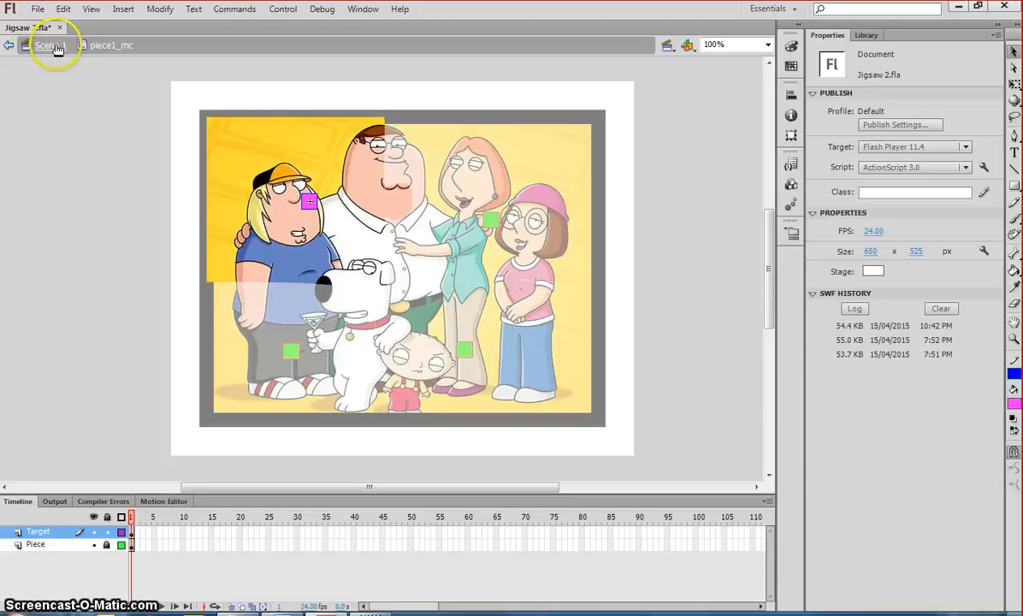
# Drag a tar_mc square from the Library onto piece2_mc's Target layer and check its properties.
pyautogui.click(48, 45)
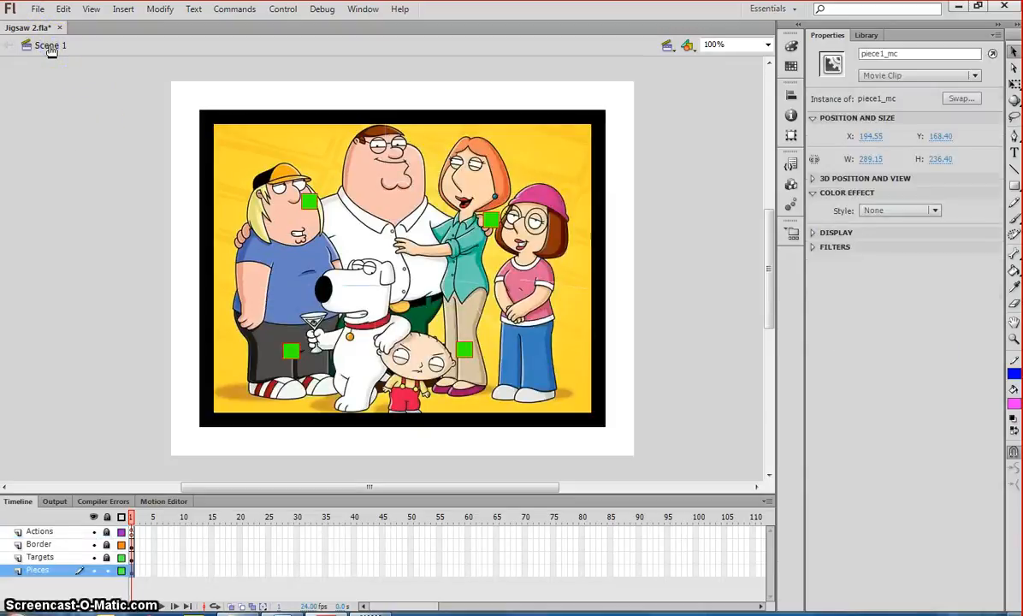
pyautogui.click(513, 171)
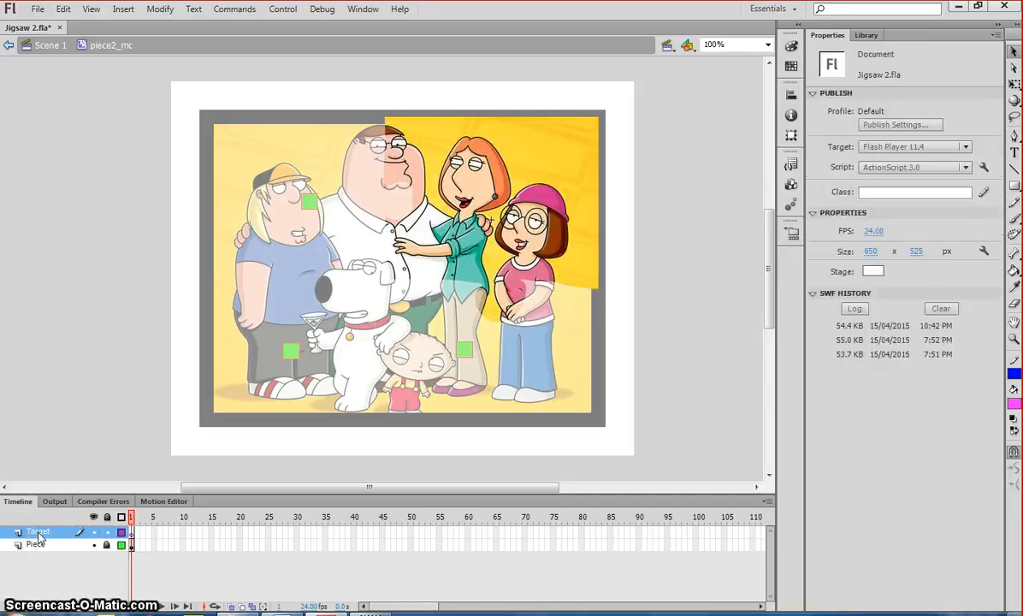
pyautogui.click(866, 34)
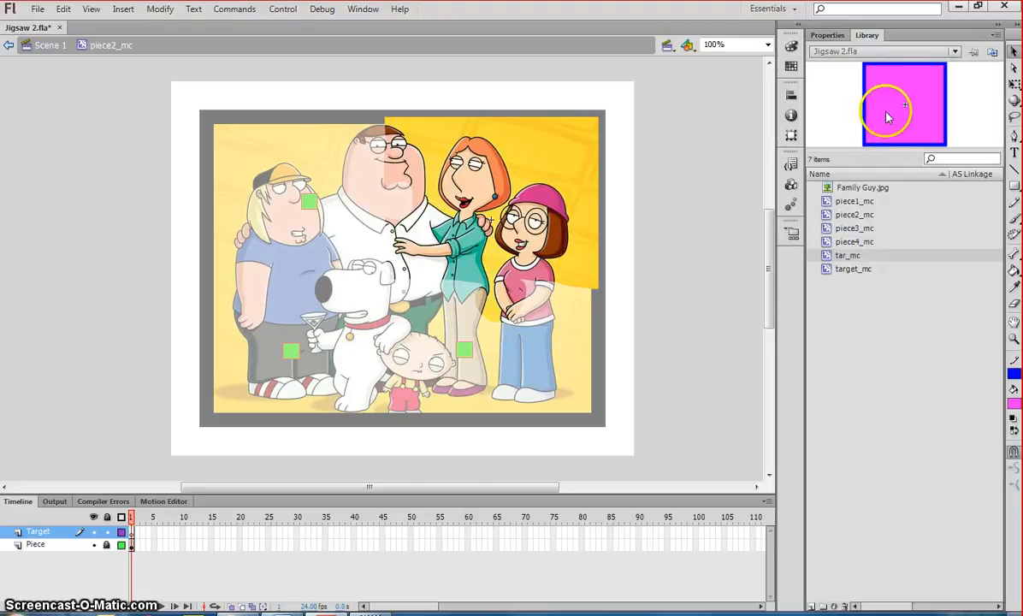
pyautogui.moveTo(691, 167)
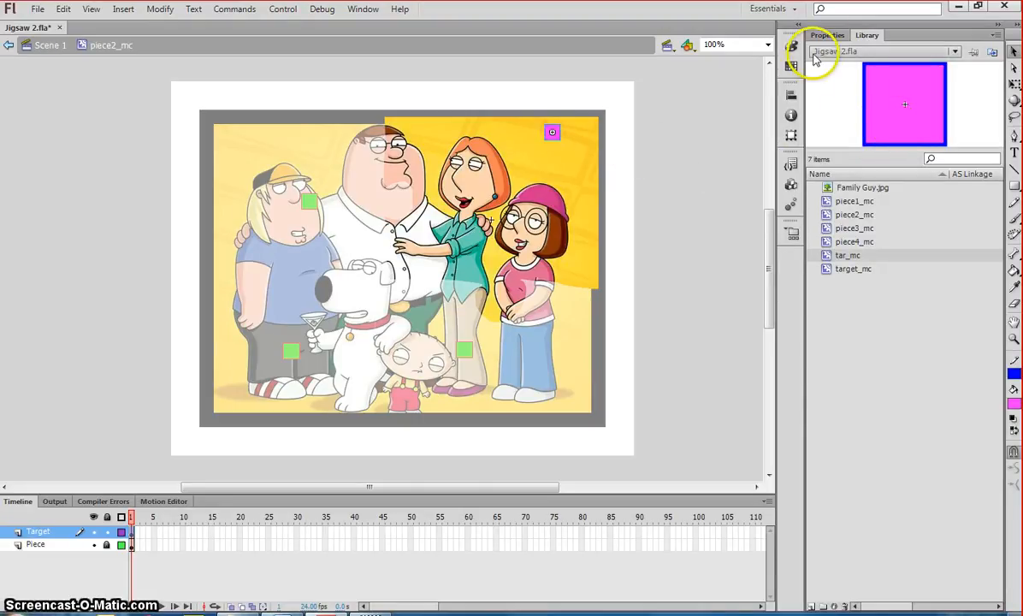
pyautogui.click(551, 131)
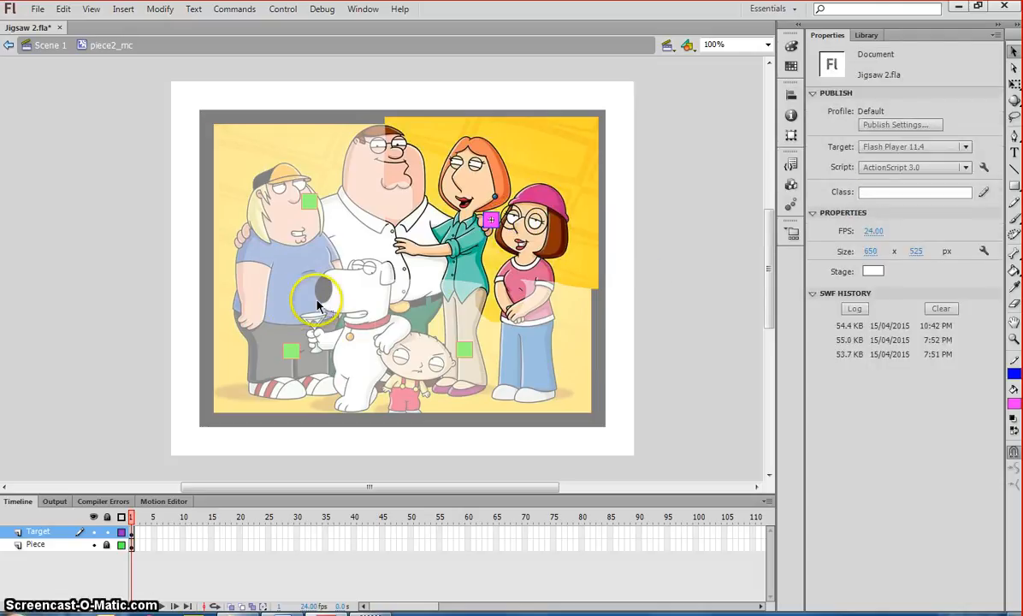
pyautogui.click(52, 44)
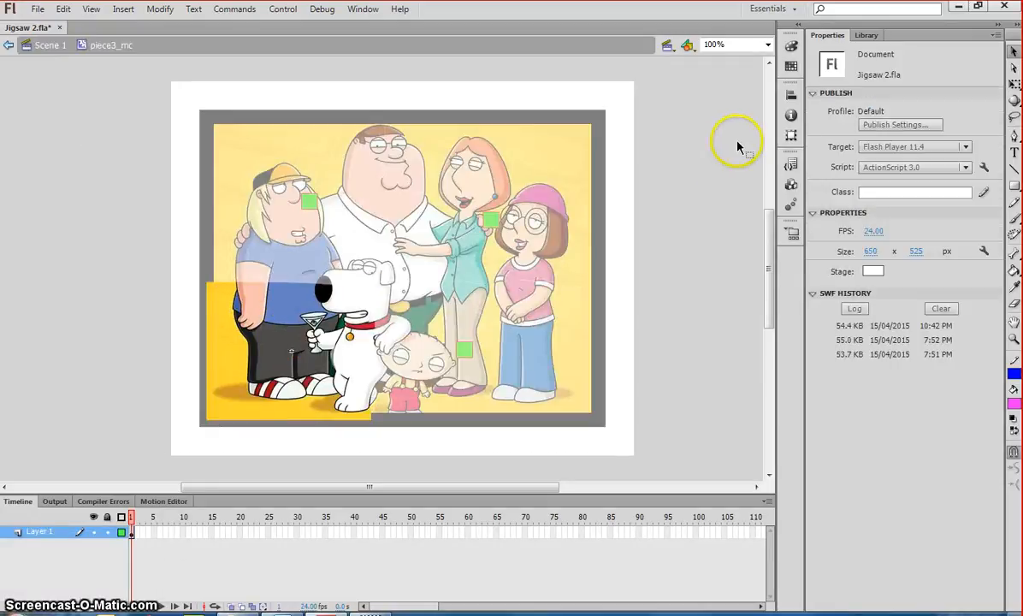
# Drop tar_mc into piece3_mc, name the instance tar3_mc and align it to the origin.
pyautogui.click(865, 34)
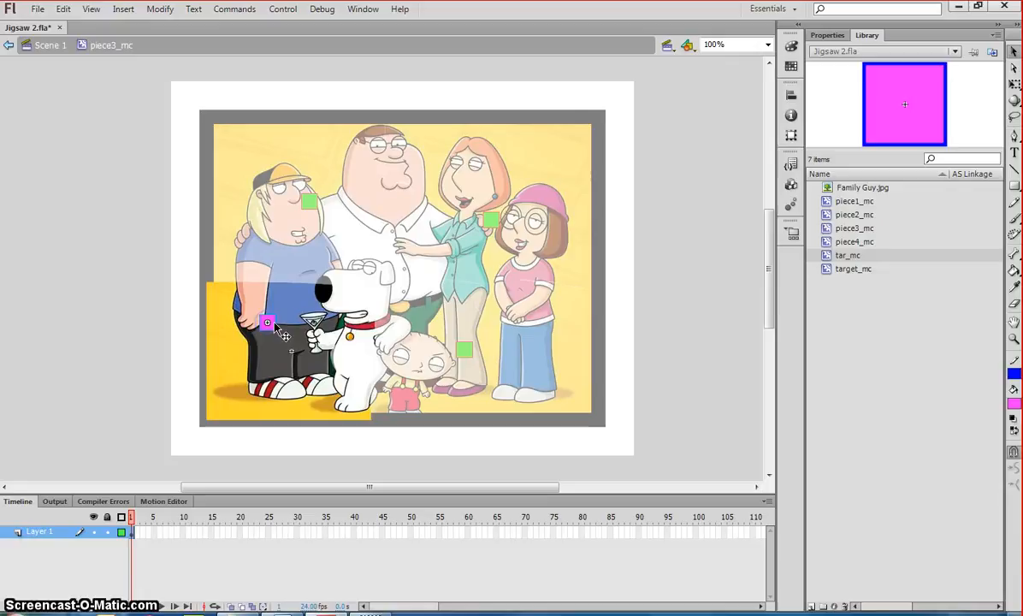
pyautogui.click(826, 34)
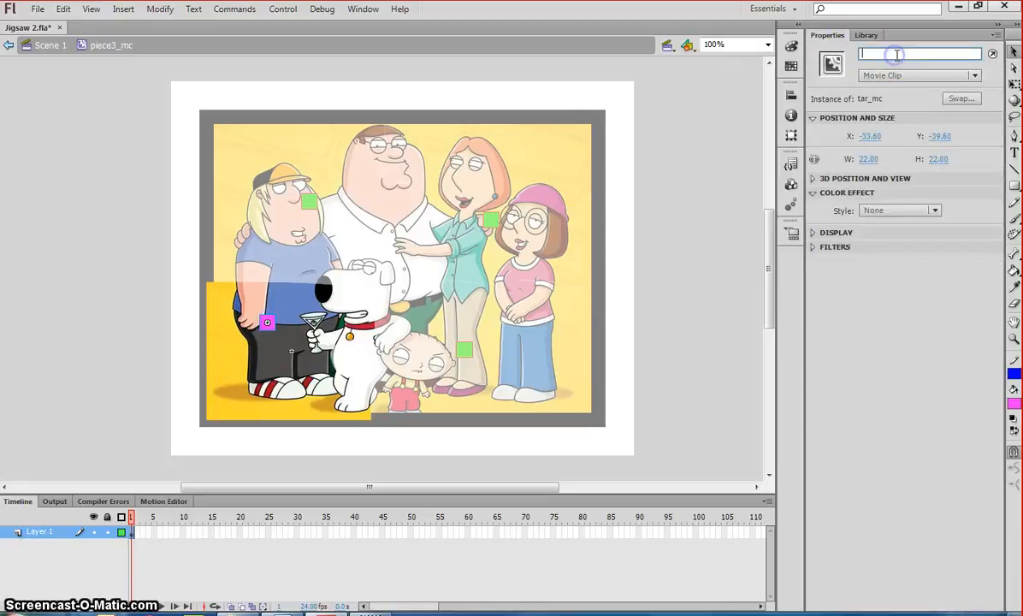
pyautogui.write('tar3_mc')
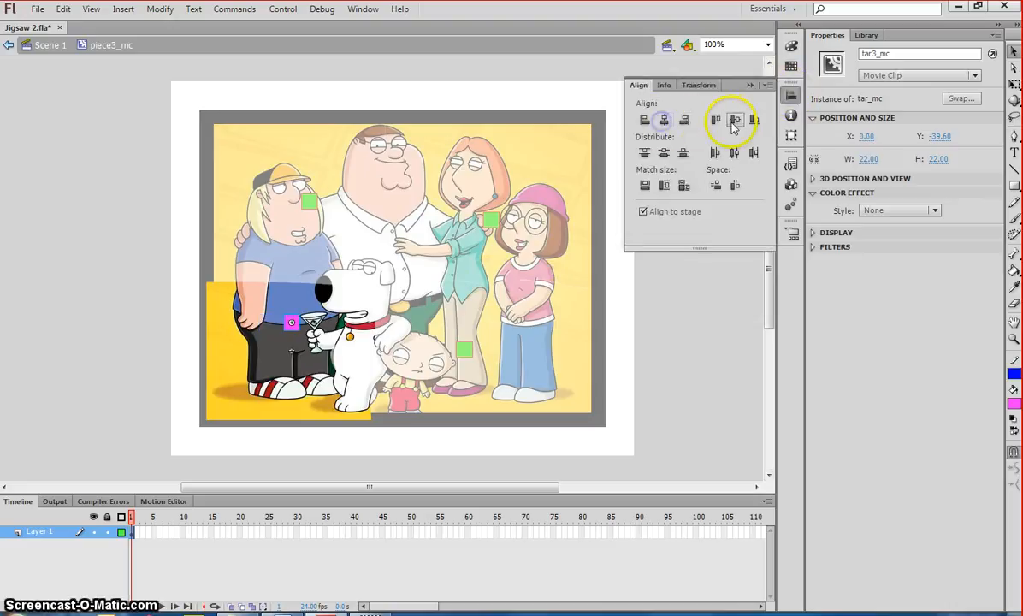
pyautogui.click(240, 151)
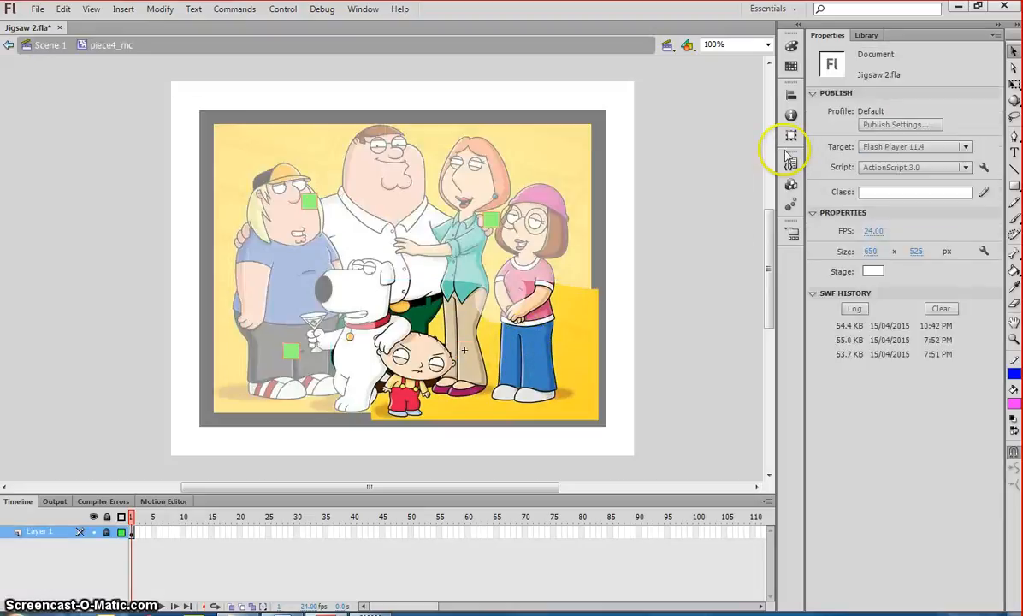
# Rename piece4_mc's layers Target and Piece and place a tar_mc instance named tar_mc.
pyautogui.click(865, 34)
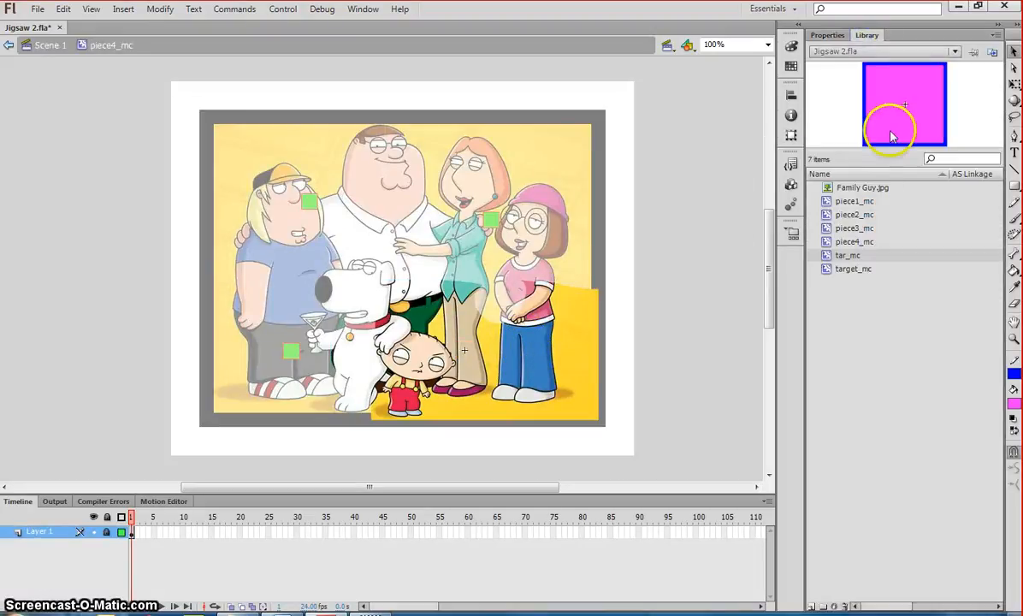
pyautogui.moveTo(889, 128)
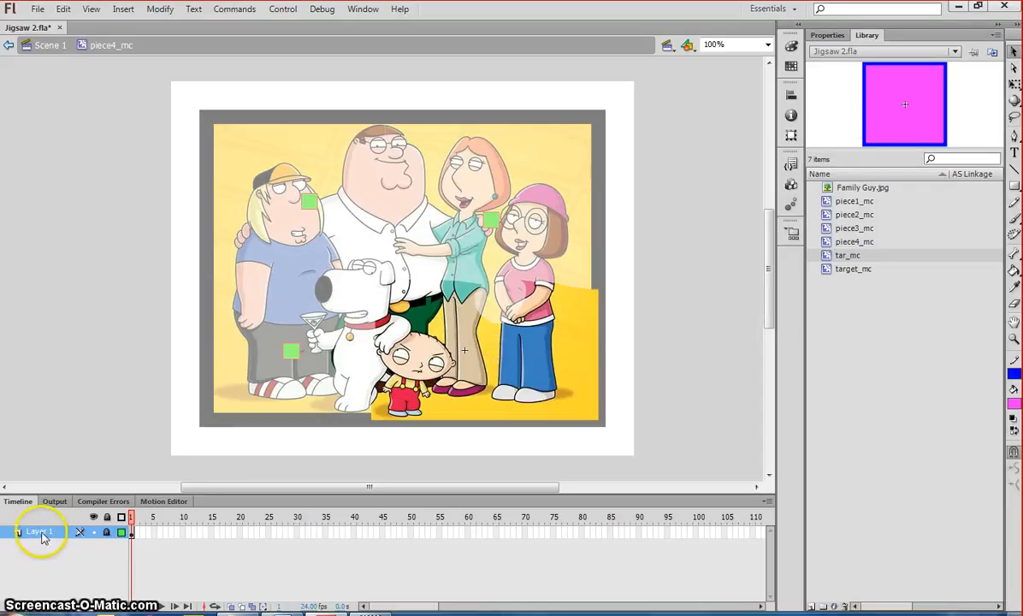
pyautogui.doubleClick(38, 531)
pyautogui.write('Piece')
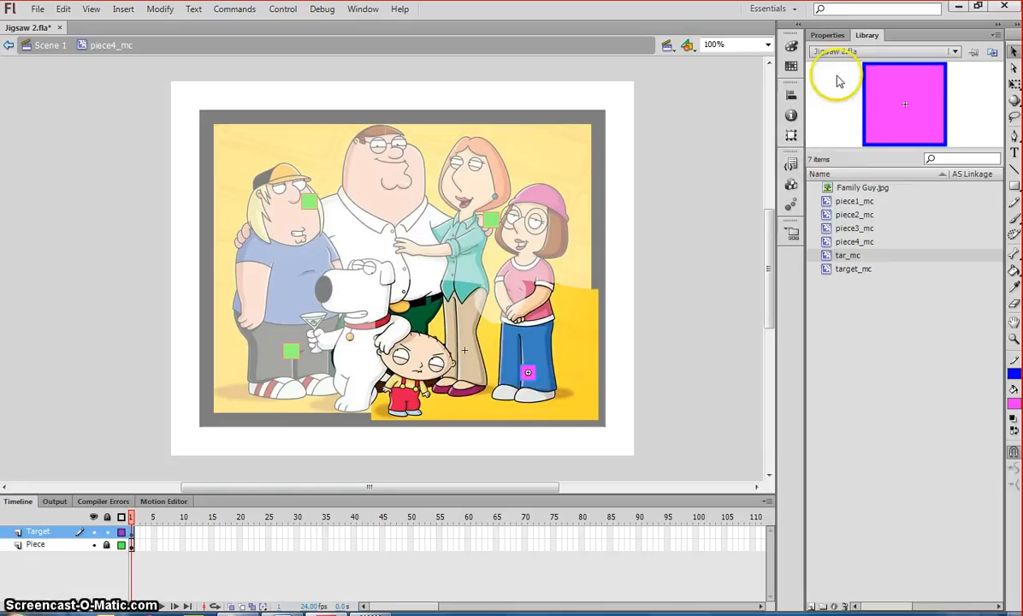
pyautogui.click(826, 35)
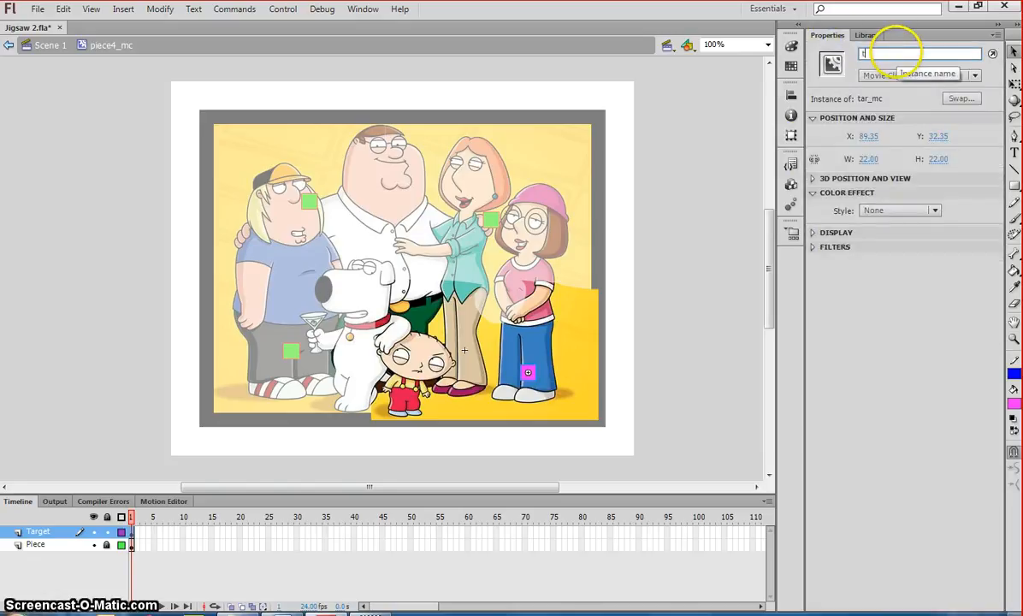
pyautogui.write('tar_mc')
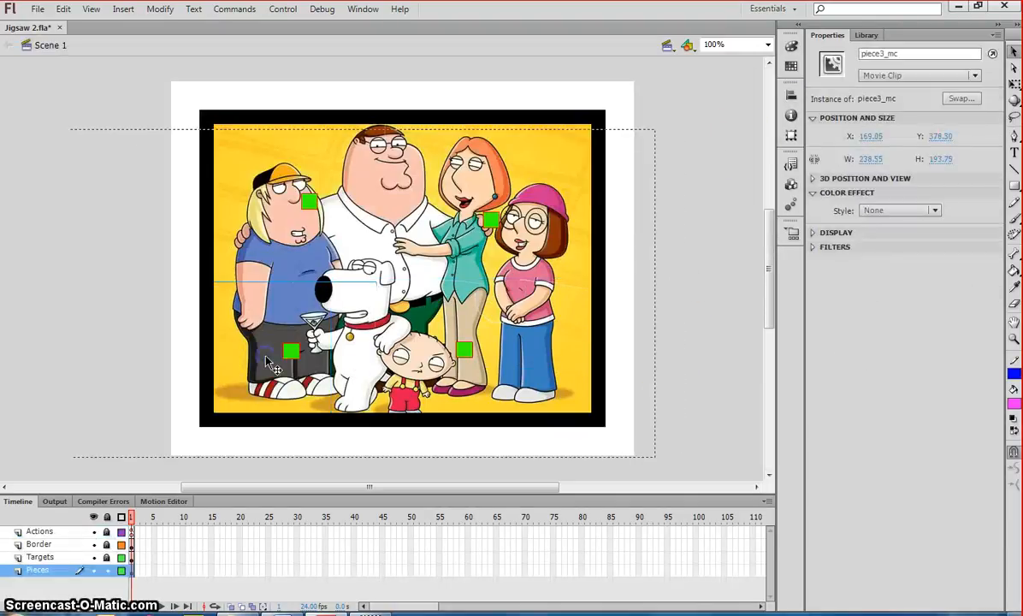
# Inside piece3_mc, check the target square, rename its top layer, and return to Scene 1.
pyautogui.doubleClick(291, 351)
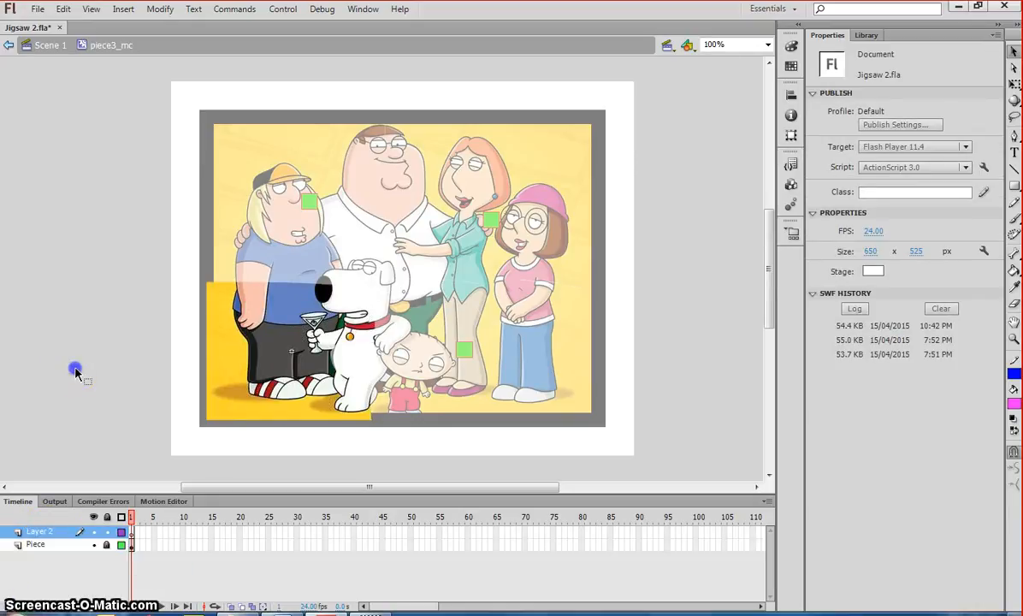
pyautogui.click(291, 351)
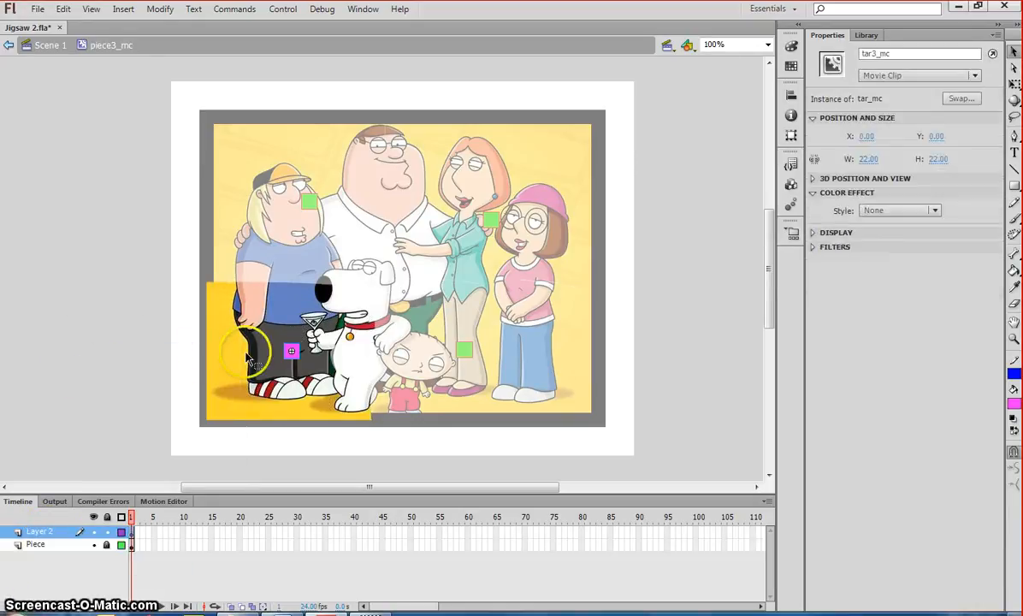
pyautogui.click(51, 45)
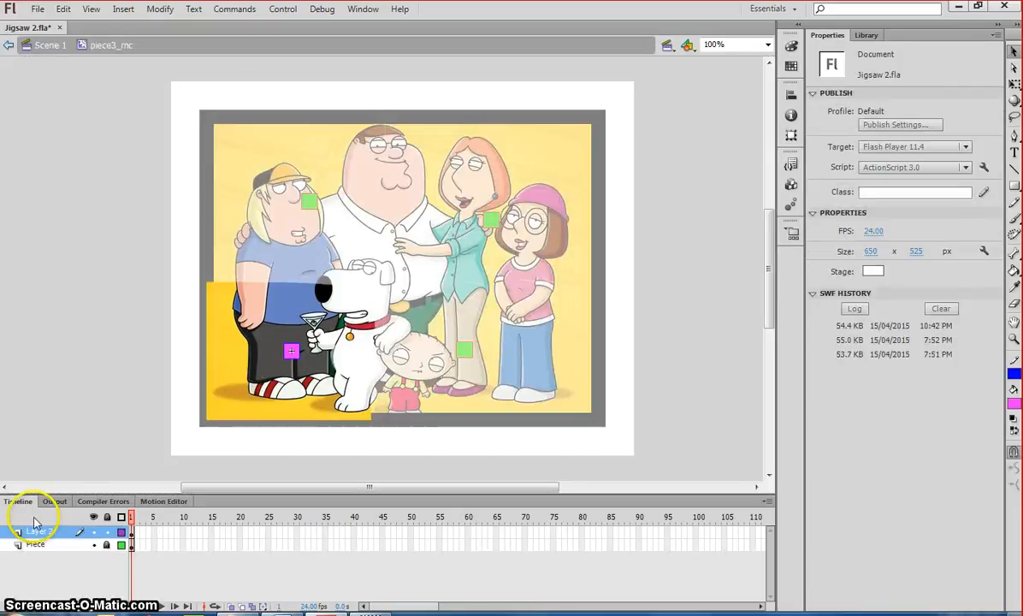
pyautogui.doubleClick(35, 530)
pyautogui.write('Target')
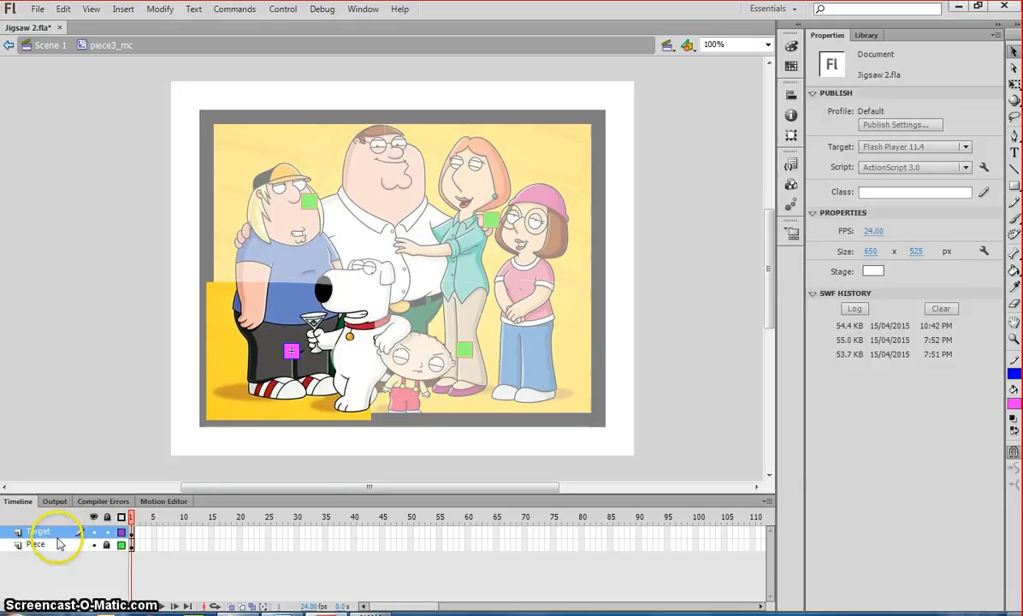
pyautogui.click(43, 45)
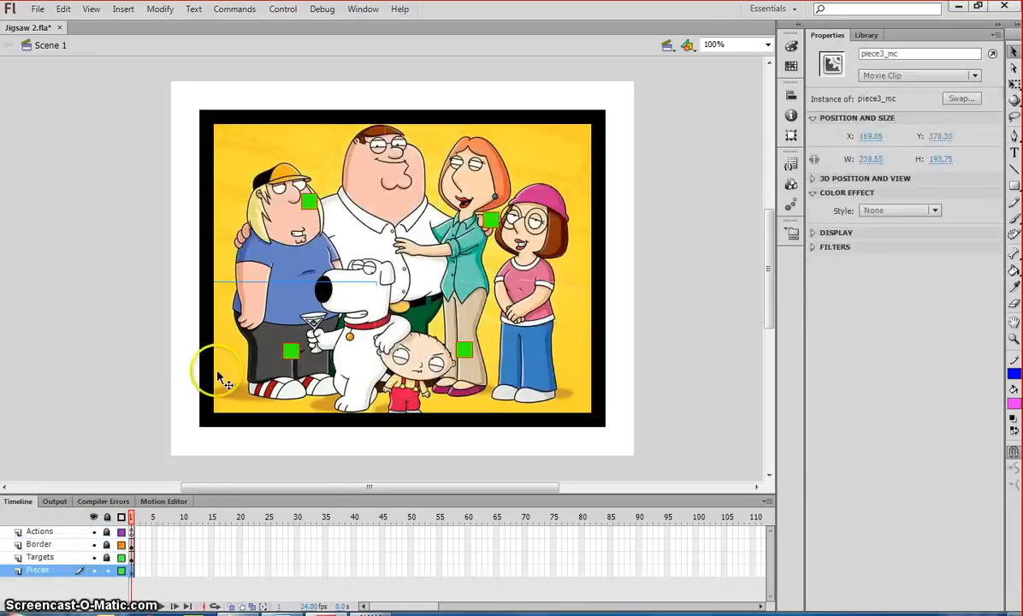
pyautogui.moveTo(283, 231)
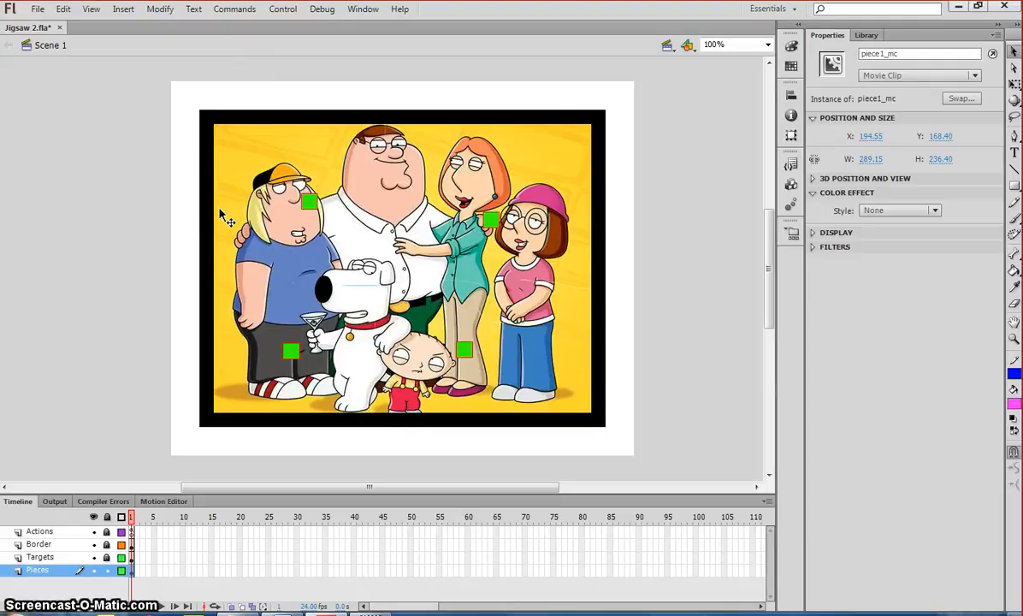
pyautogui.moveTo(151, 186)
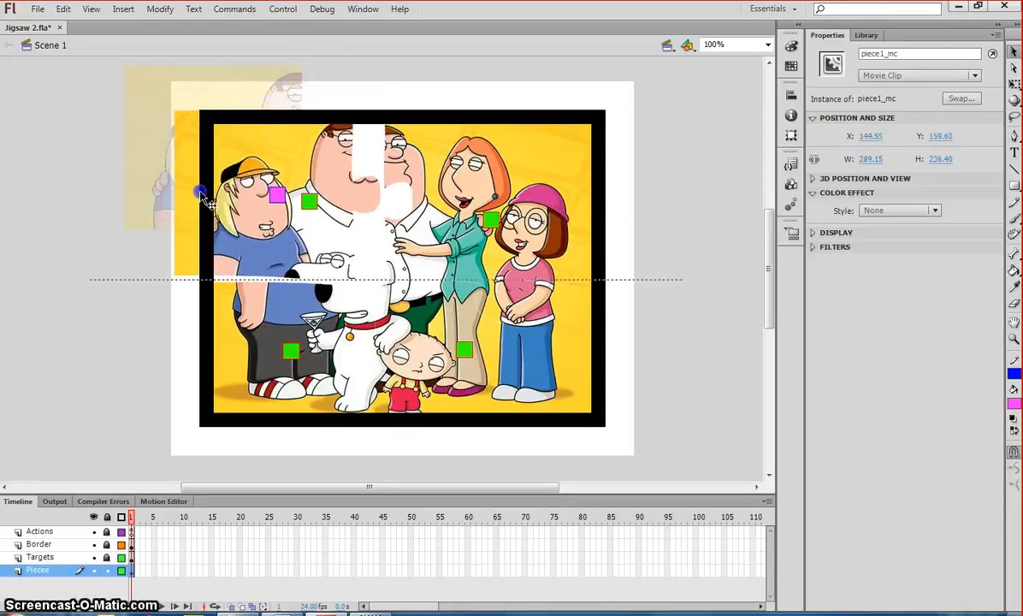
pyautogui.moveTo(202, 197); pyautogui.dragTo(240, 209)
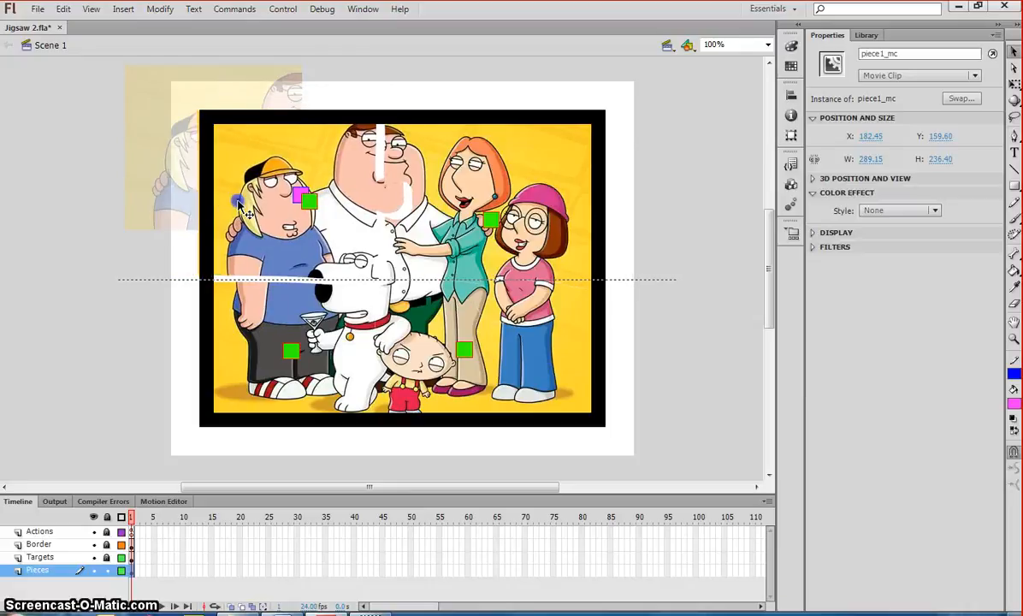
pyautogui.moveTo(240, 202); pyautogui.dragTo(257, 185)
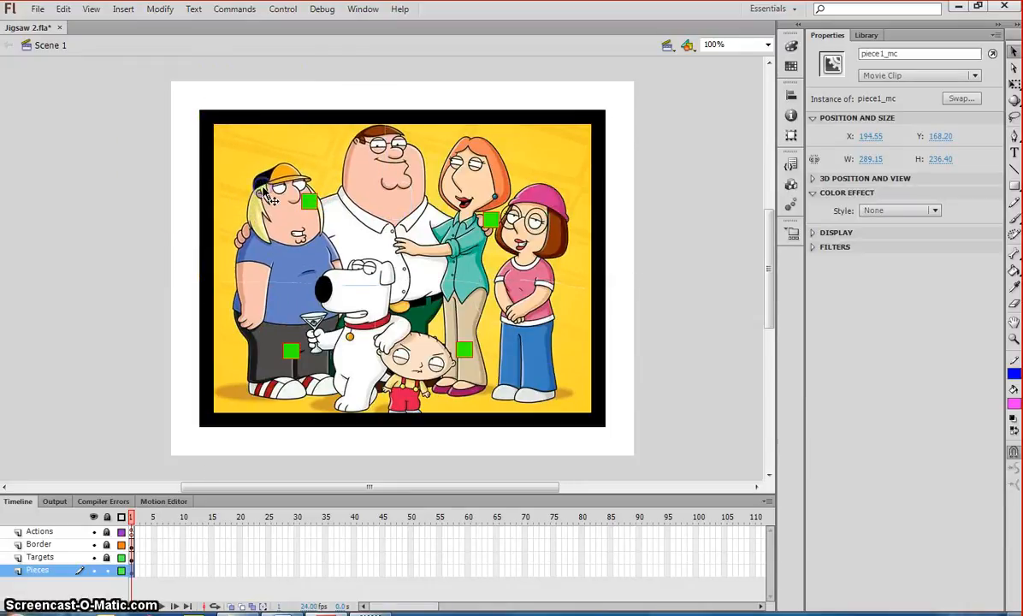
pyautogui.moveTo(308, 202); pyautogui.dragTo(299, 185)
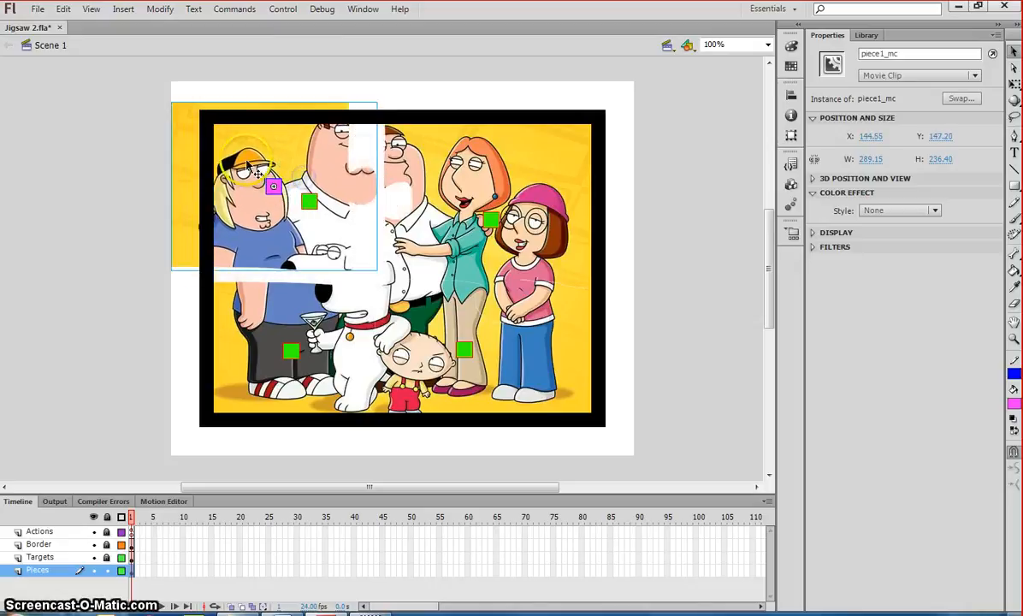
pyautogui.moveTo(248, 171); pyautogui.dragTo(283, 192)
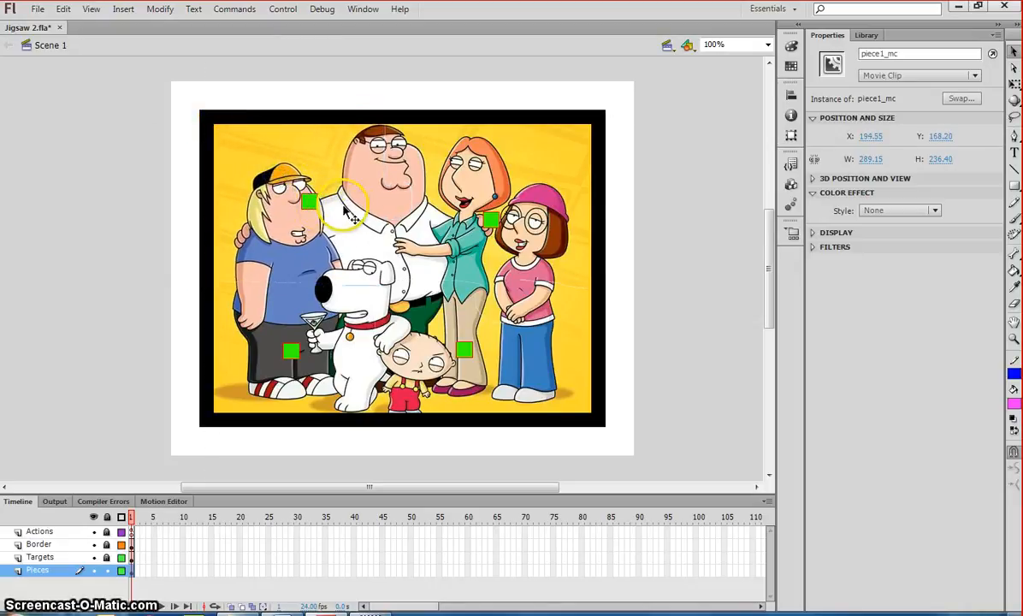
pyautogui.moveTo(565, 236)
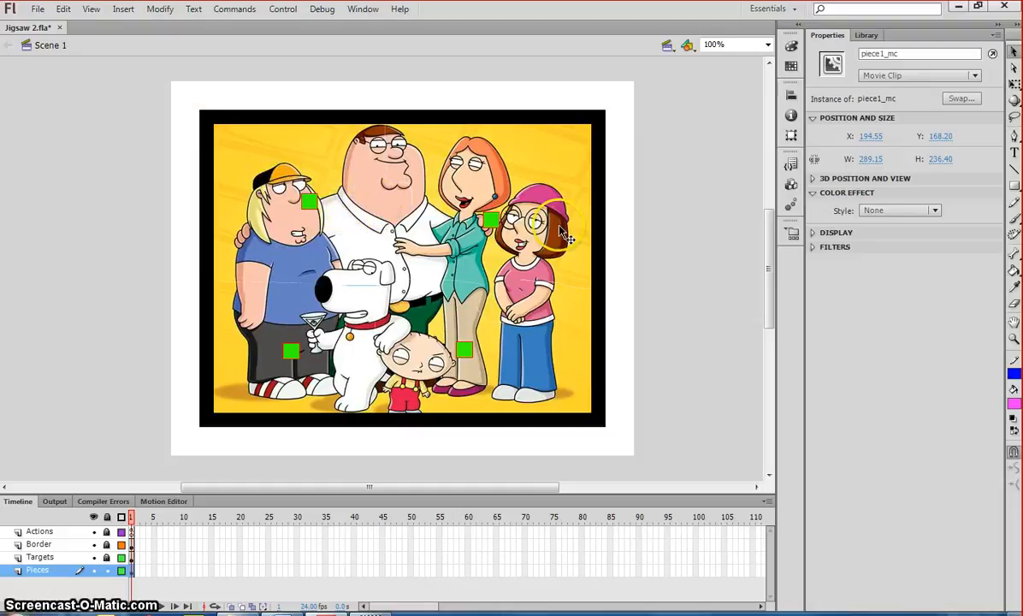
pyautogui.moveTo(650, 236)
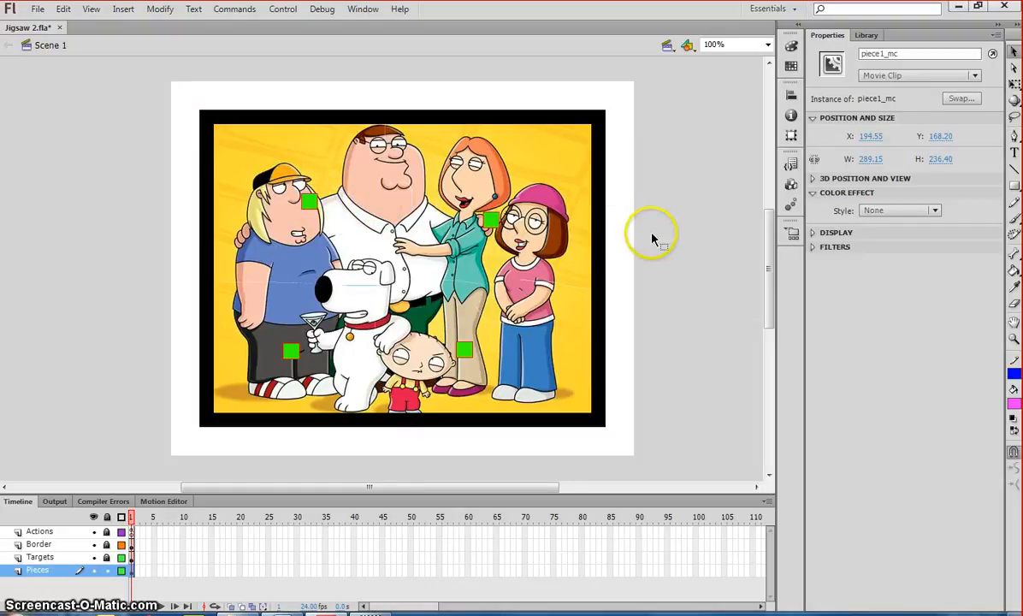
pyautogui.moveTo(683, 255)
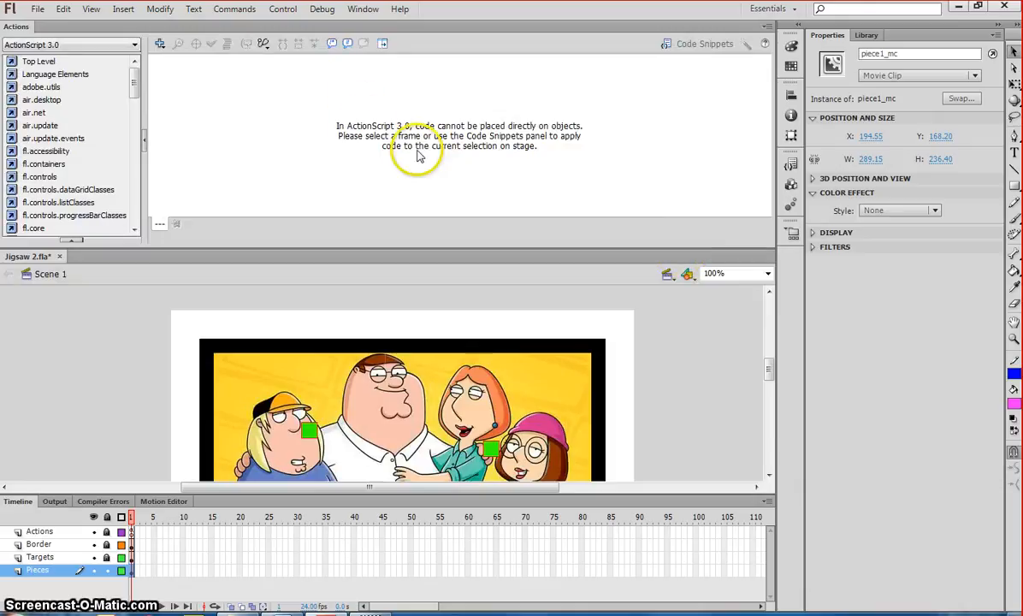
pyautogui.moveTo(328, 117)
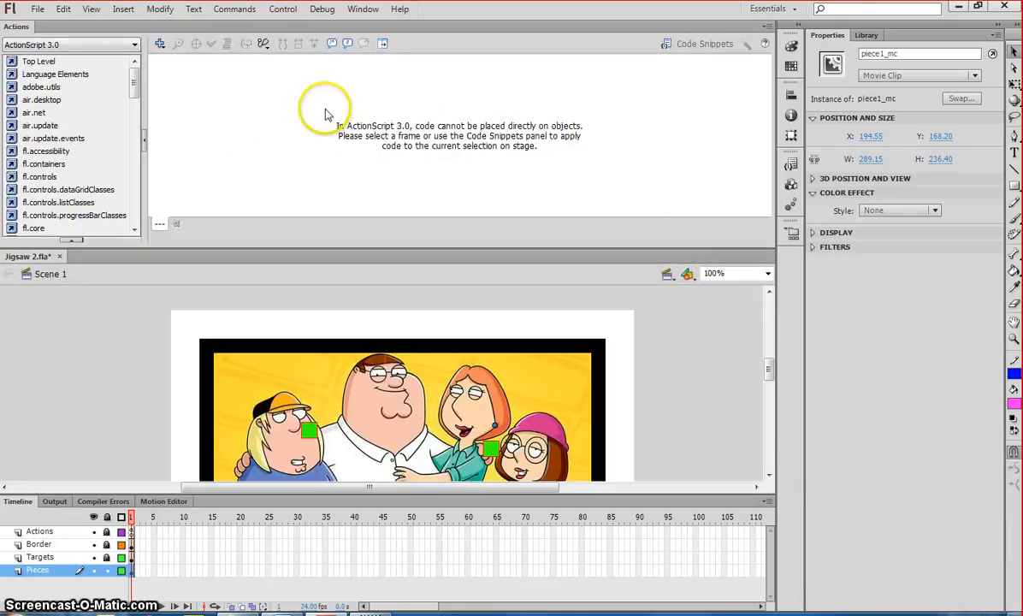
# Select frame 1 of the Pieces layer and put the cursor in its empty Actions script.
pyautogui.click(131, 570)
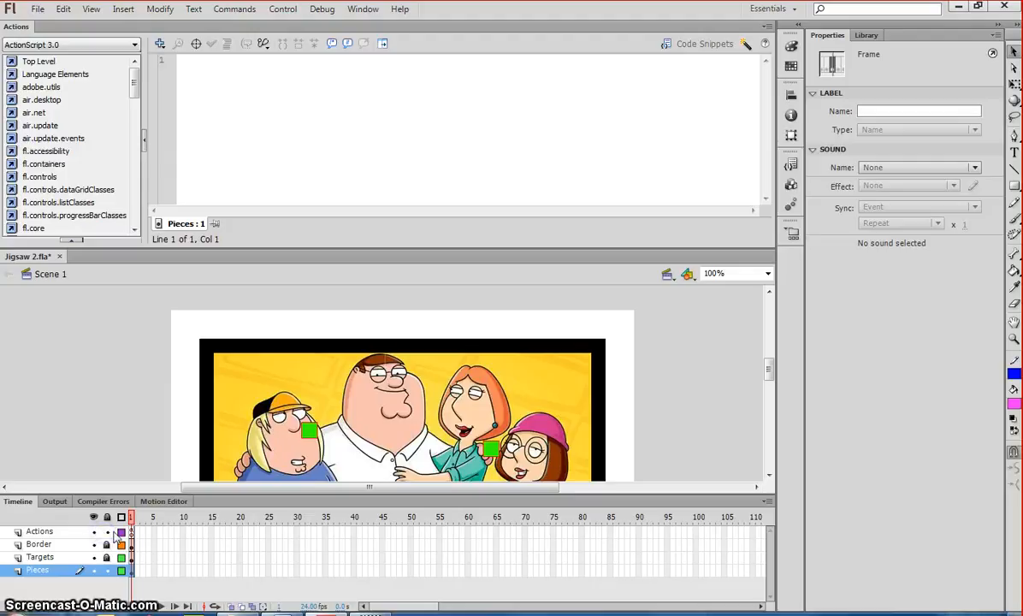
pyautogui.click(291, 78)
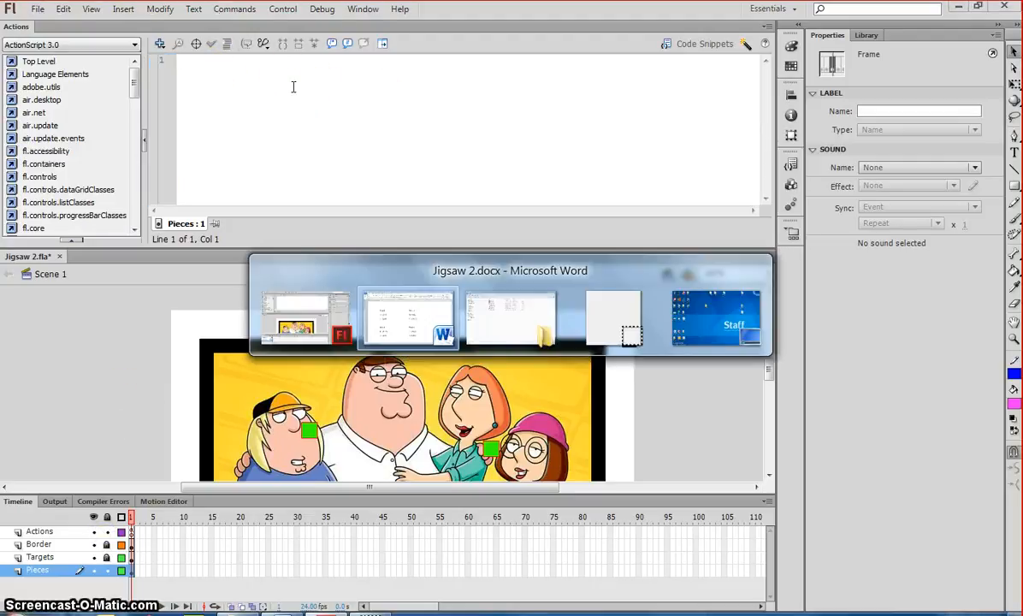
# Switch to the Jigsaw 2.docx notes holding piece 1's hitTestObject snap code.
pyautogui.click(407, 318)
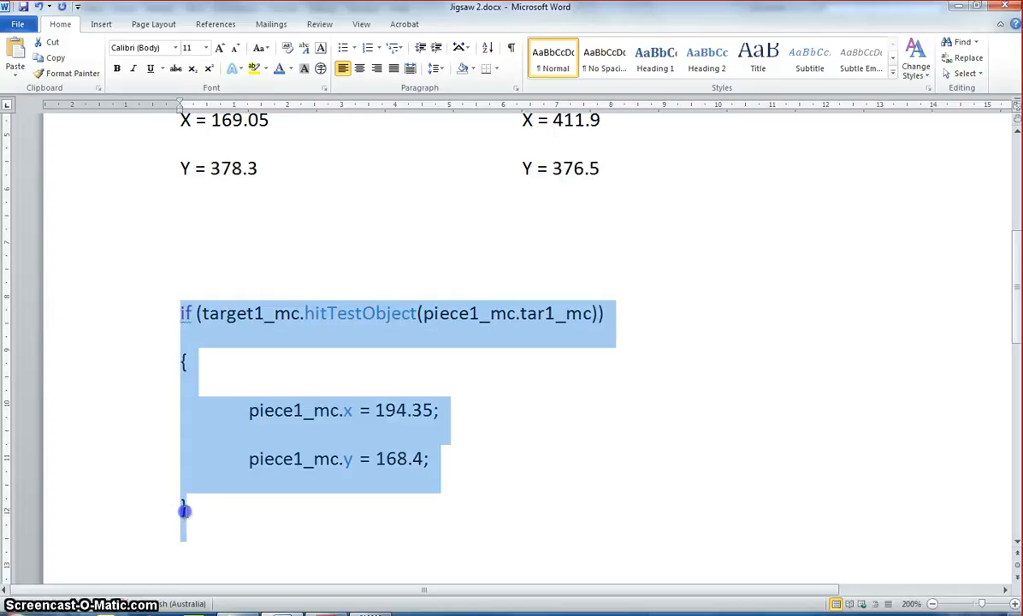
pyautogui.moveTo(397, 500)
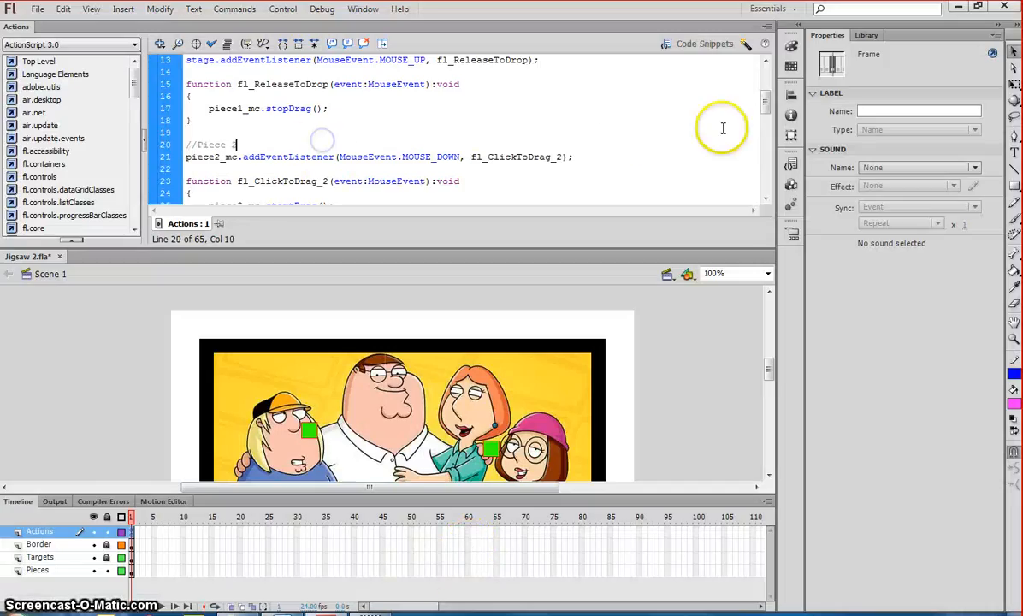
# Paste the hitTestObject if block after stopDrag in fl_ReleaseToDrop, snapping piece1_mc to 194.35, 168.4.
pyautogui.scroll(3)
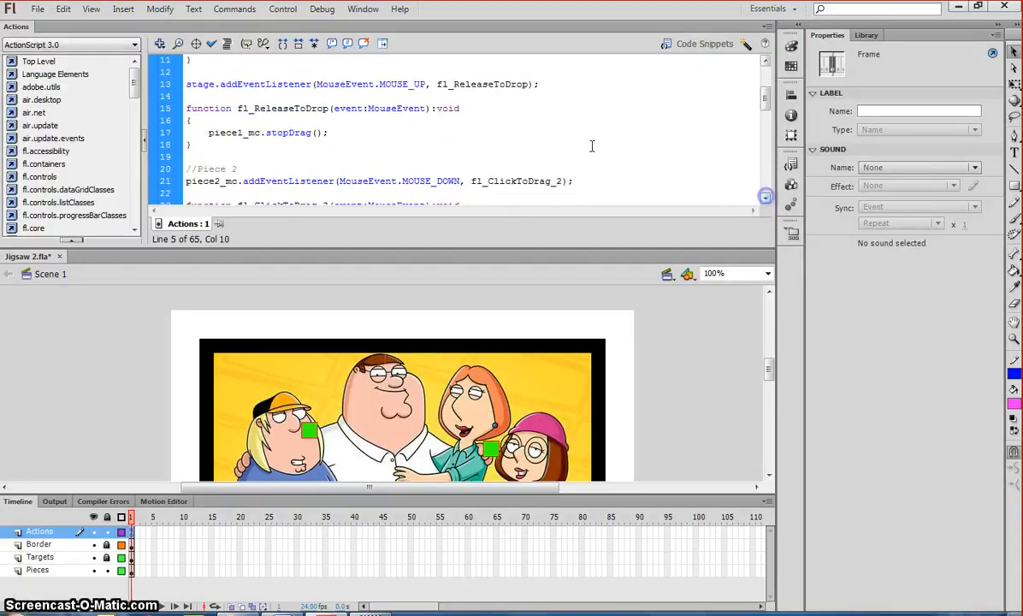
pyautogui.doubleClick(267, 134)
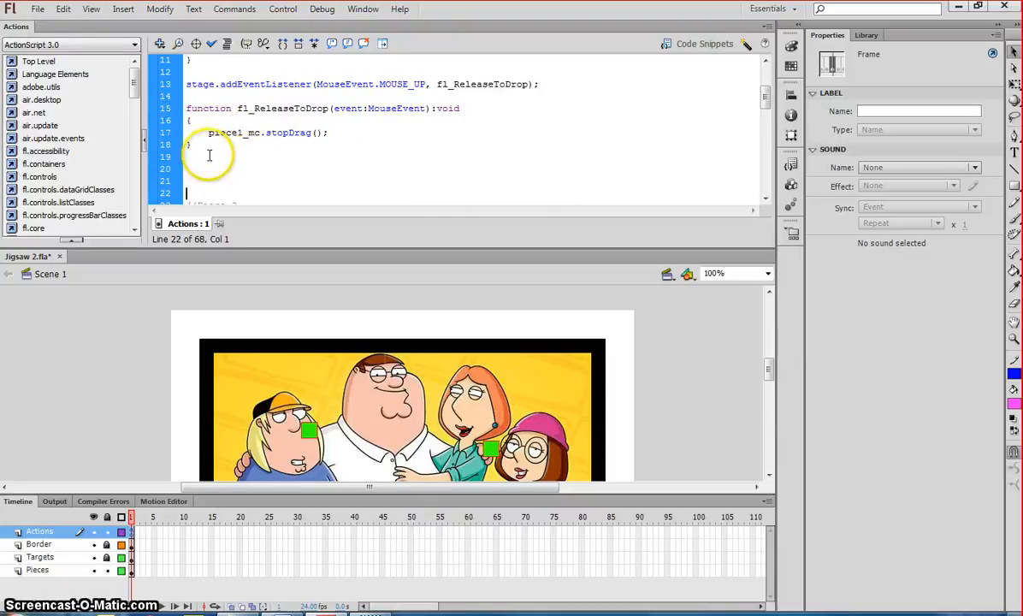
pyautogui.click(193, 157)
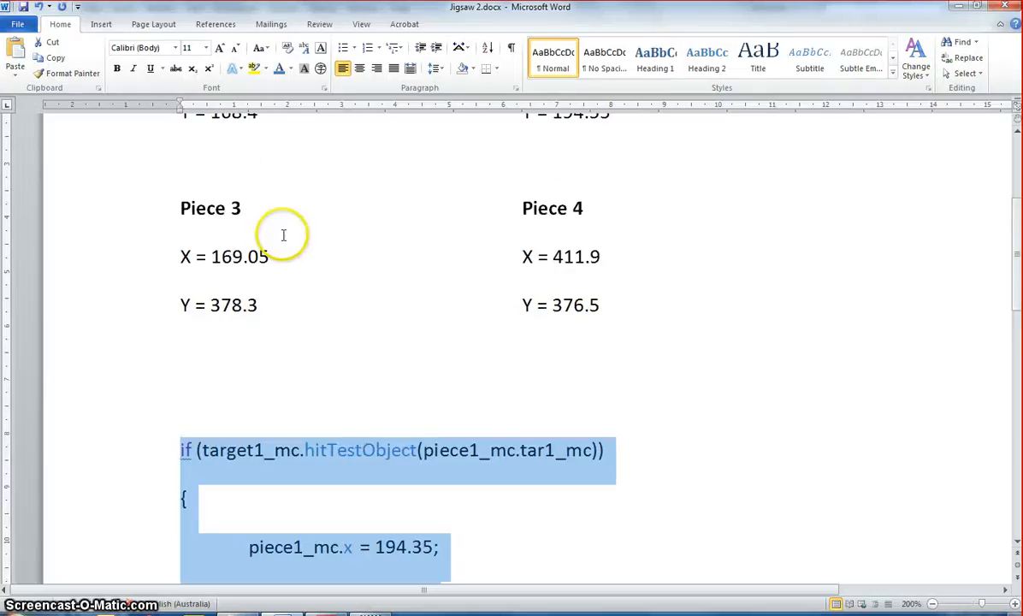
pyautogui.scroll(3)
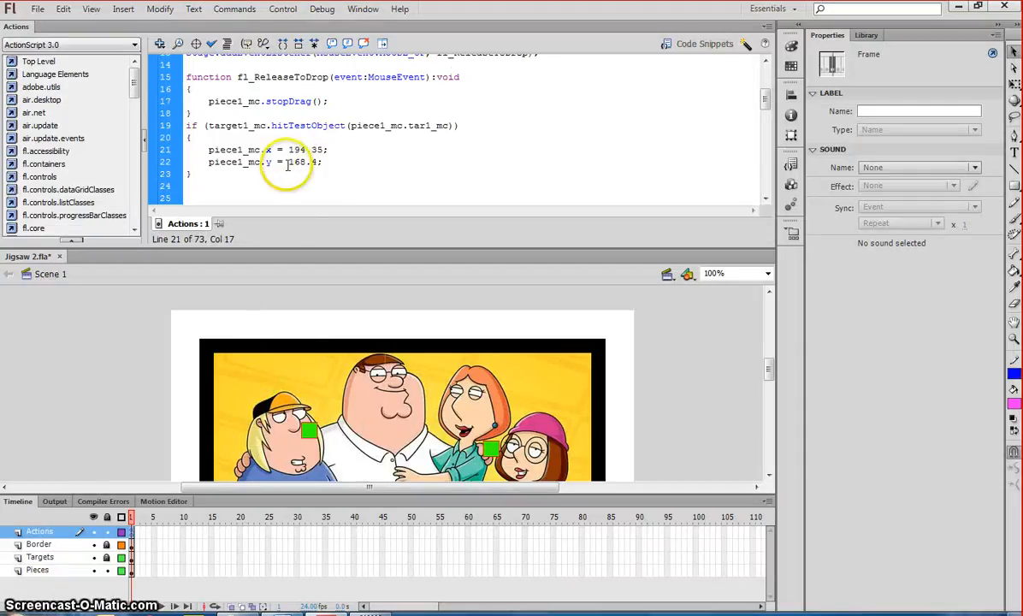
# Check piece 1's x value and save Jigsaw 2.fla with the new snap code.
pyautogui.doubleClick(306, 149)
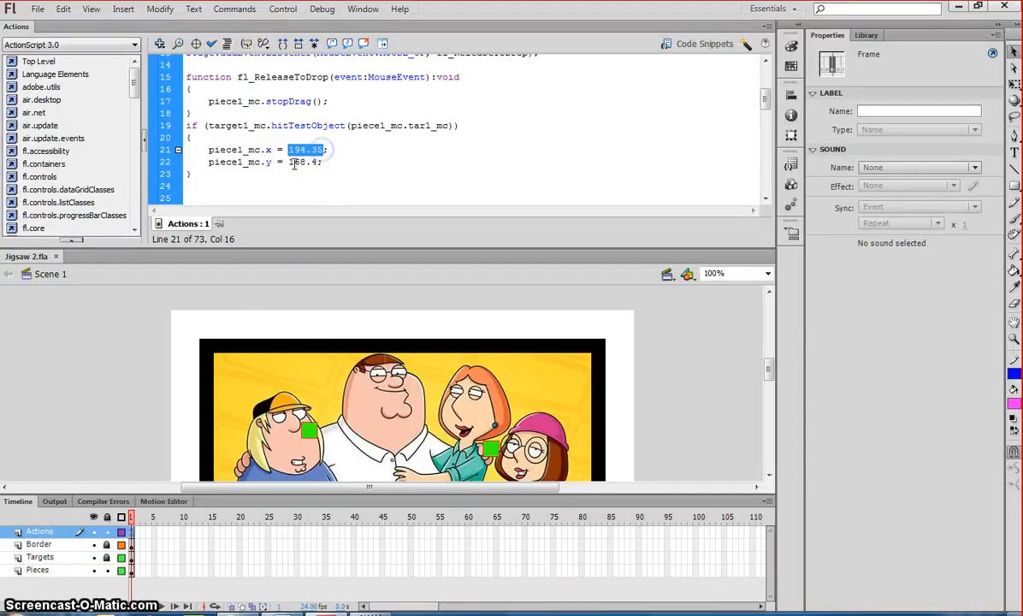
pyautogui.click(383, 161)
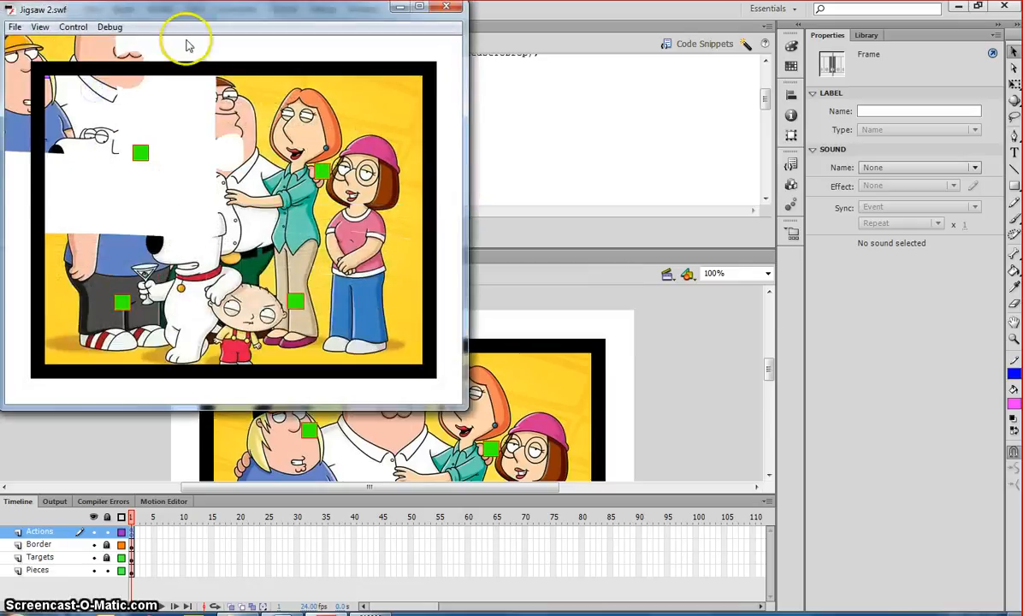
pyautogui.click(418, 7)
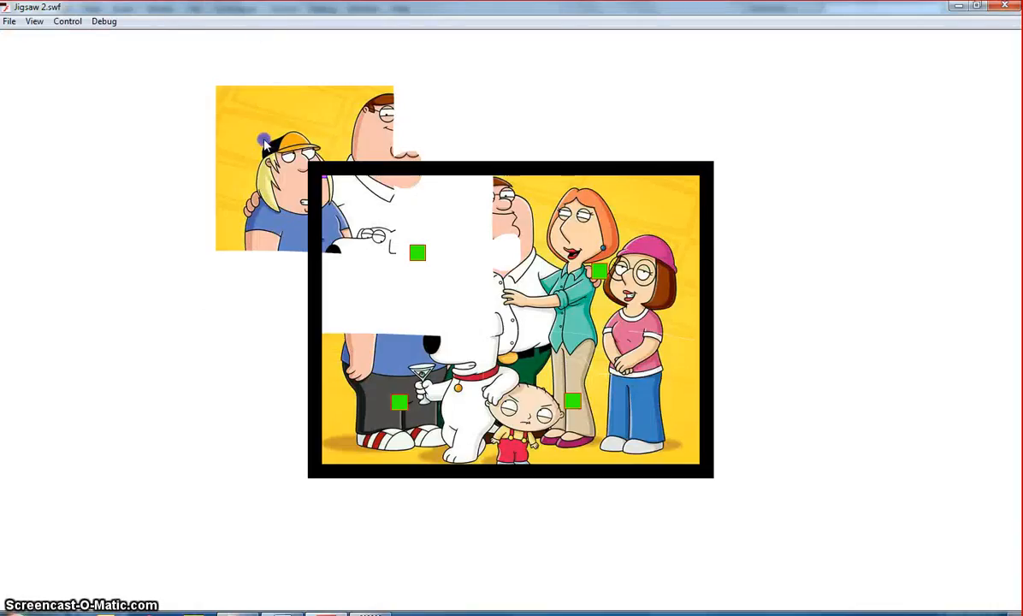
pyautogui.moveTo(265, 140); pyautogui.dragTo(338, 199)
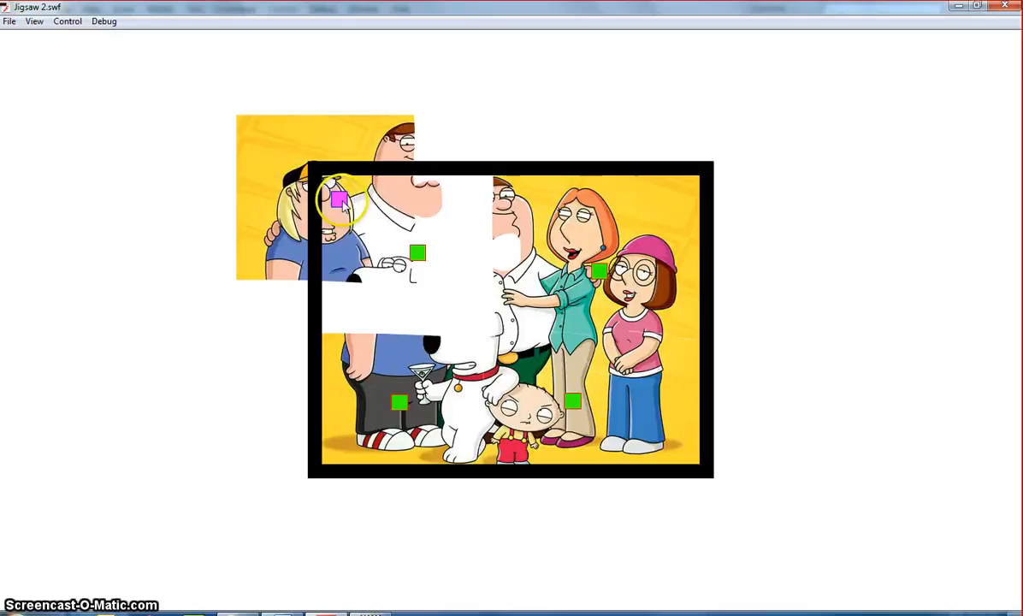
pyautogui.moveTo(341, 199); pyautogui.dragTo(368, 219)
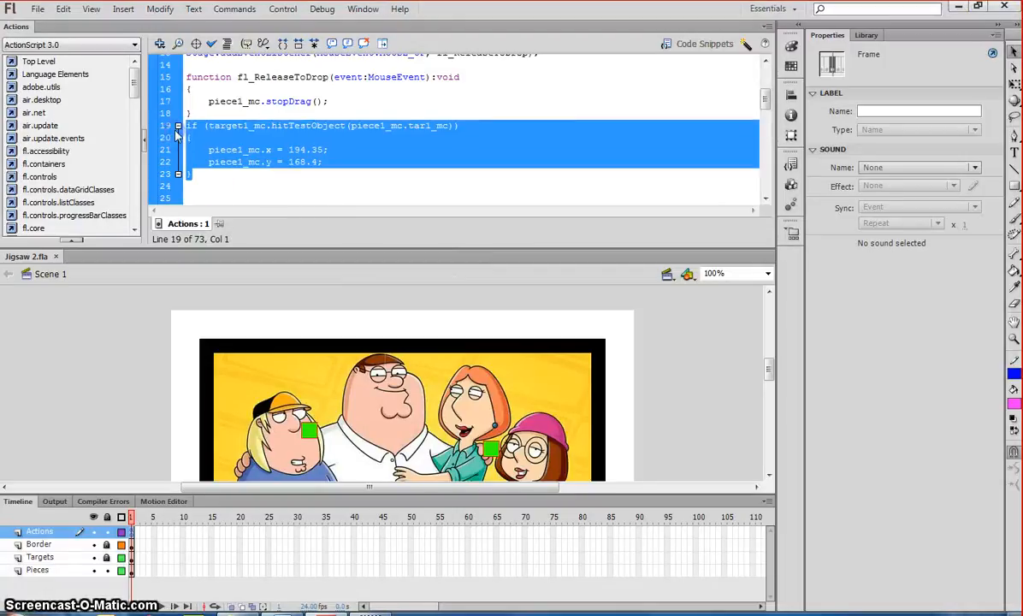
# Add the copied if (target1_mc.hitTestObject(piece1_mc.tar1_mc)) block to piece 2's release handler.
pyautogui.click(229, 185)
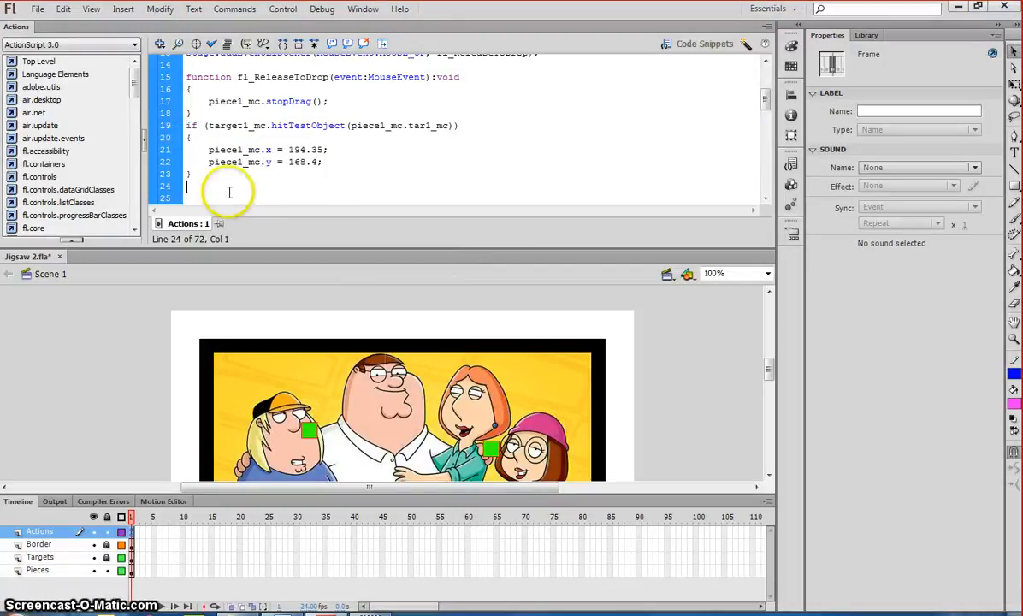
pyautogui.scroll(-3)
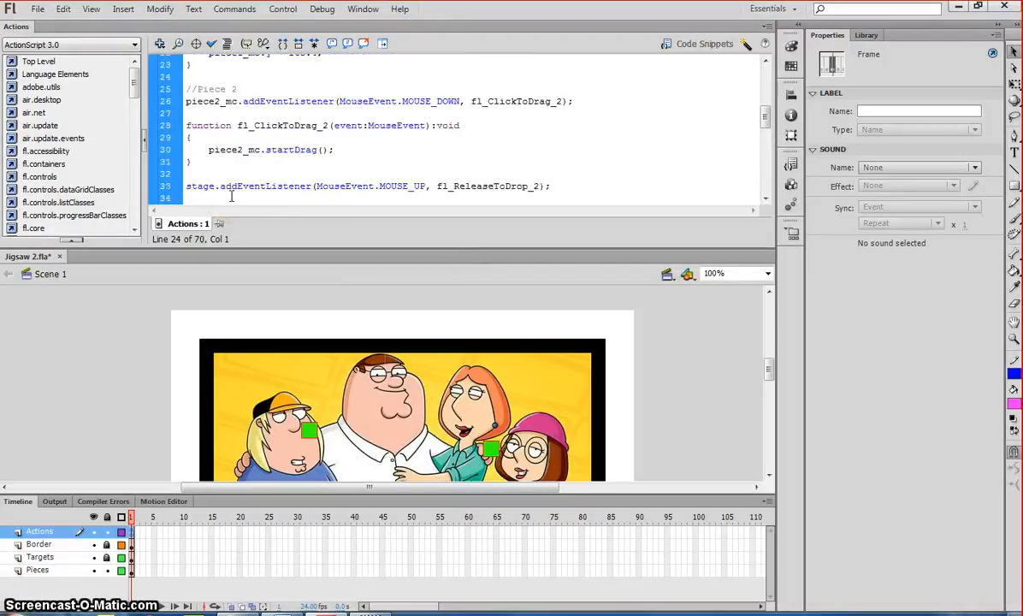
pyautogui.scroll(-3)
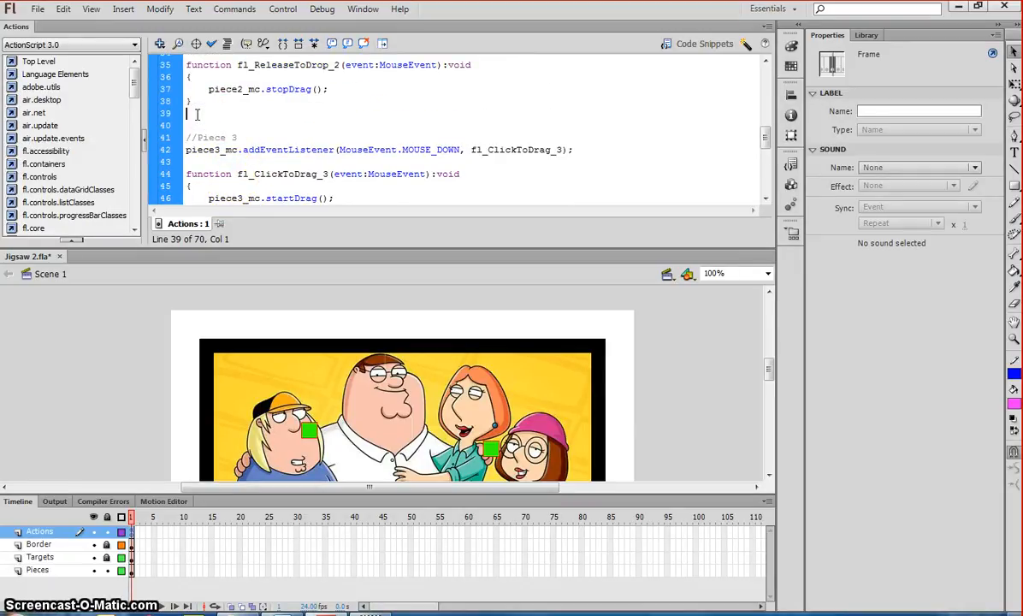
pyautogui.write('if (target1_mc.hitTestObject(piece1_mc.tar1_mc))')
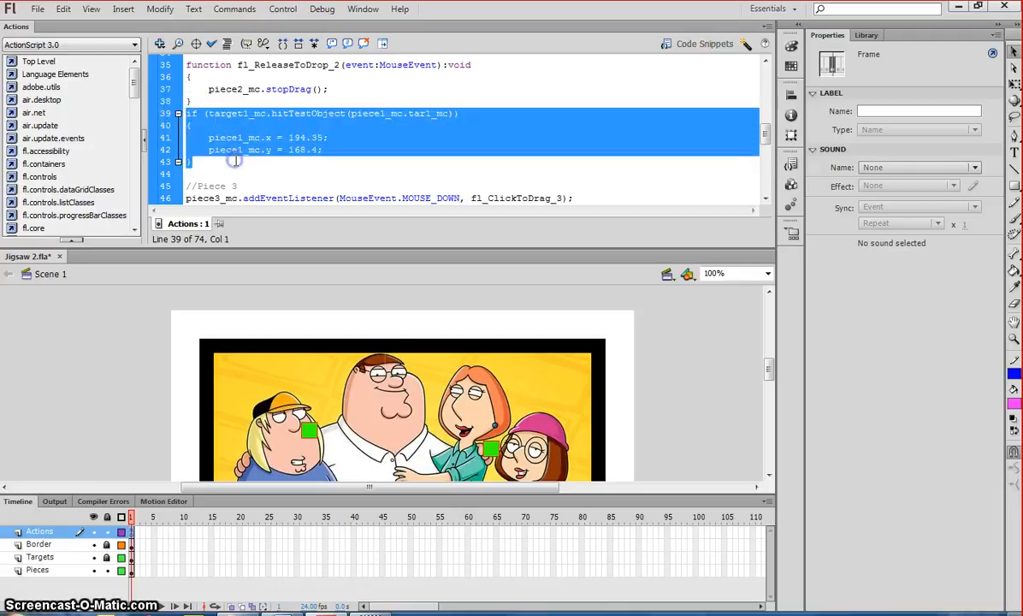
# Adapt the block to target2_mc and piece2_mc.tar2_mc, snapping piece 2 to 449.2, 188.4.
pyautogui.click(248, 113)
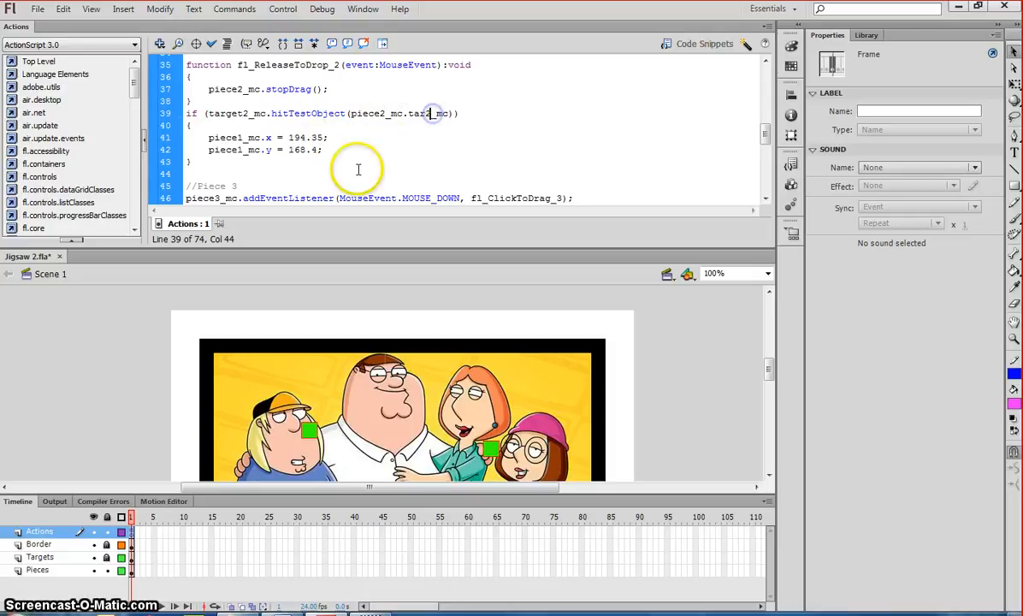
pyautogui.click(243, 137)
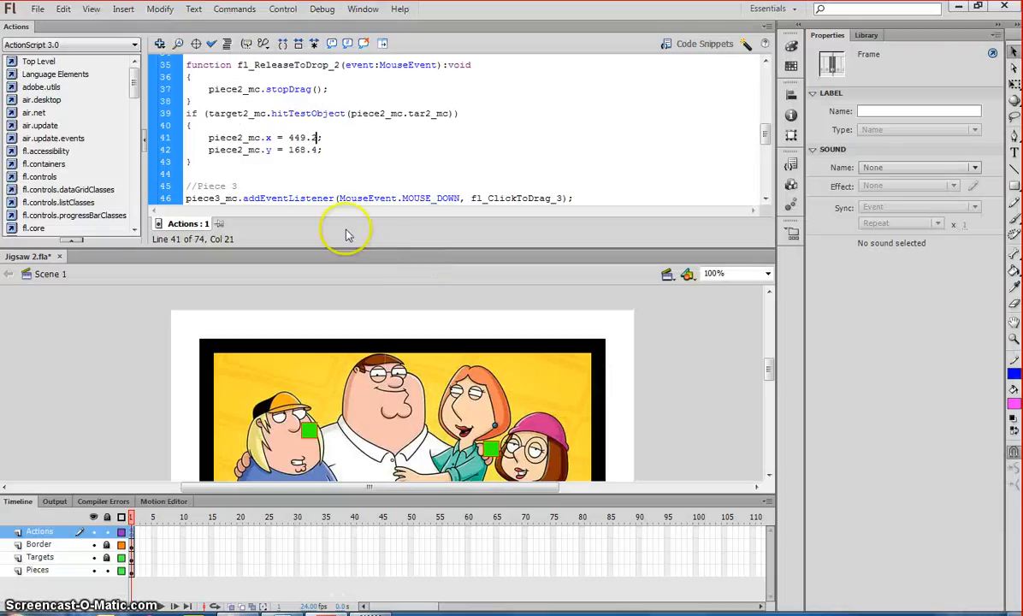
pyautogui.doubleClick(301, 151)
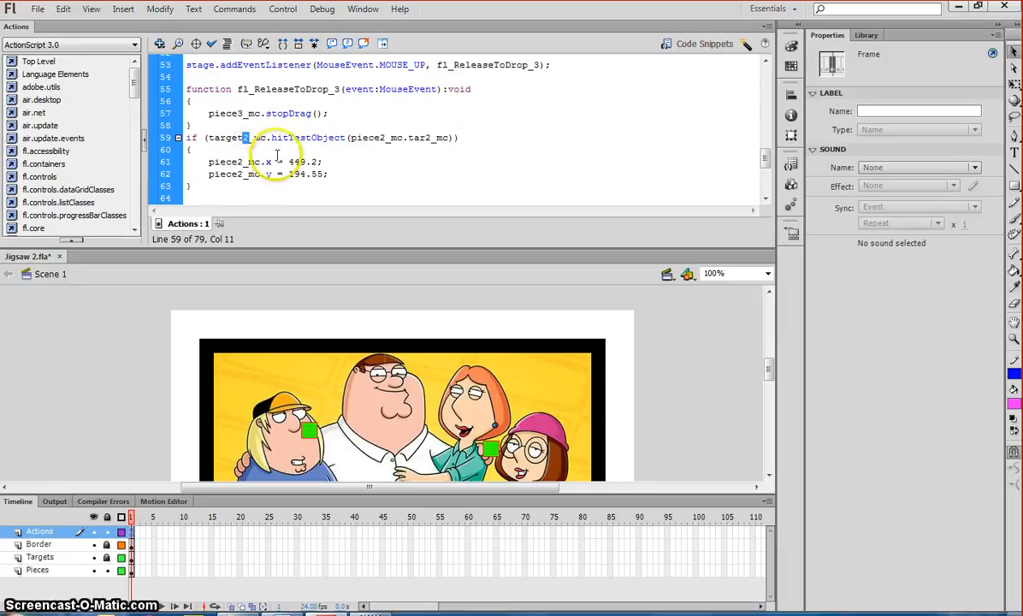
# Edit piece 3's handler to test target3_mc against piece3_mc.tar3_mc and snap to 169.05, 378.5.
pyautogui.click(243, 174)
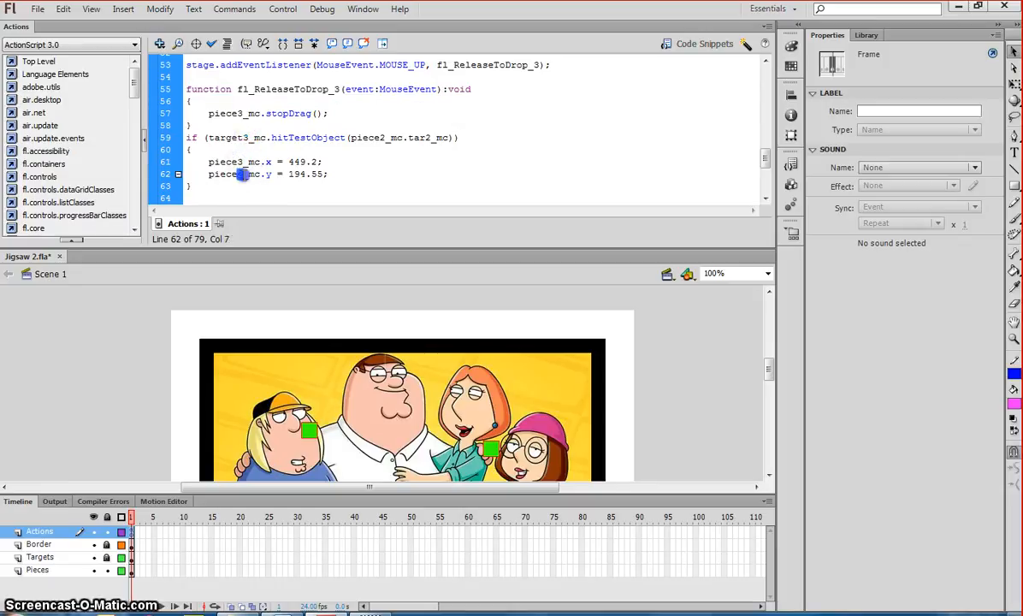
pyautogui.click(385, 137)
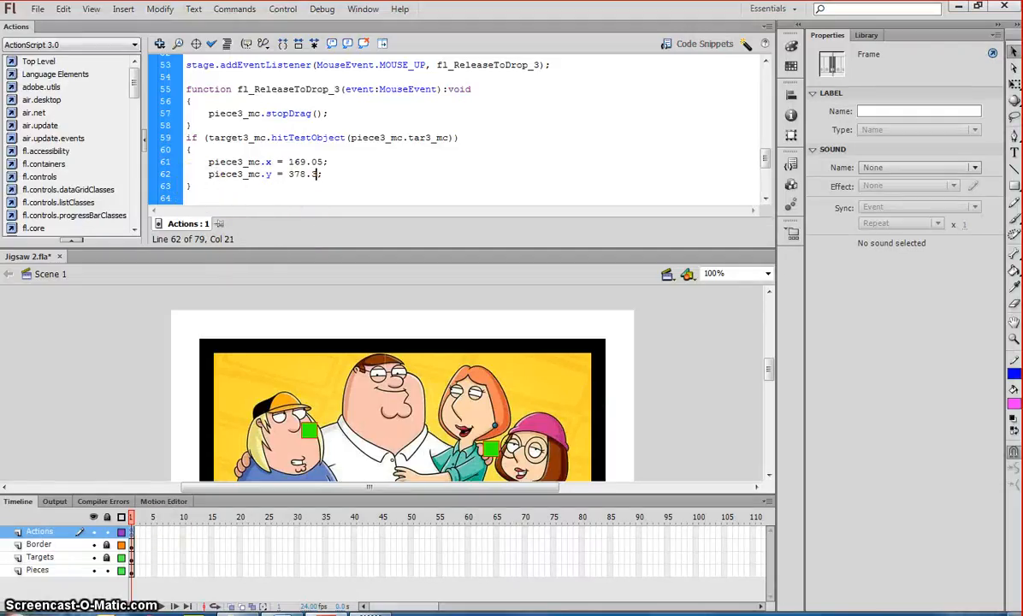
pyautogui.scroll(-3)
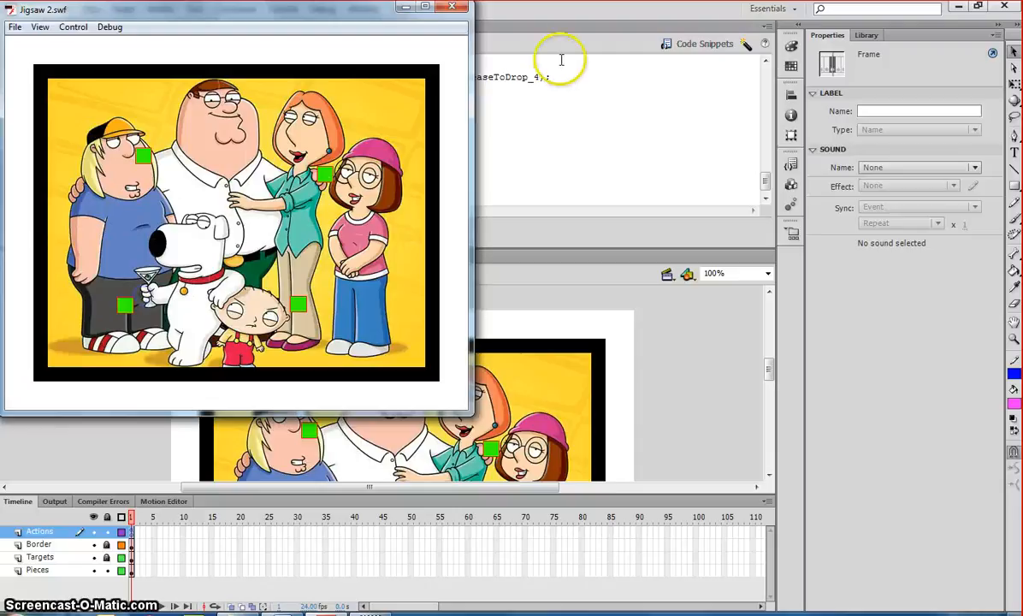
# Close the test preview after confirming piece 4 snaps to 411.9, 376.5.
pyautogui.click(451, 7)
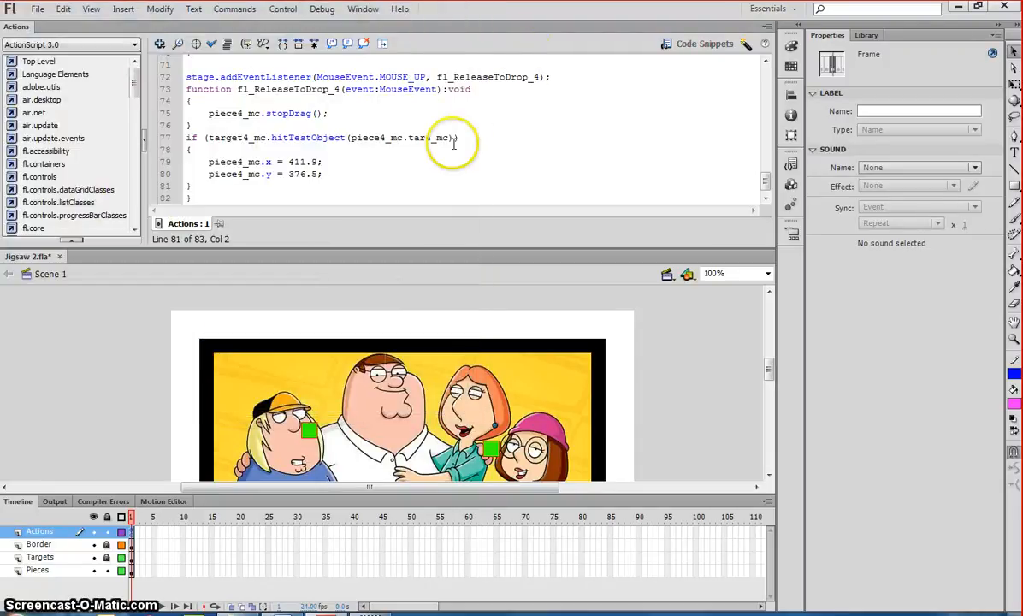
pyautogui.moveTo(615, 277)
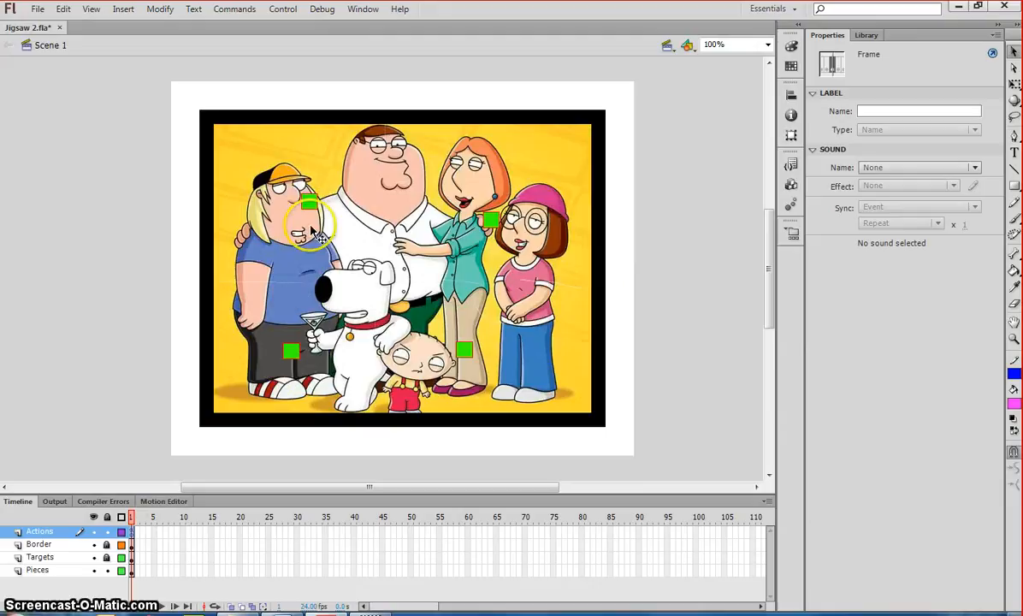
# Make the first target square on Chris's face invisible with an Alpha colour effect at 0%.
pyautogui.click(311, 206)
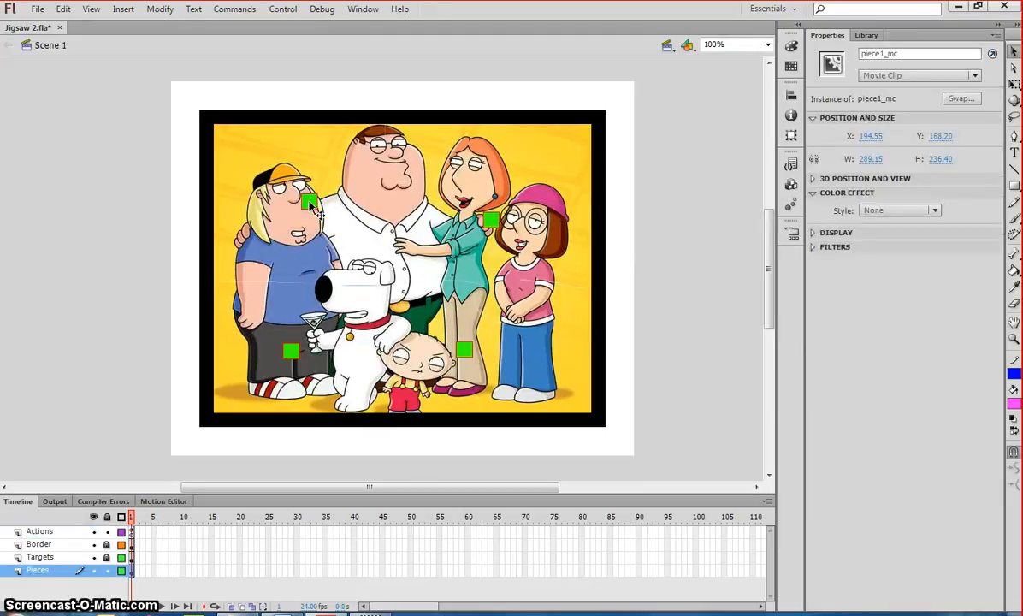
pyautogui.click(260, 260)
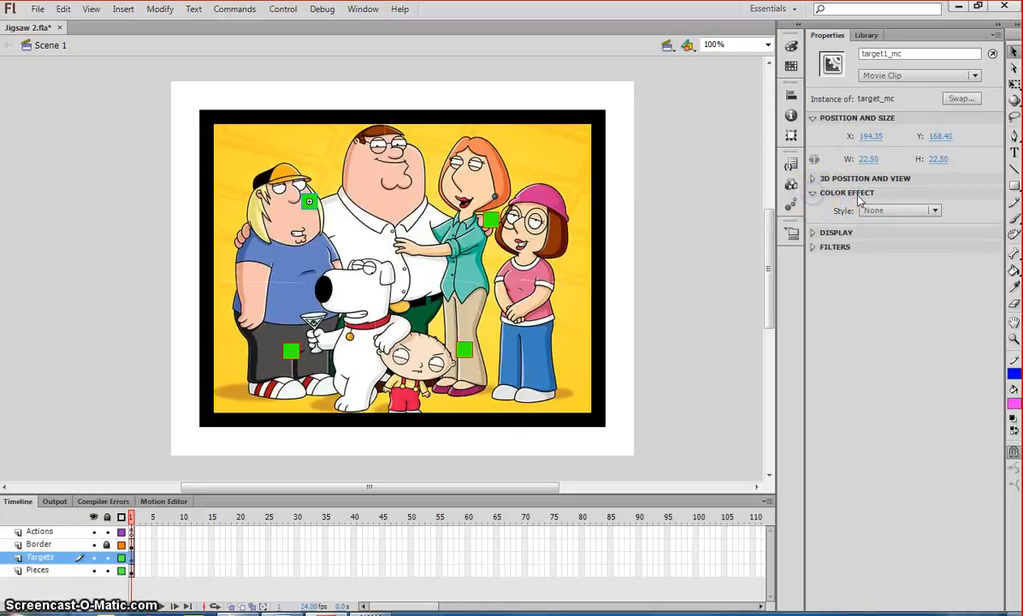
pyautogui.click(898, 210)
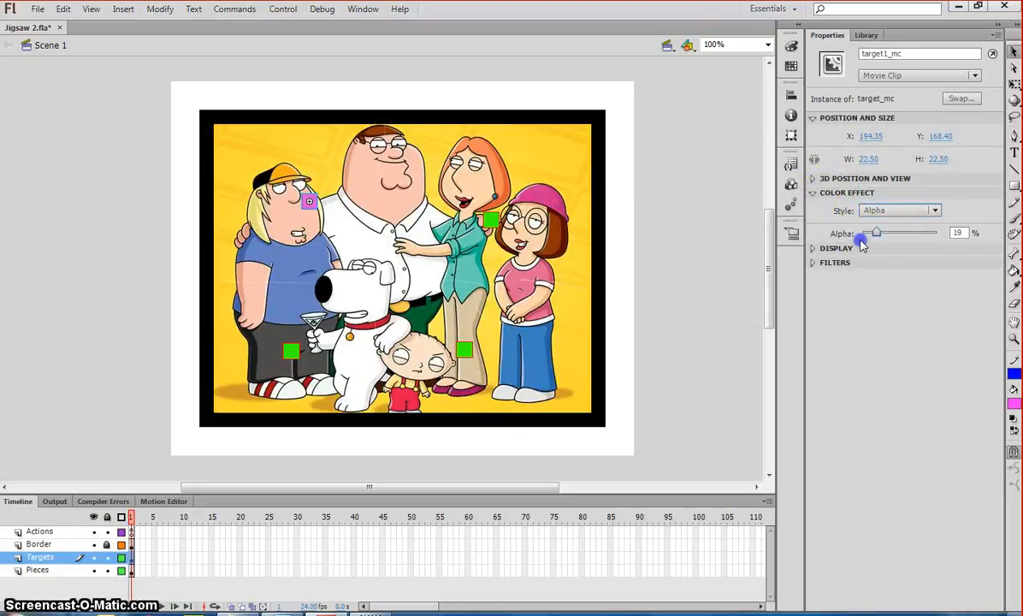
pyautogui.click(489, 221)
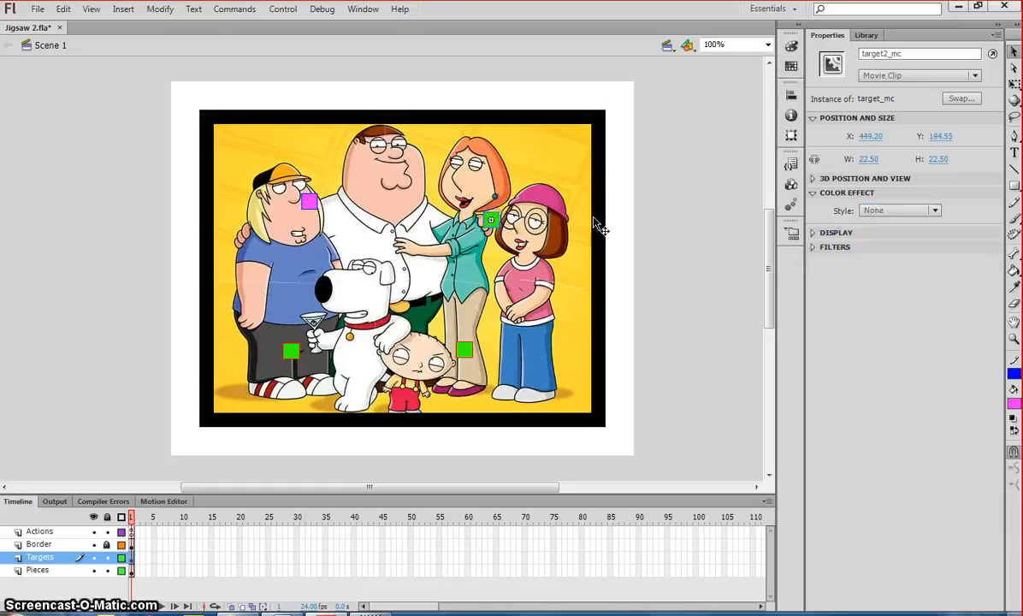
# Apply the same 0% Alpha effect to the second and third target squares.
pyautogui.click(898, 209)
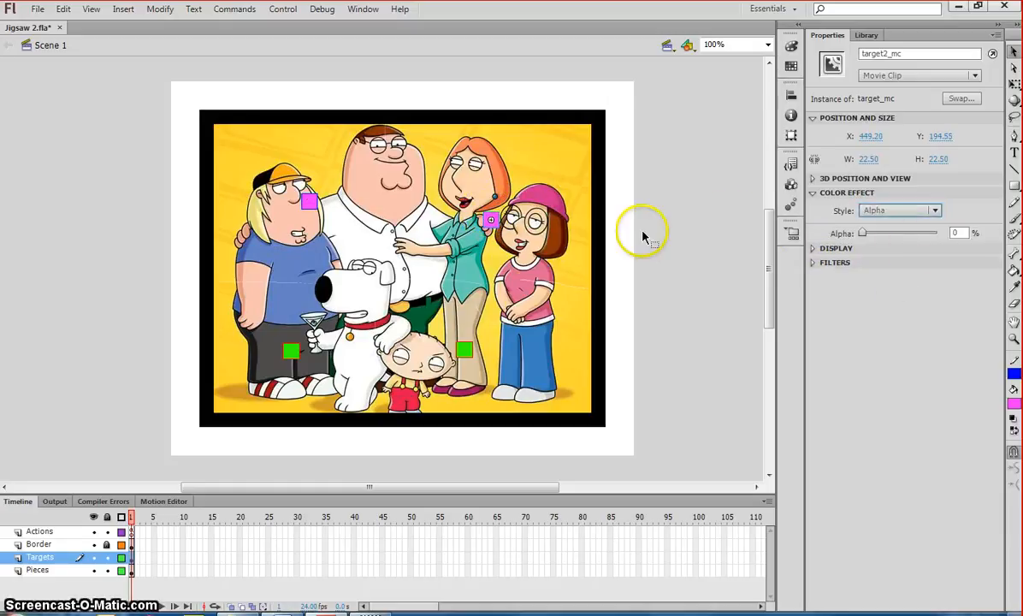
pyautogui.click(898, 210)
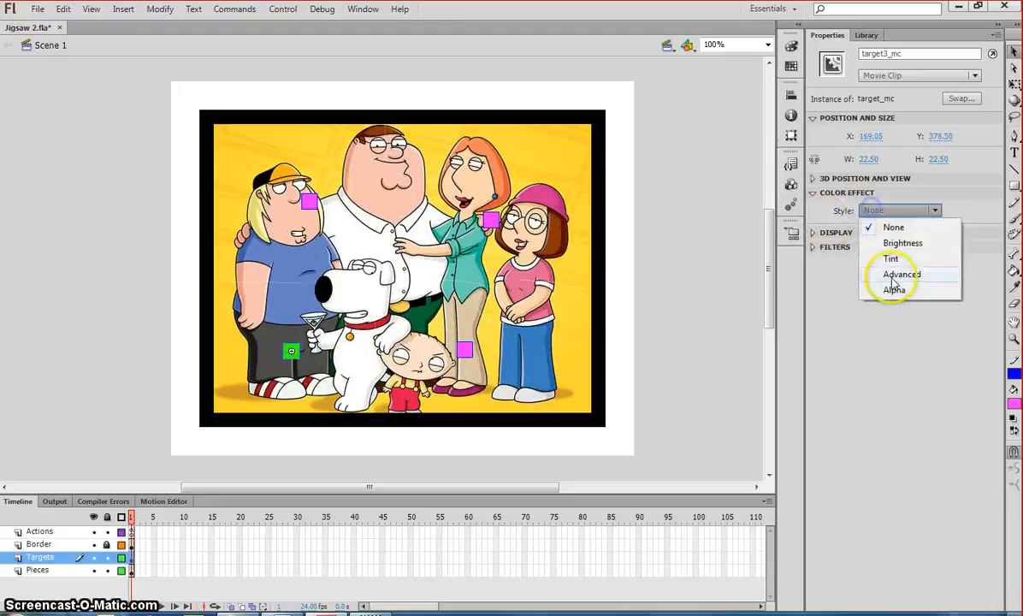
pyautogui.click(893, 289)
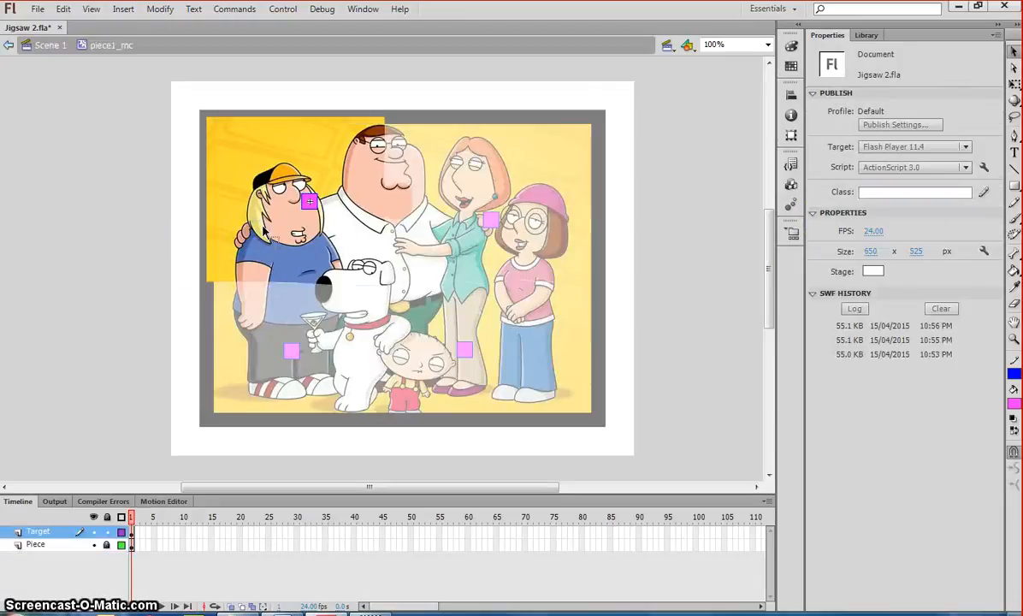
# Inspect tar1_mc's green square inside piece1_mc, then enter piece3_mc to check its target.
pyautogui.click(308, 202)
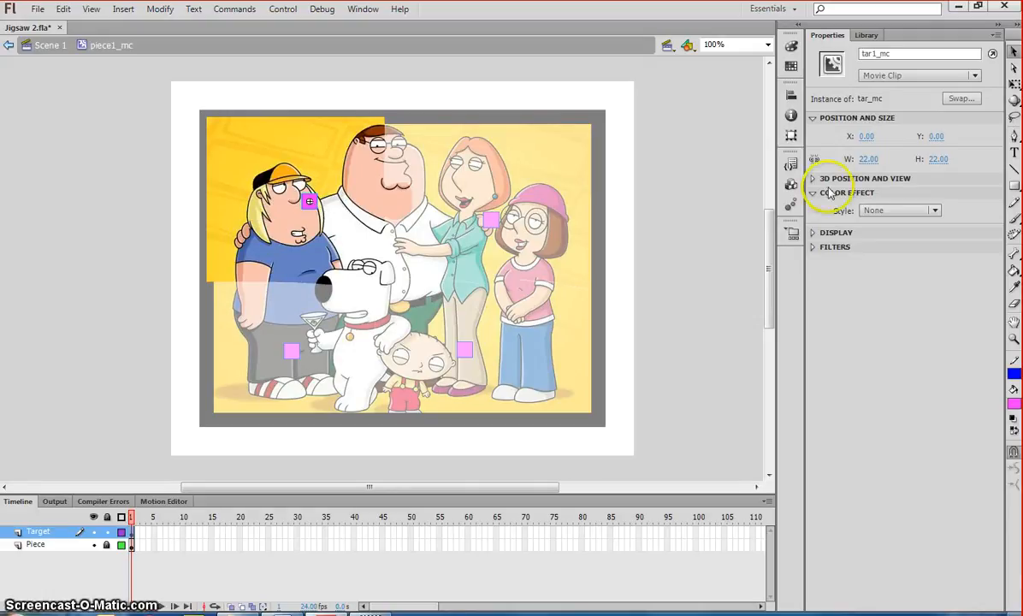
pyautogui.click(900, 210)
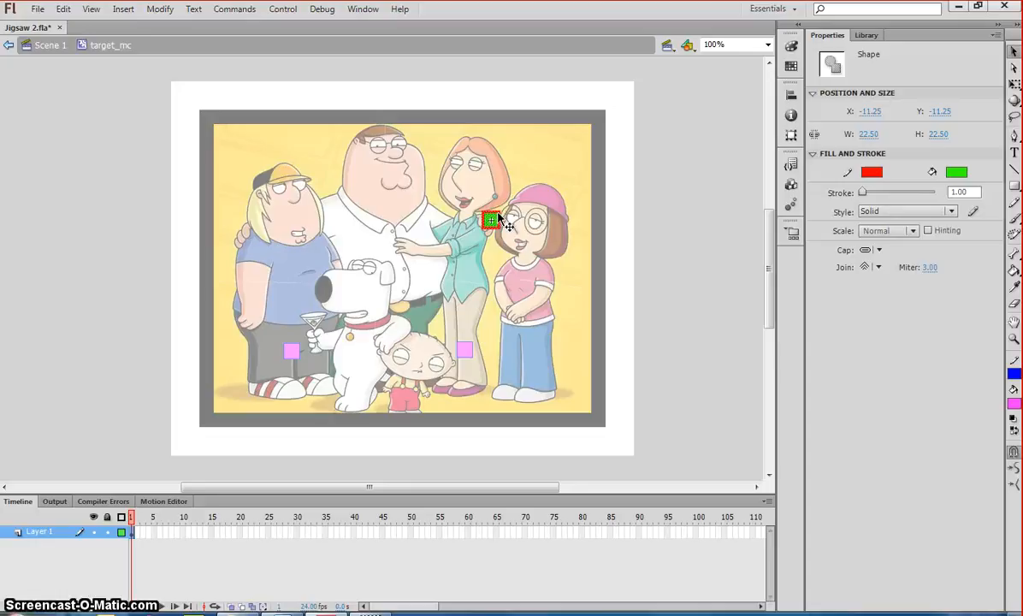
pyautogui.click(640, 201)
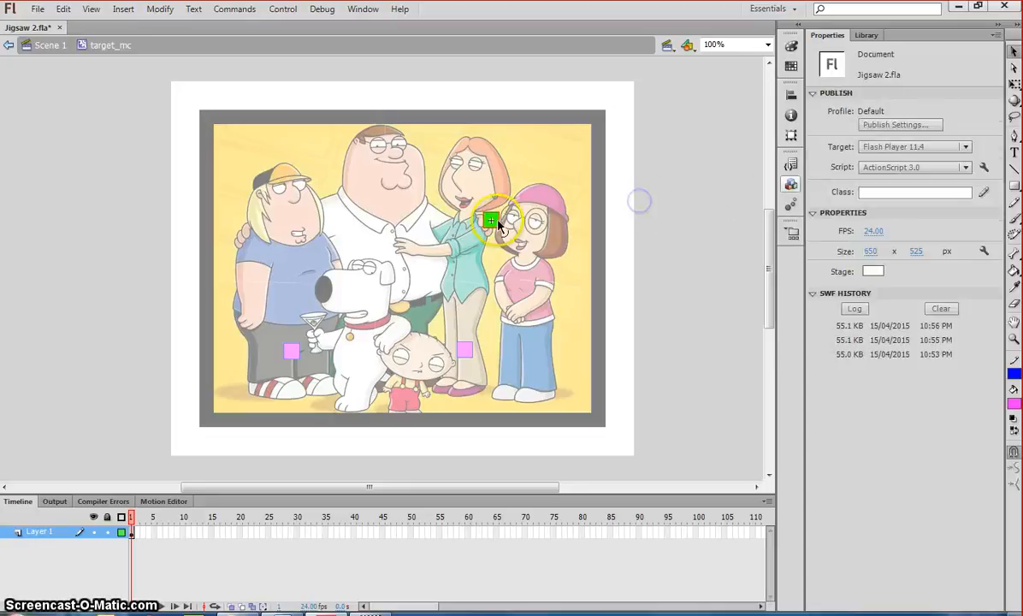
pyautogui.click(492, 221)
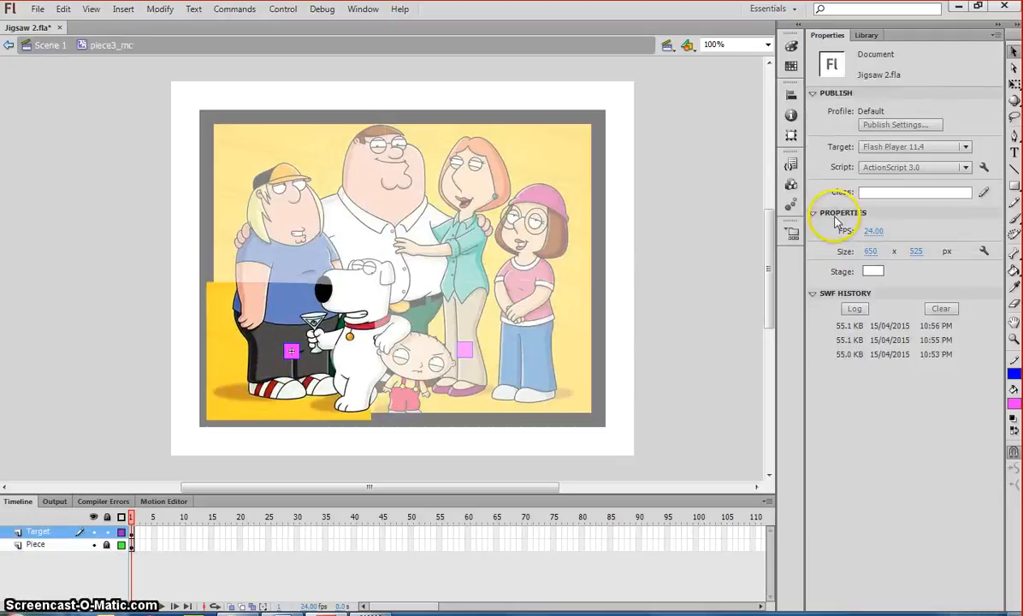
pyautogui.click(907, 210)
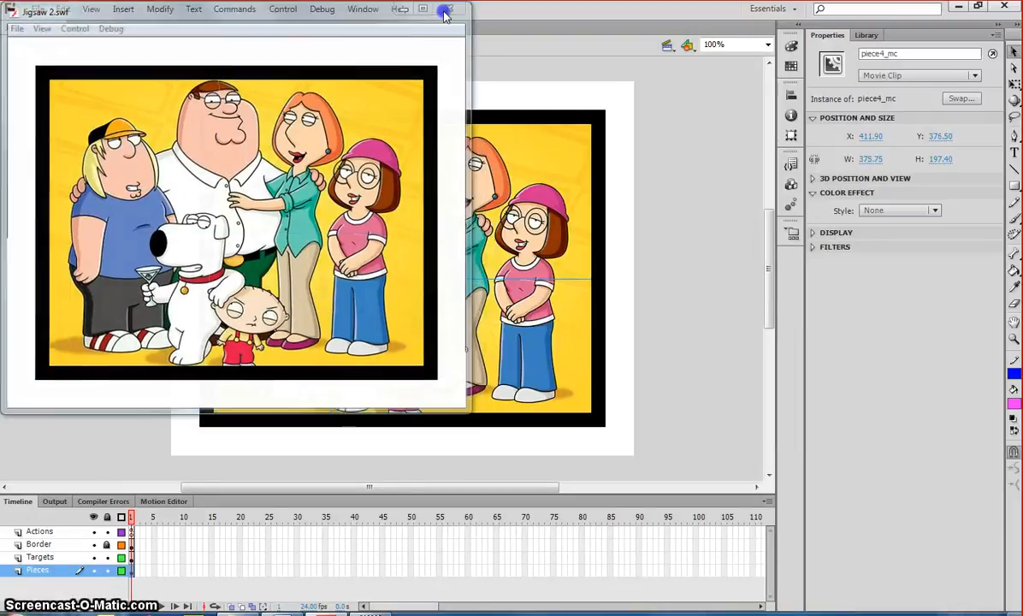
# Close the assembled-puzzle preview and drag a piece off its correct position on the stage.
pyautogui.click(445, 8)
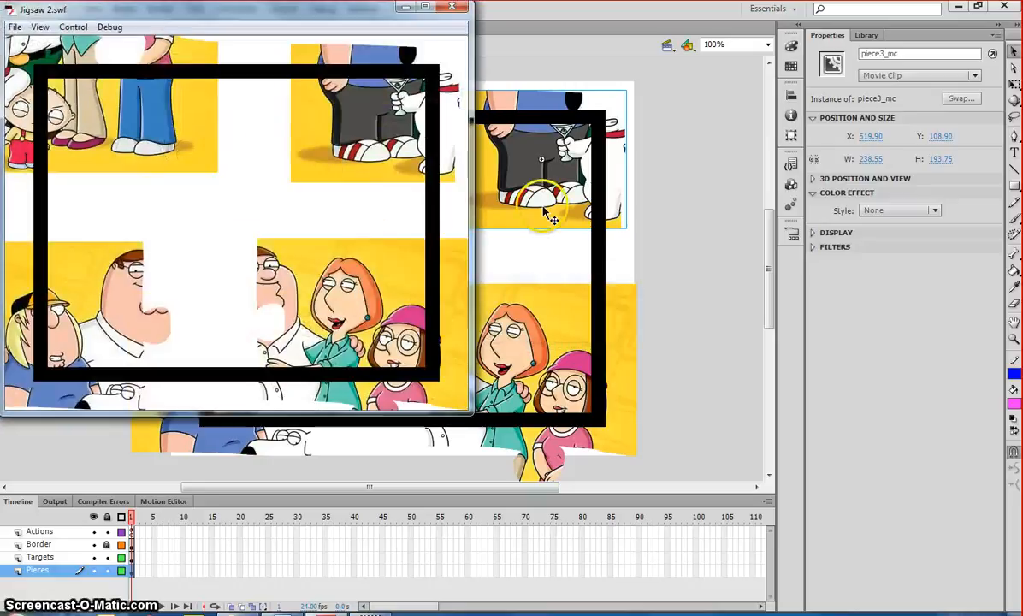
pyautogui.moveTo(328, 198)
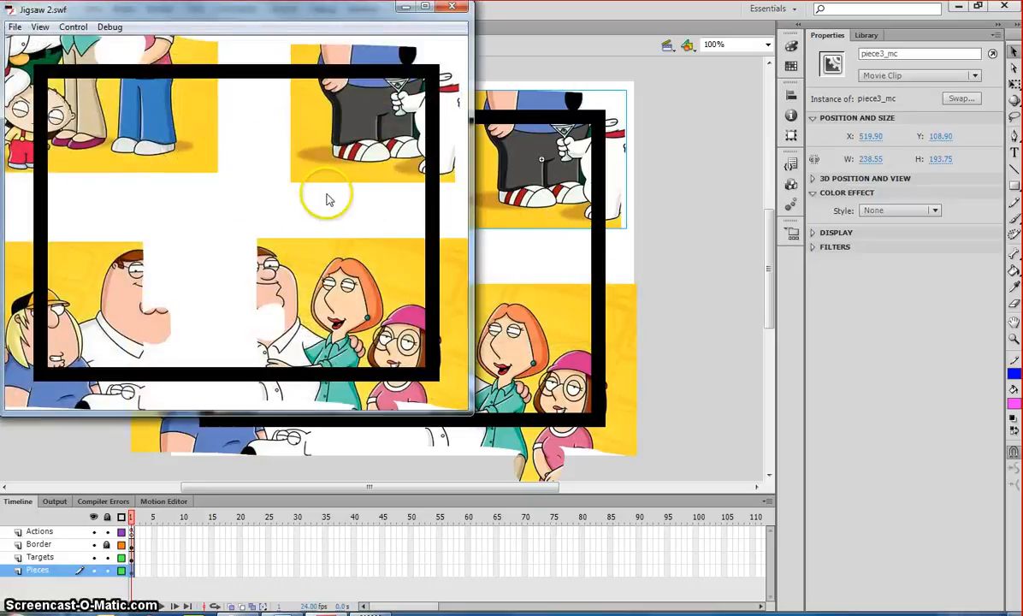
pyautogui.moveTo(329, 202); pyautogui.dragTo(322, 174)
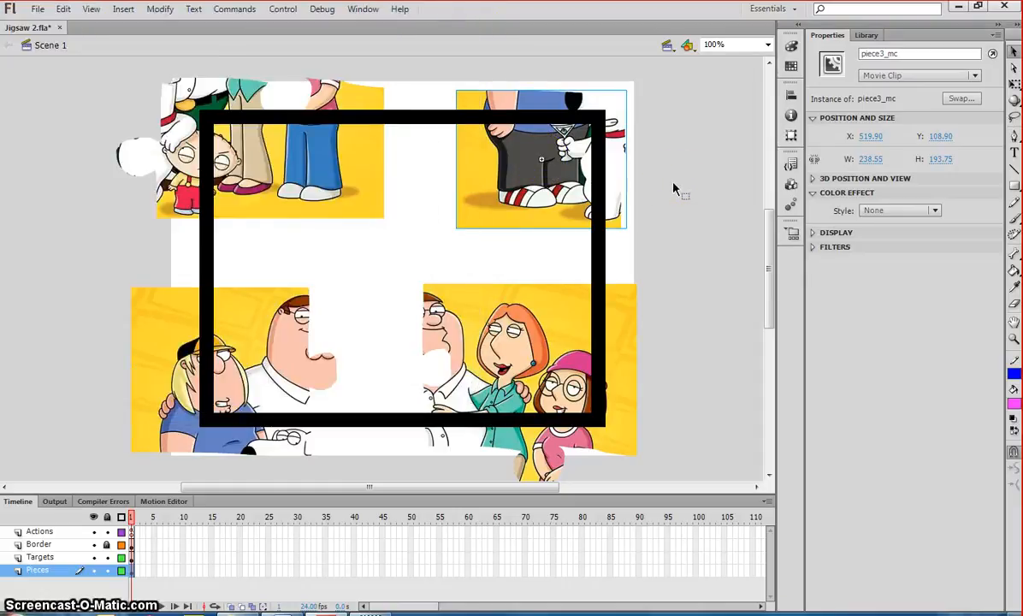
# Save the jigsaw as Jigsaw 2.fla, confirming replacement of the existing file.
pyautogui.click(38, 8)
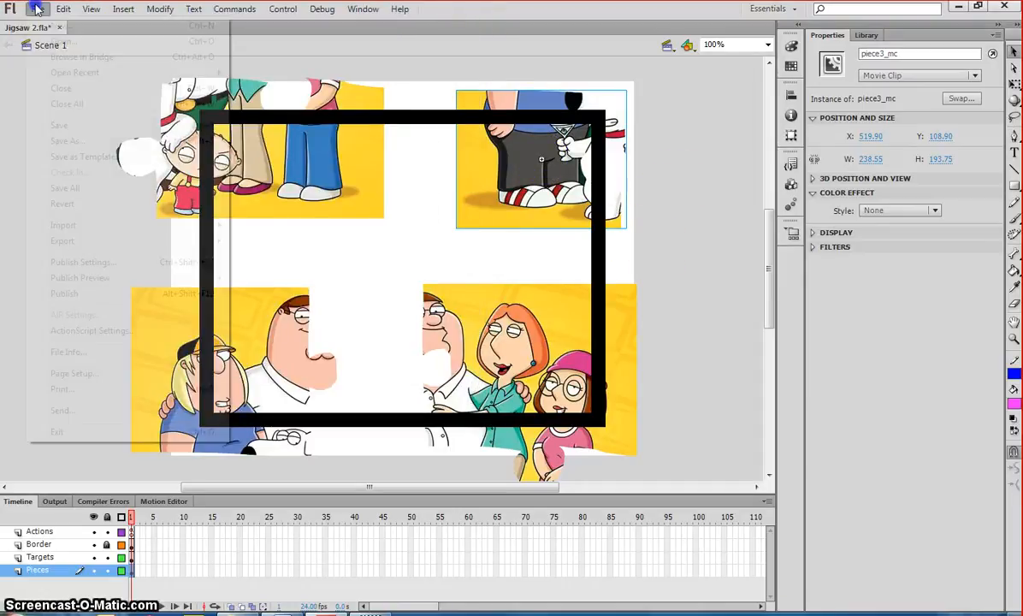
pyautogui.click(65, 141)
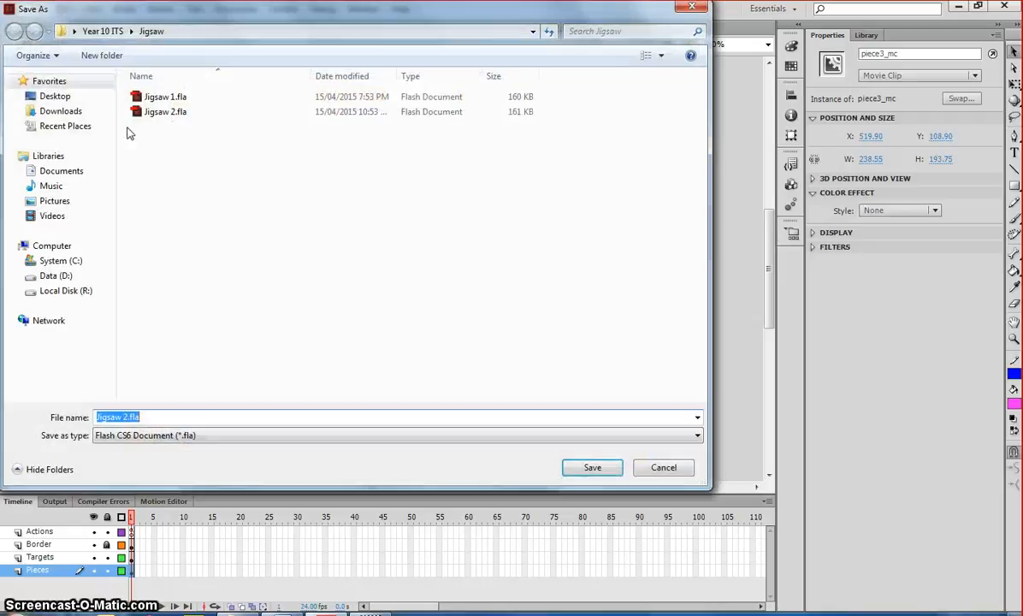
pyautogui.click(590, 468)
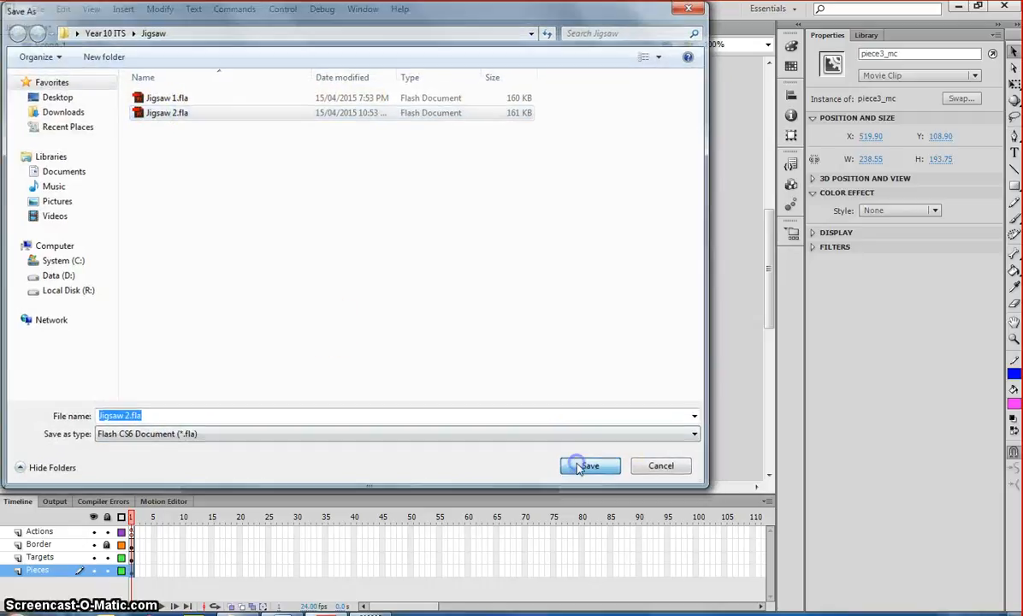
pyautogui.click(588, 466)
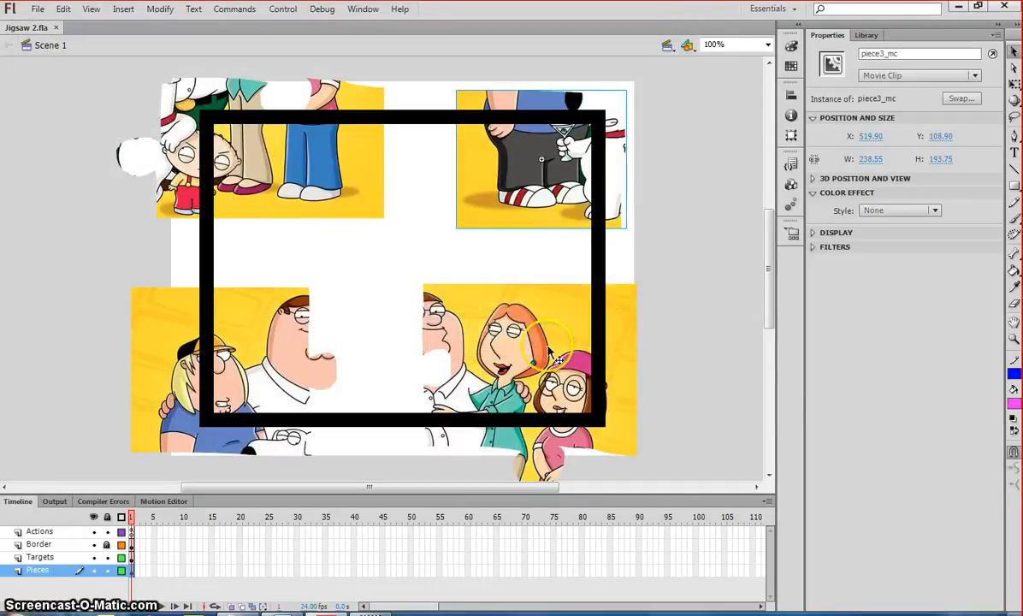